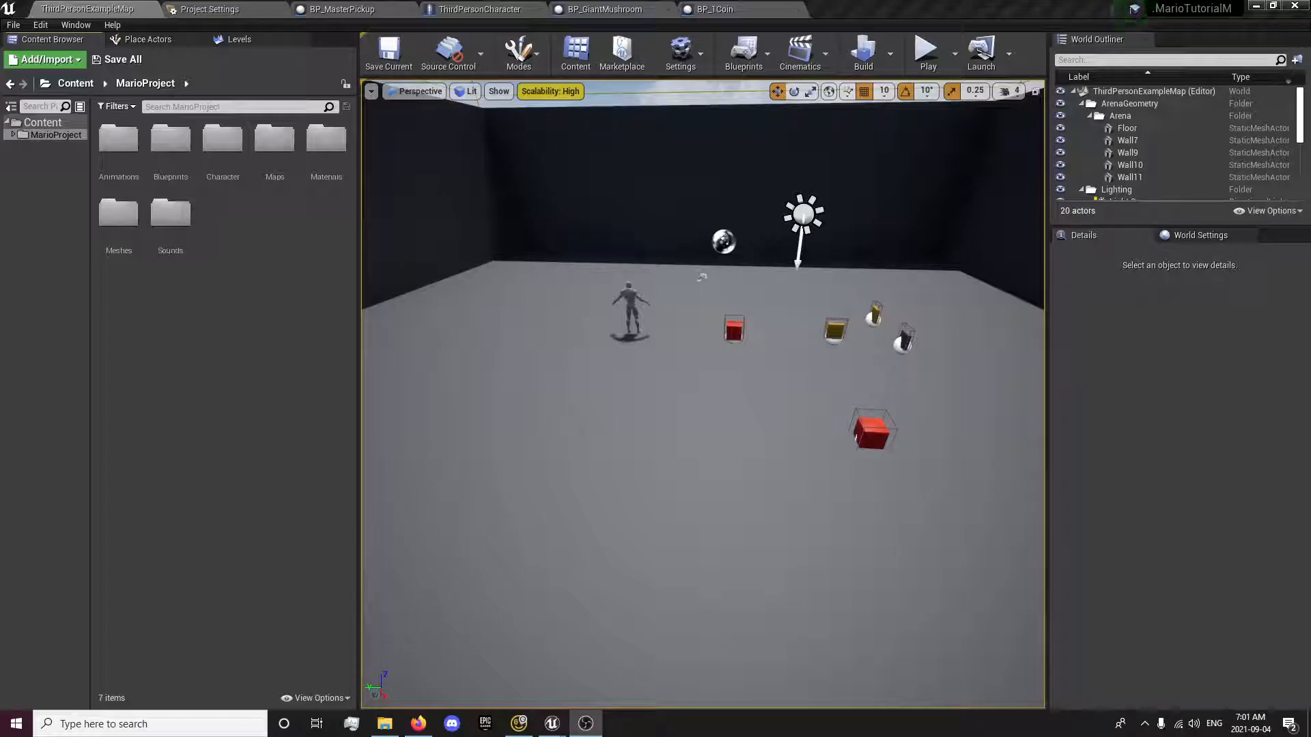
pyautogui.moveTo(232, 351)
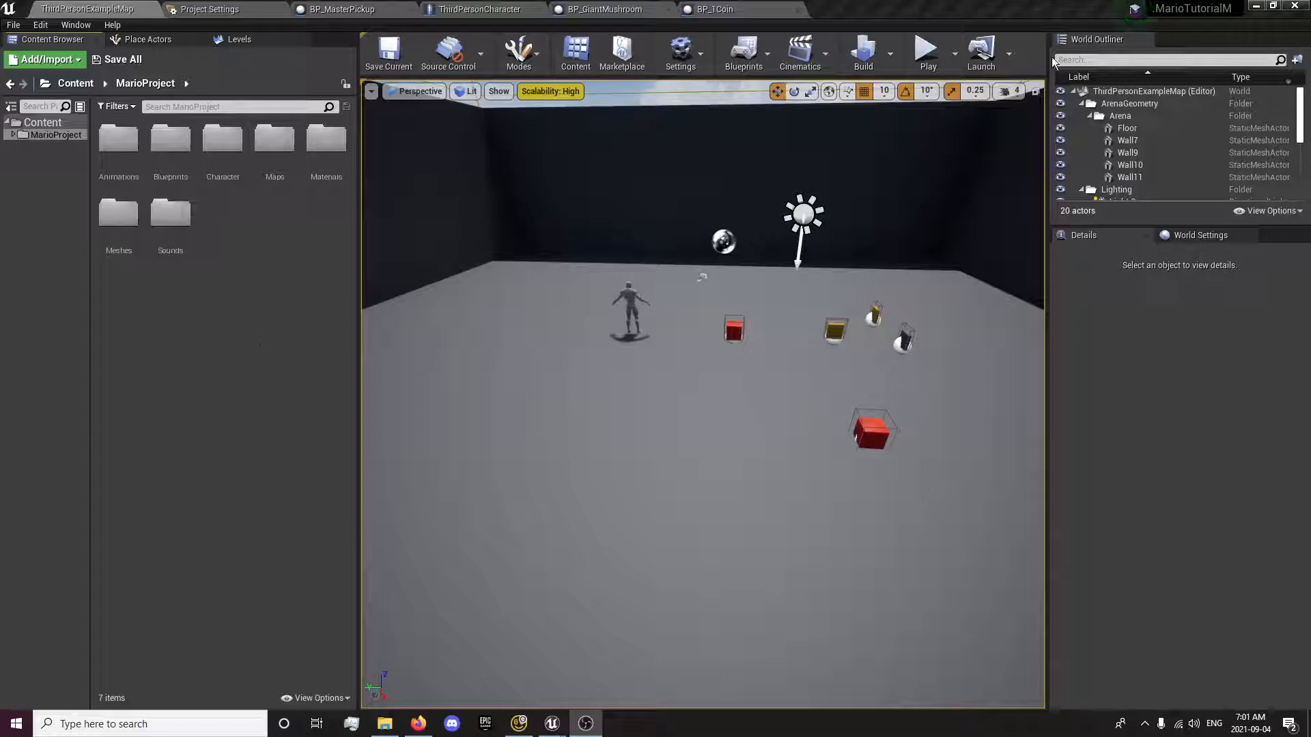
# - Play the level to watch the character grow giant, then stop the session
pyautogui.click(926, 50)
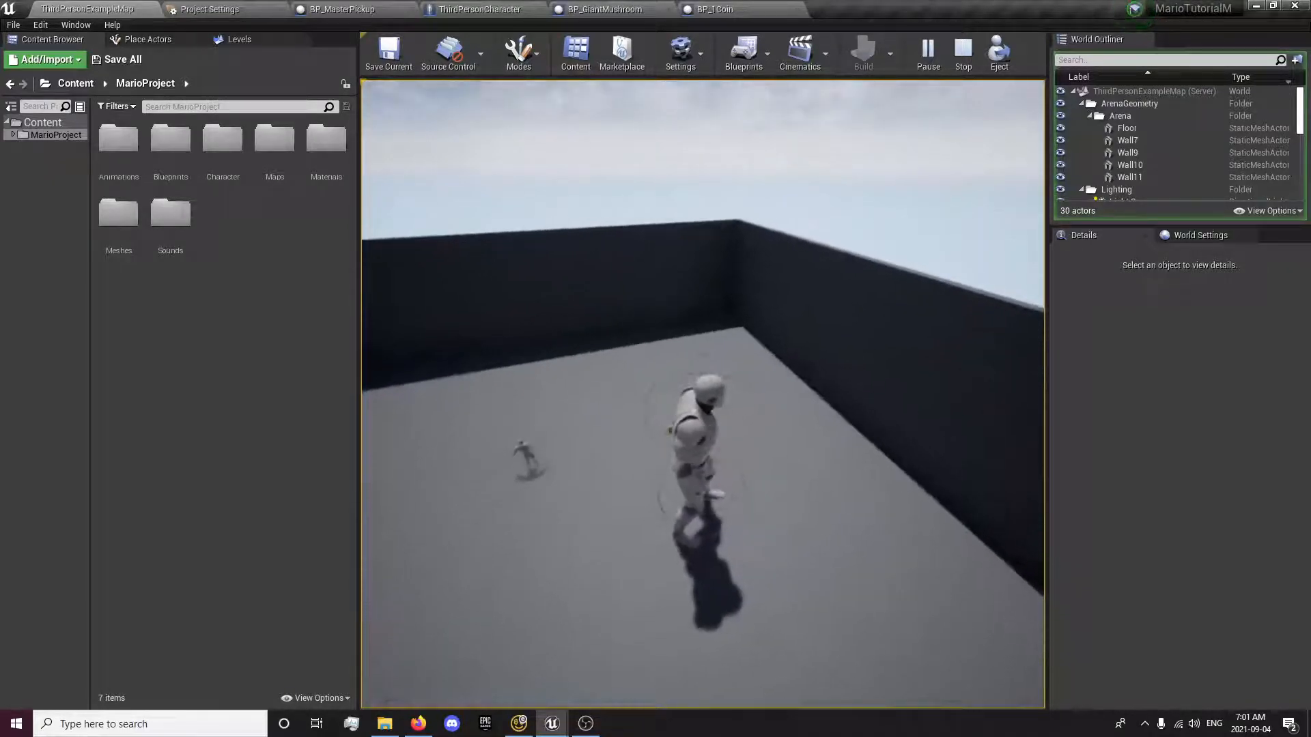
pyautogui.click(963, 53)
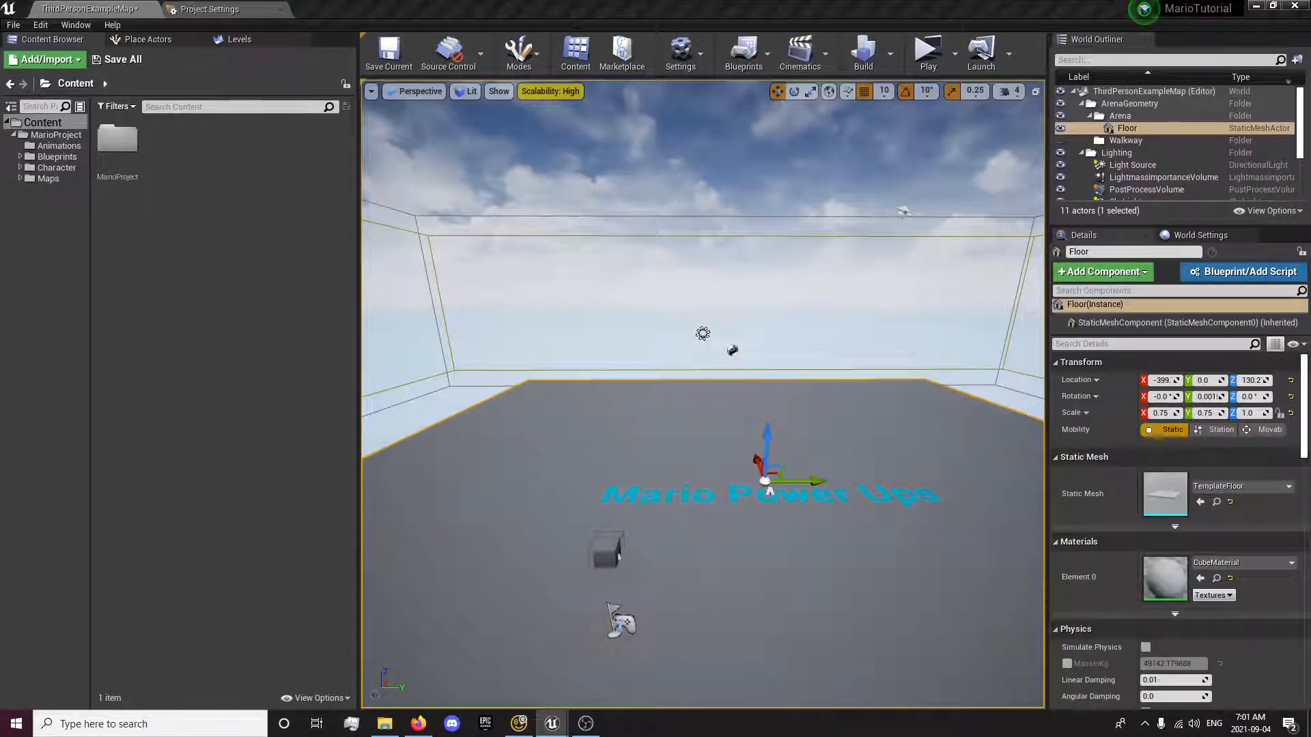
pyautogui.moveTo(582, 465)
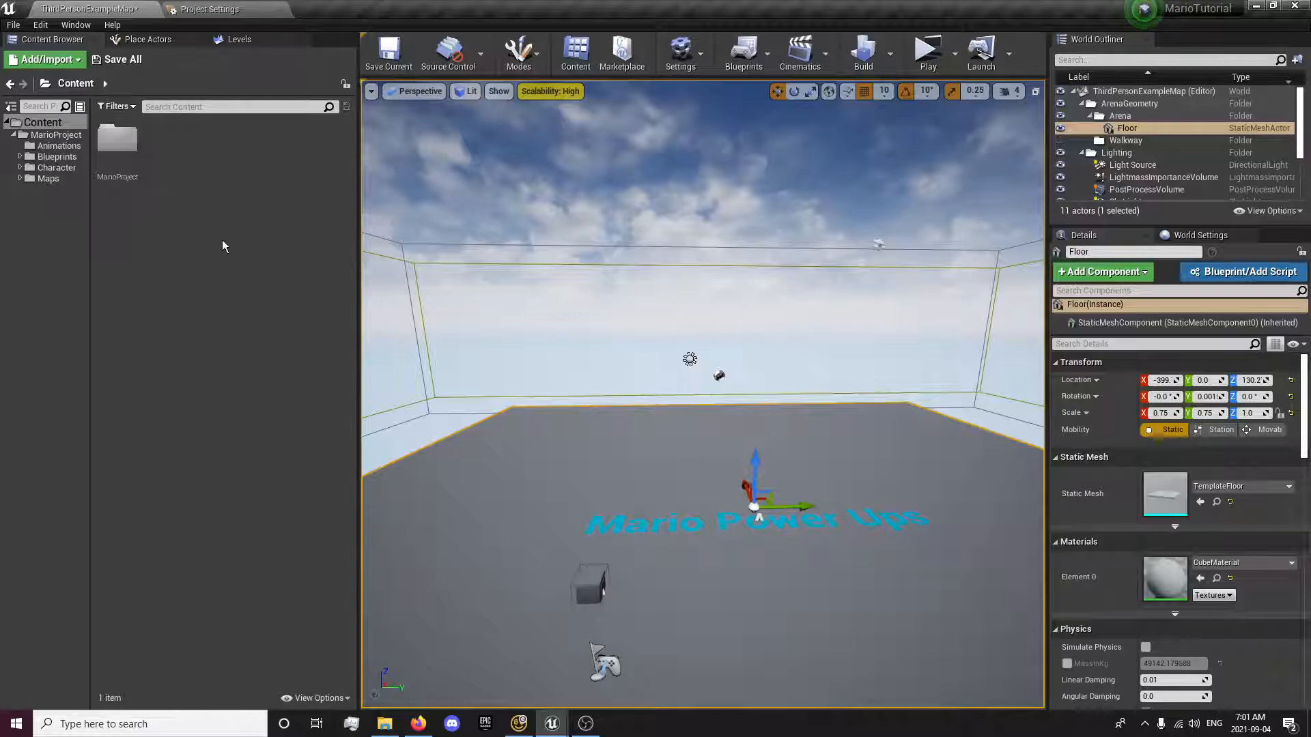
# - Browse into Blueprints and back up to the MarioProject content folder
pyautogui.click(54, 155)
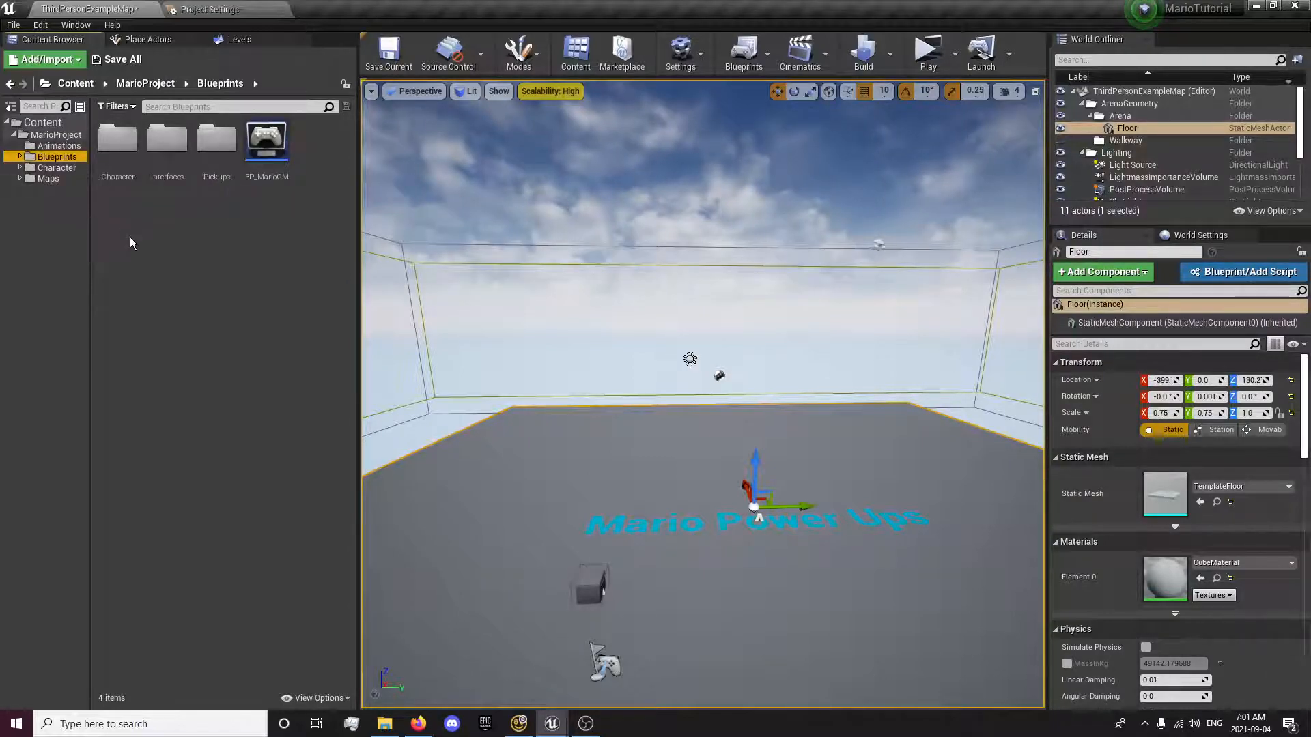
pyautogui.click(144, 83)
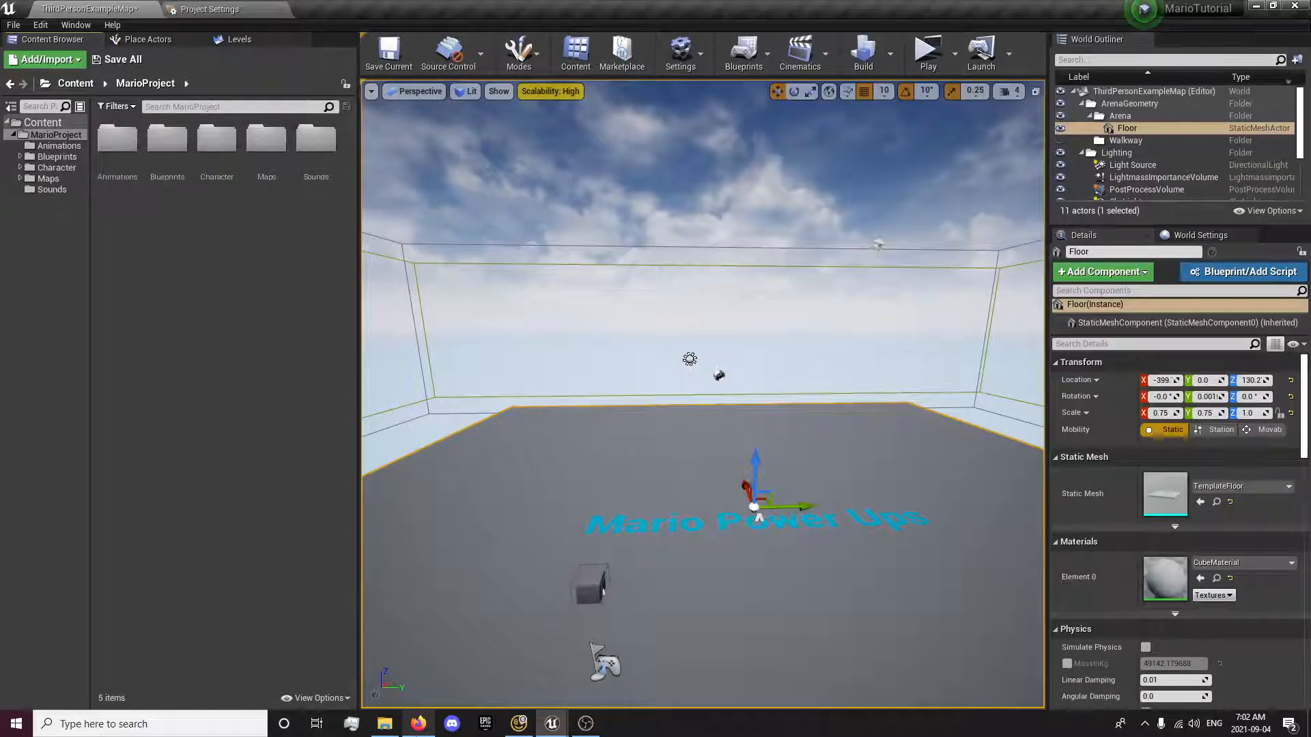
# - Preview the Pipe #2 clip on the SM64 sound page, then return to Unreal
pyautogui.click(418, 724)
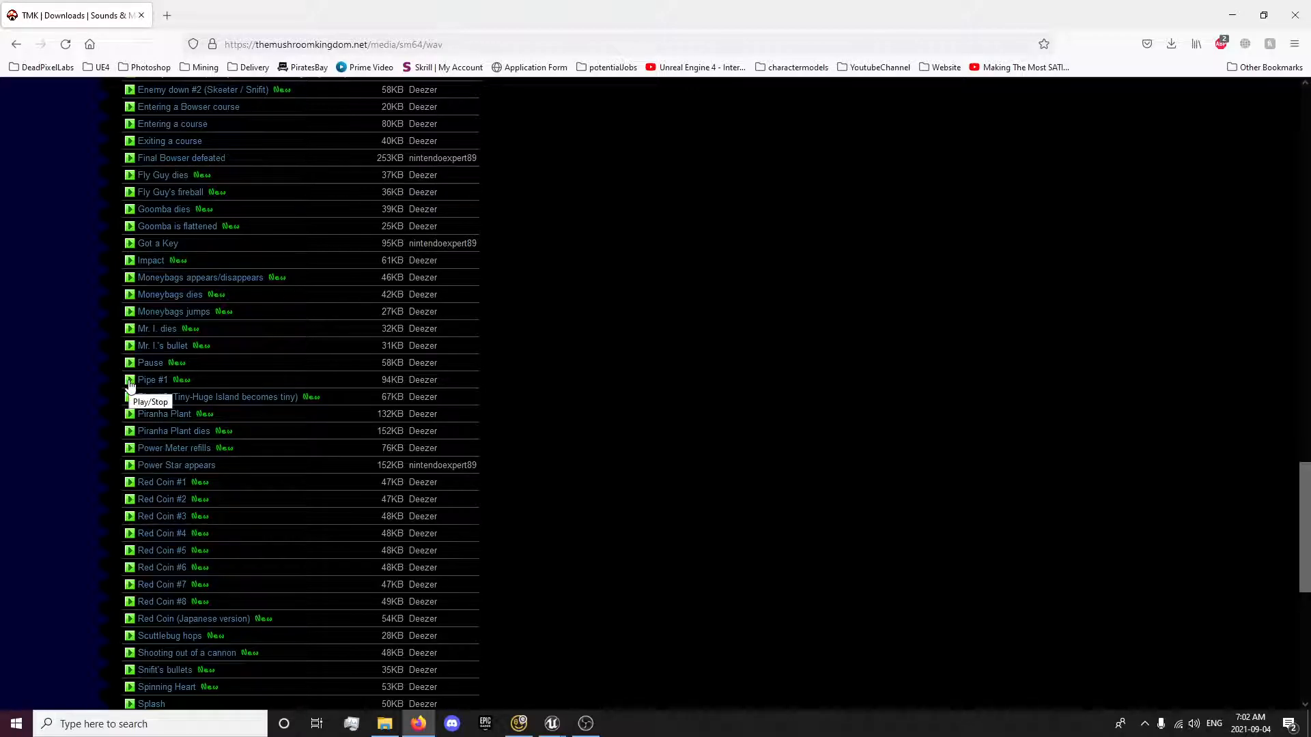
pyautogui.click(130, 396)
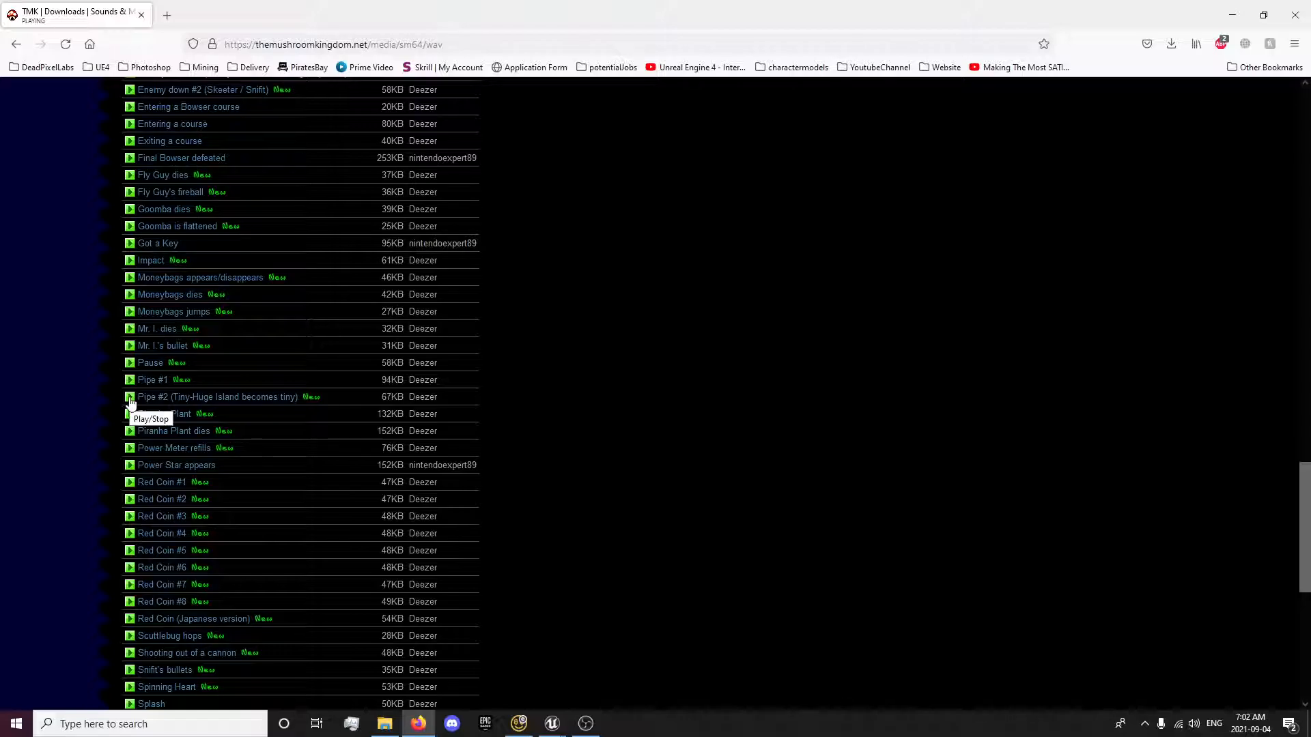
pyautogui.click(130, 396)
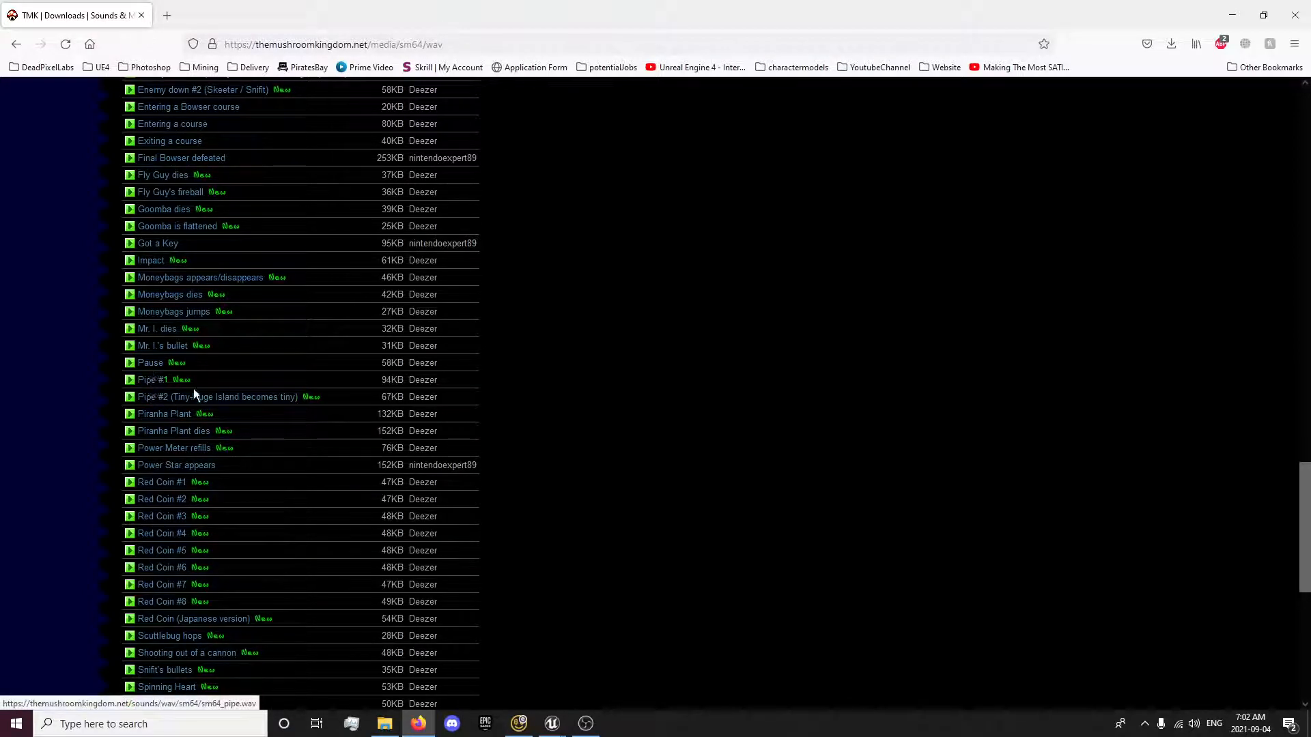
pyautogui.click(550, 724)
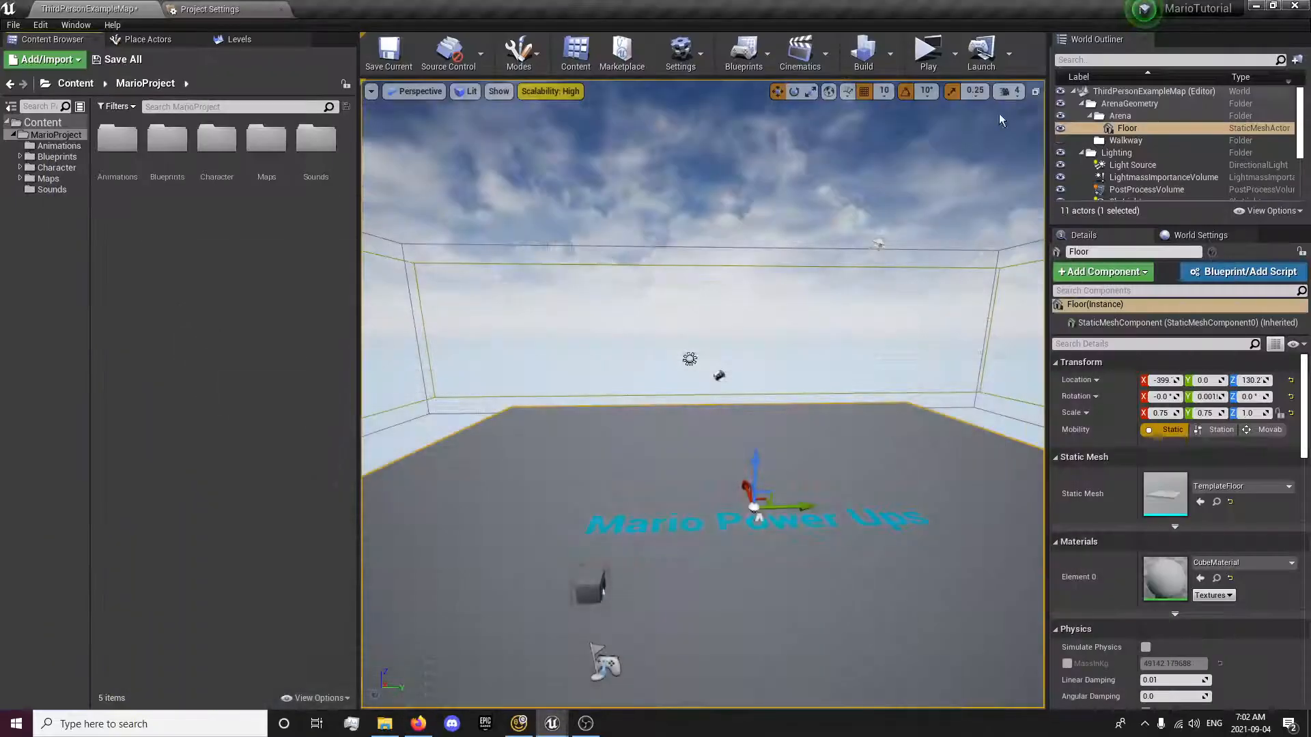
# - Open the Sounds folder and listen to the imported Growth sound wave
pyautogui.doubleClick(315, 139)
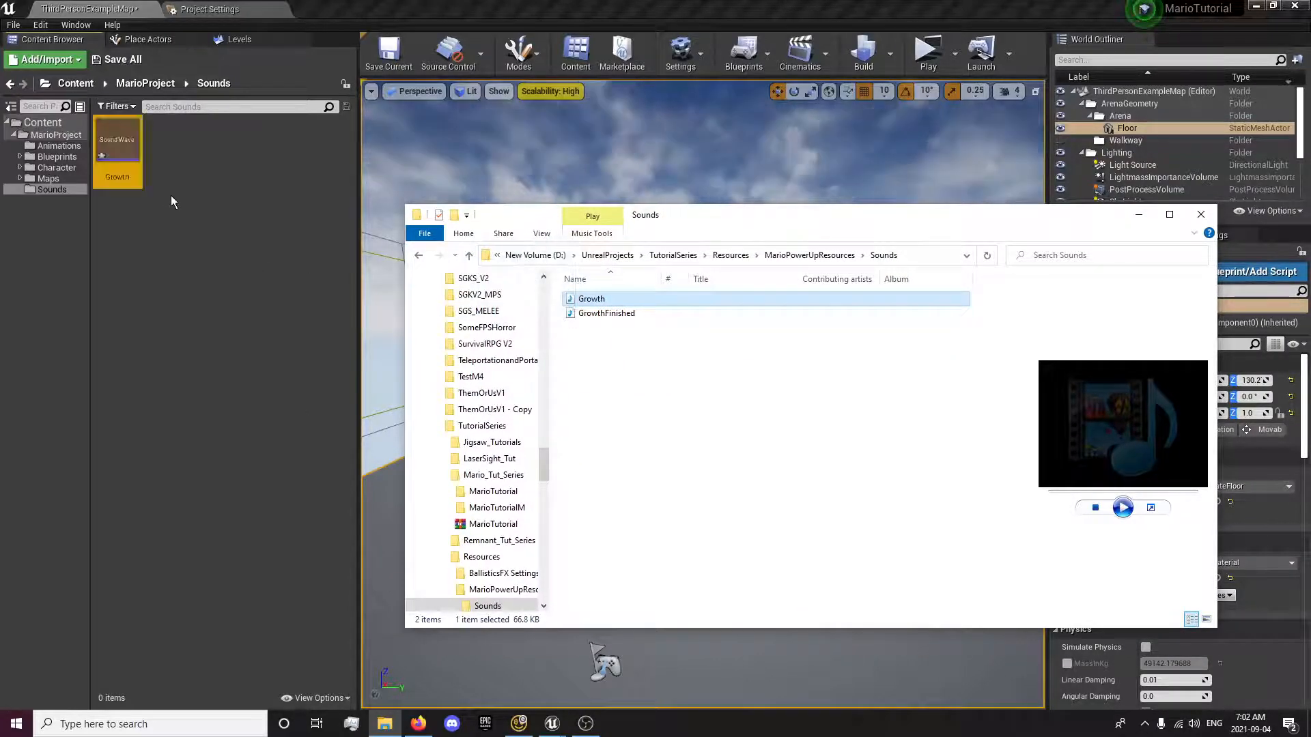
pyautogui.click(606, 312)
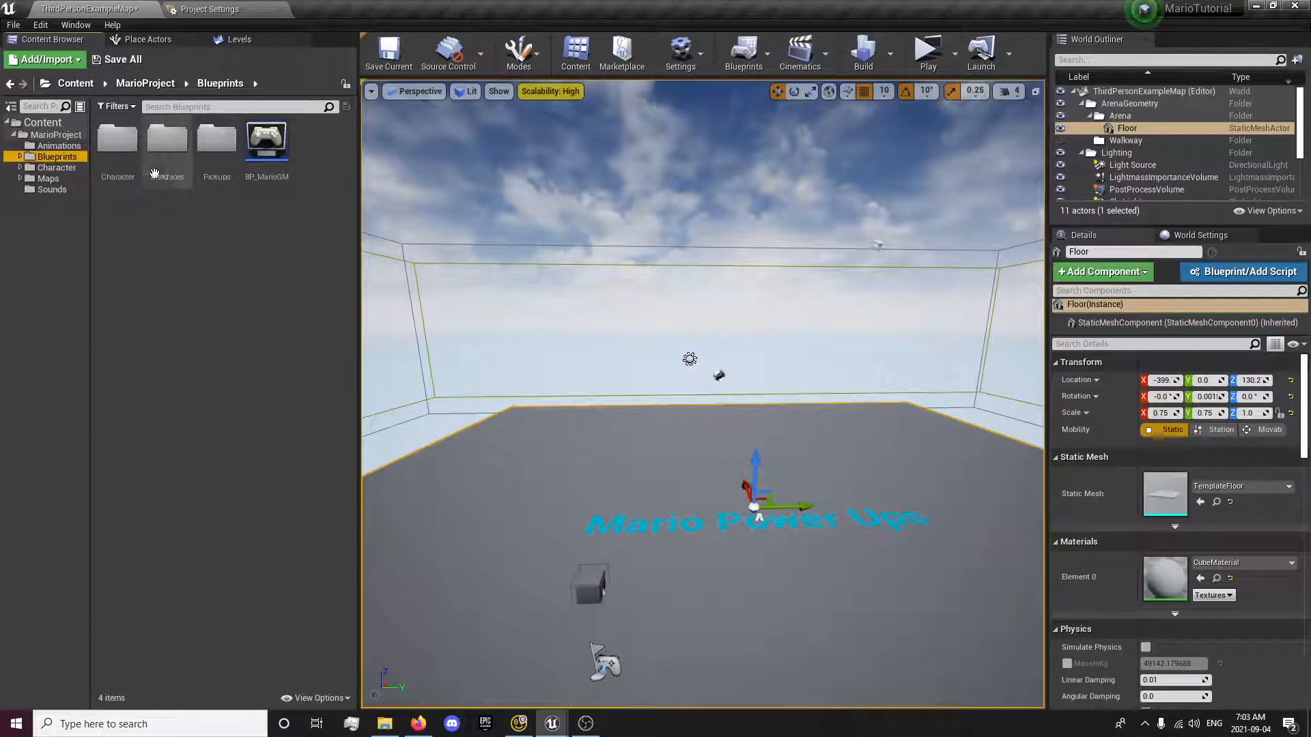
# - Open BP_MasterPickup and add a Destroy Actor node after the giant boolean is cleared
pyautogui.doubleClick(217, 142)
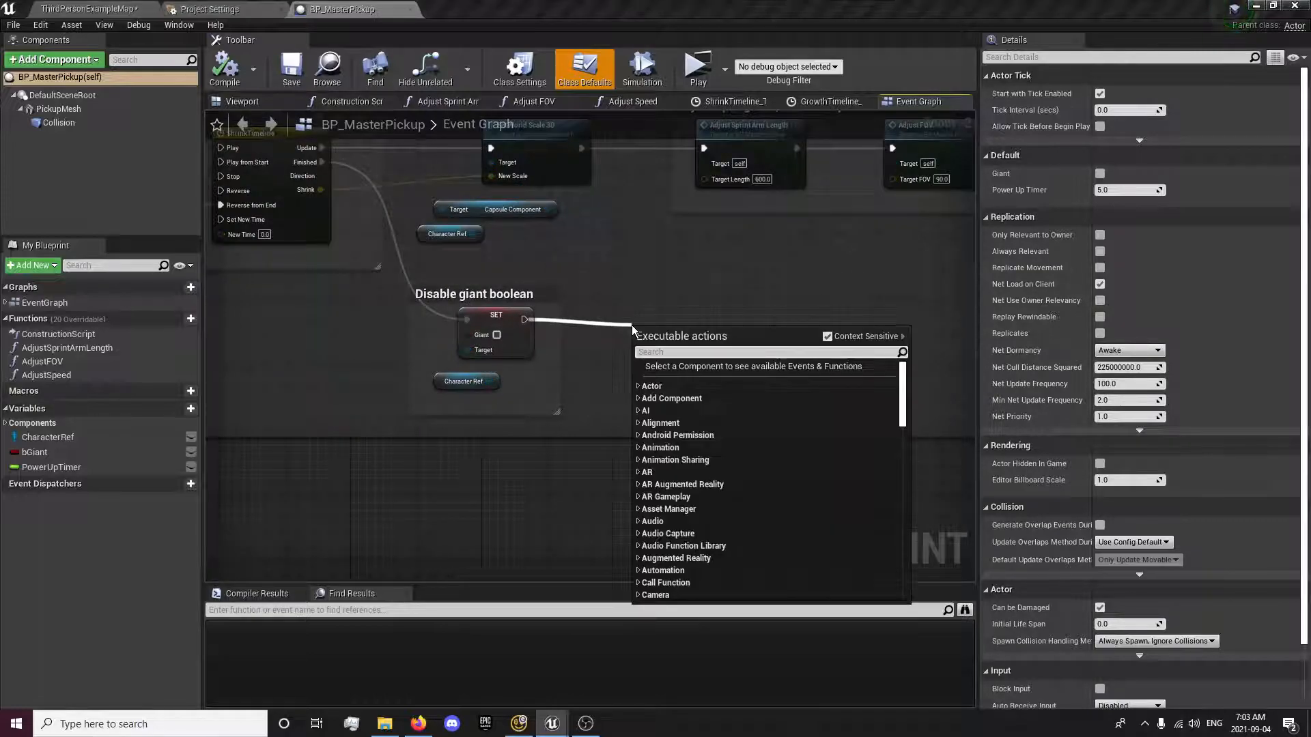
pyautogui.write('destroy')
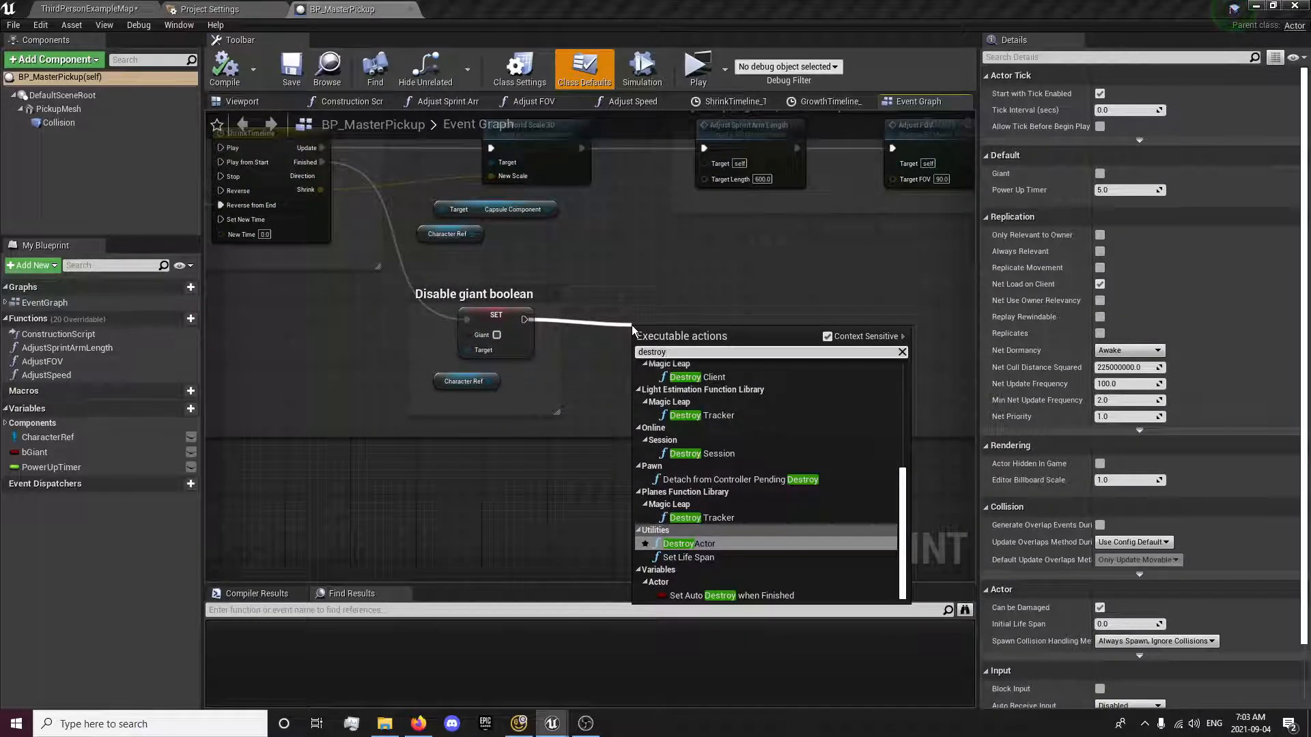
pyautogui.click(686, 544)
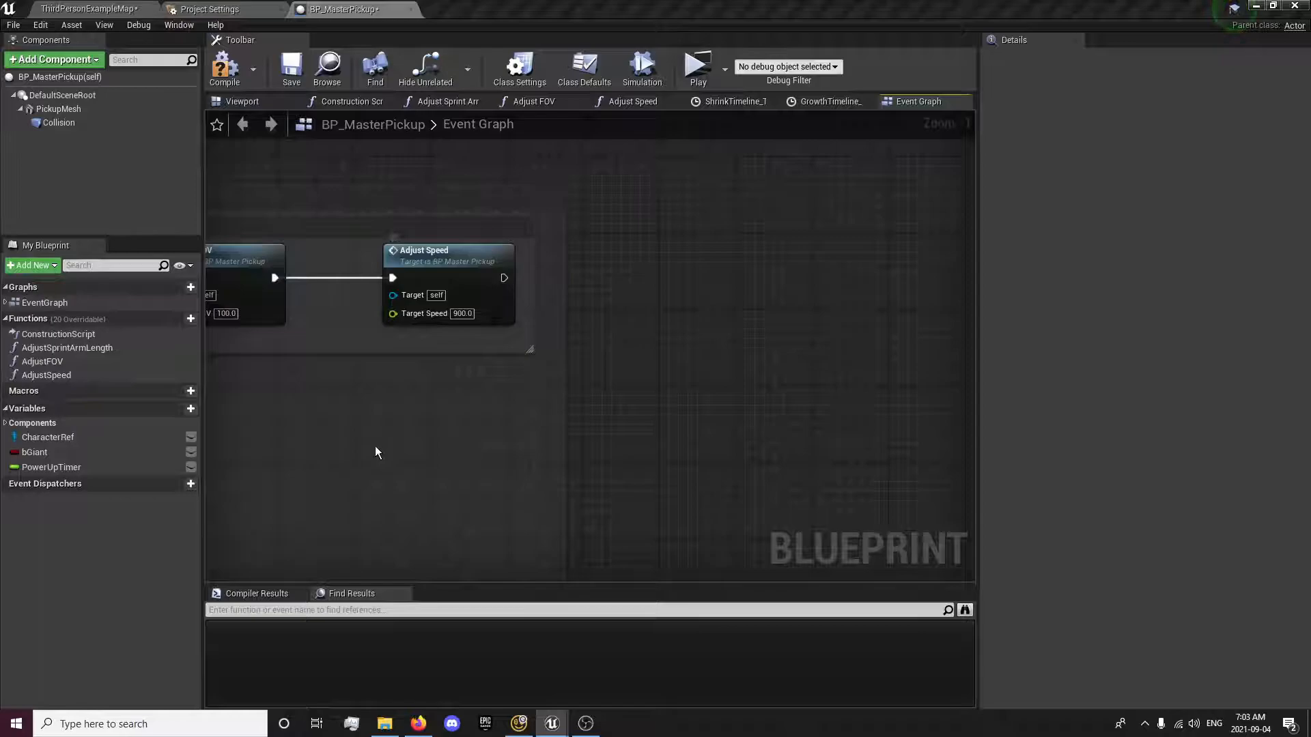
pyautogui.scroll(-3)
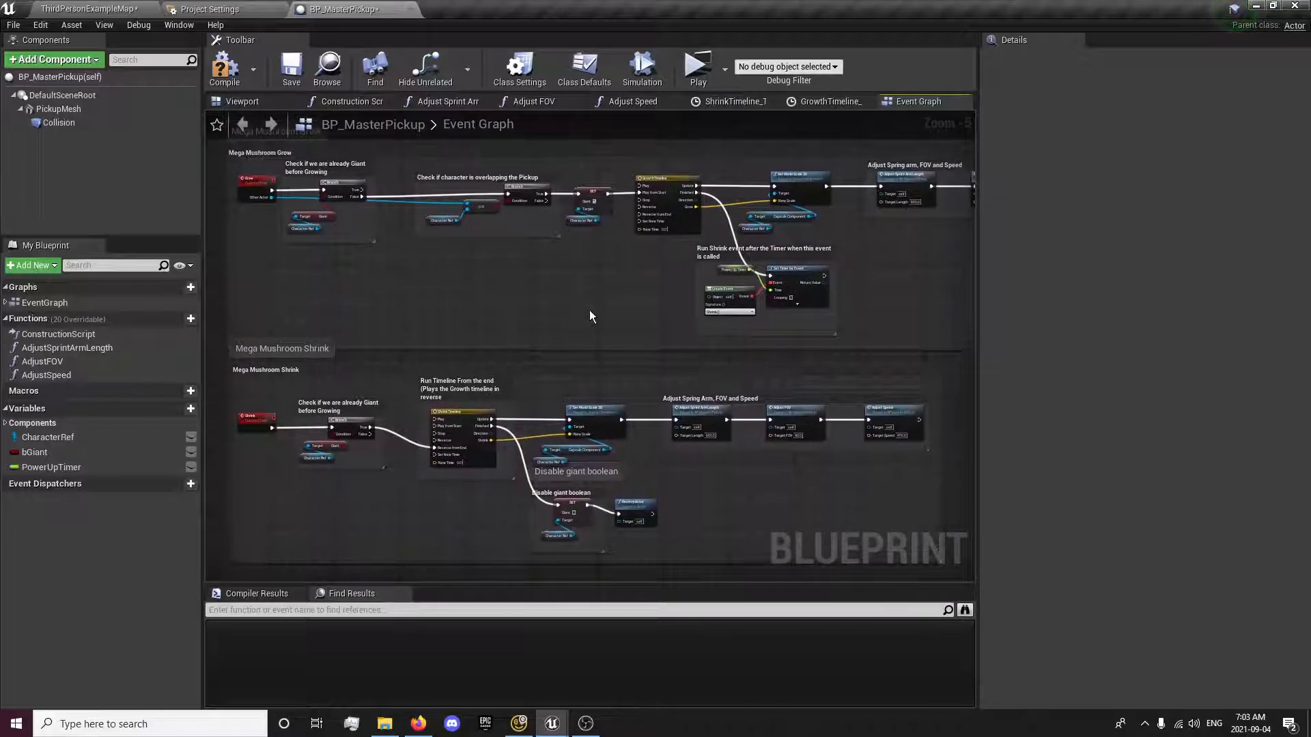
pyautogui.moveTo(611, 370)
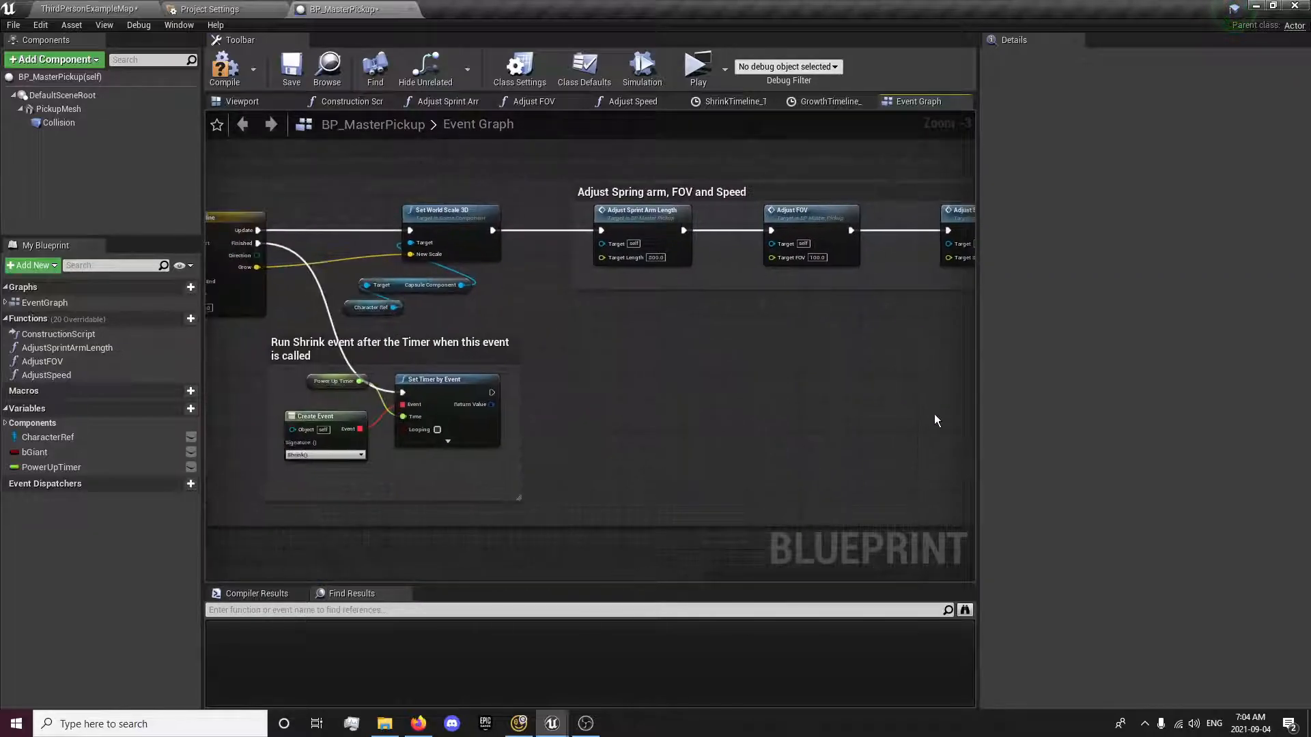
pyautogui.scroll(-3)
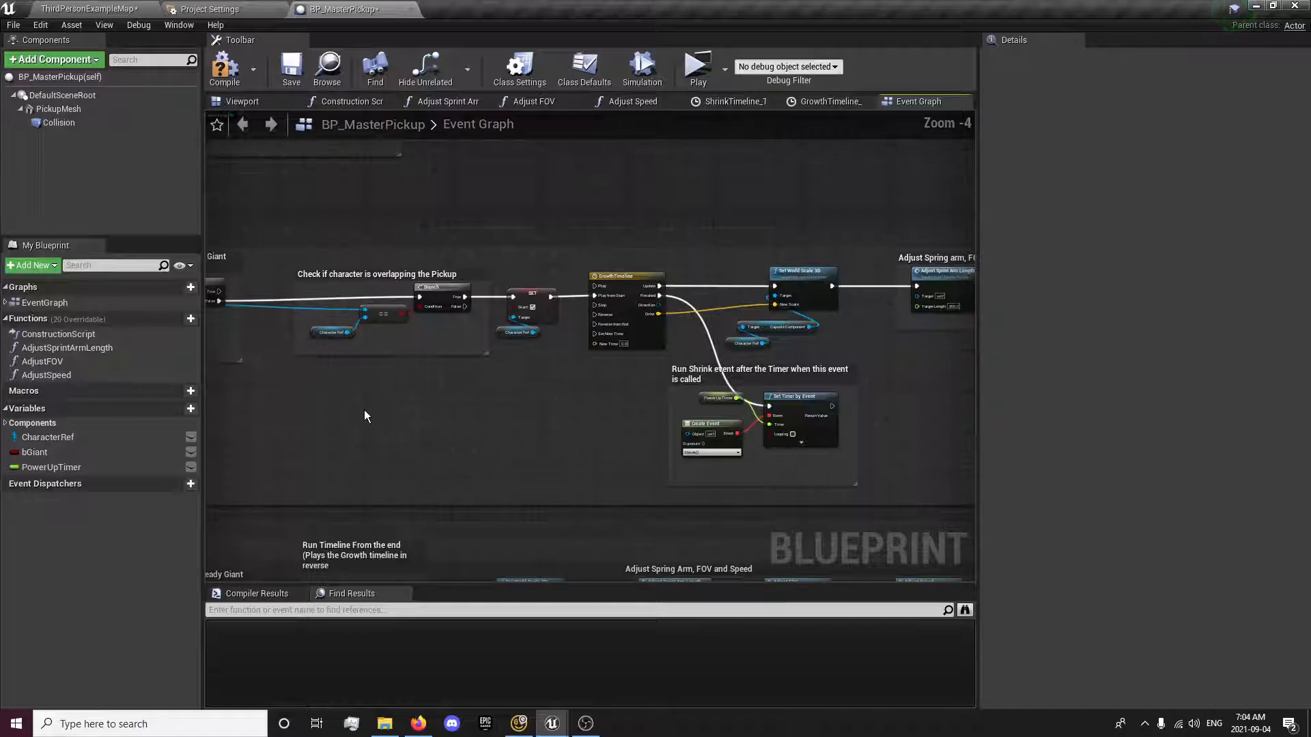
pyautogui.moveTo(342, 10)
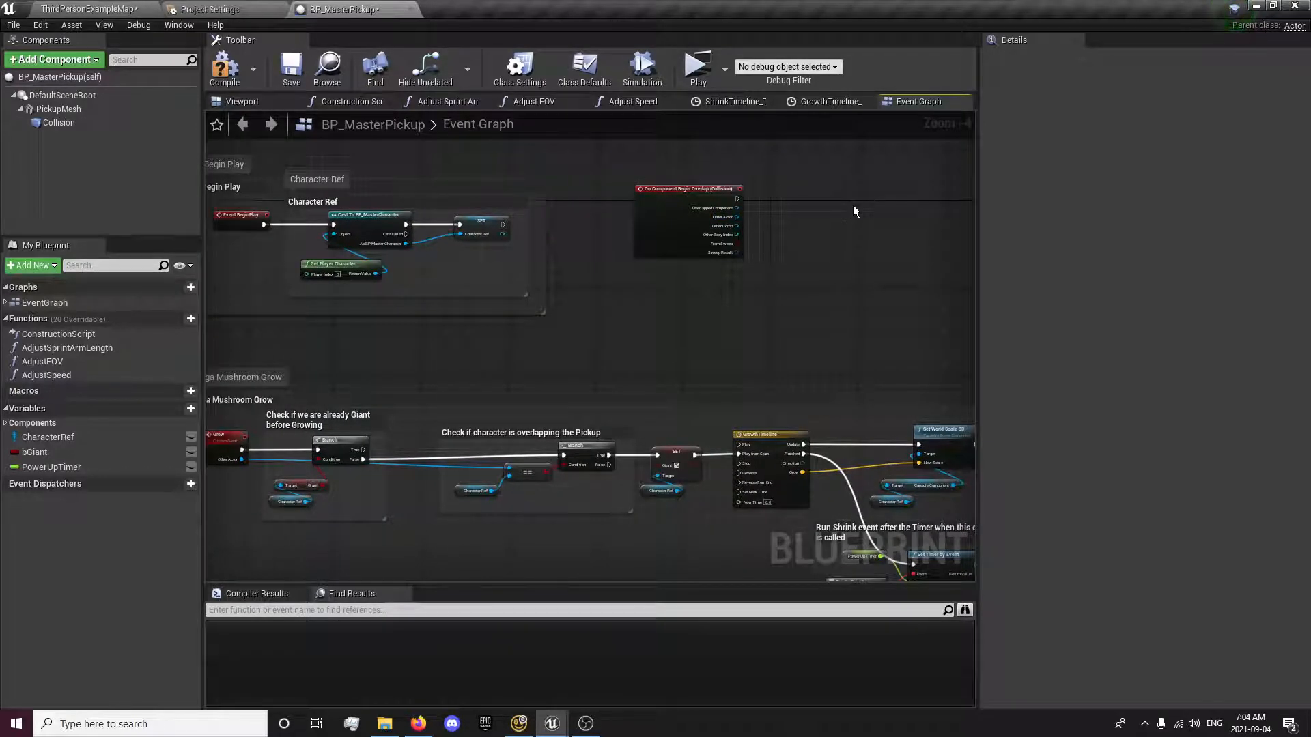
pyautogui.moveTo(335, 9)
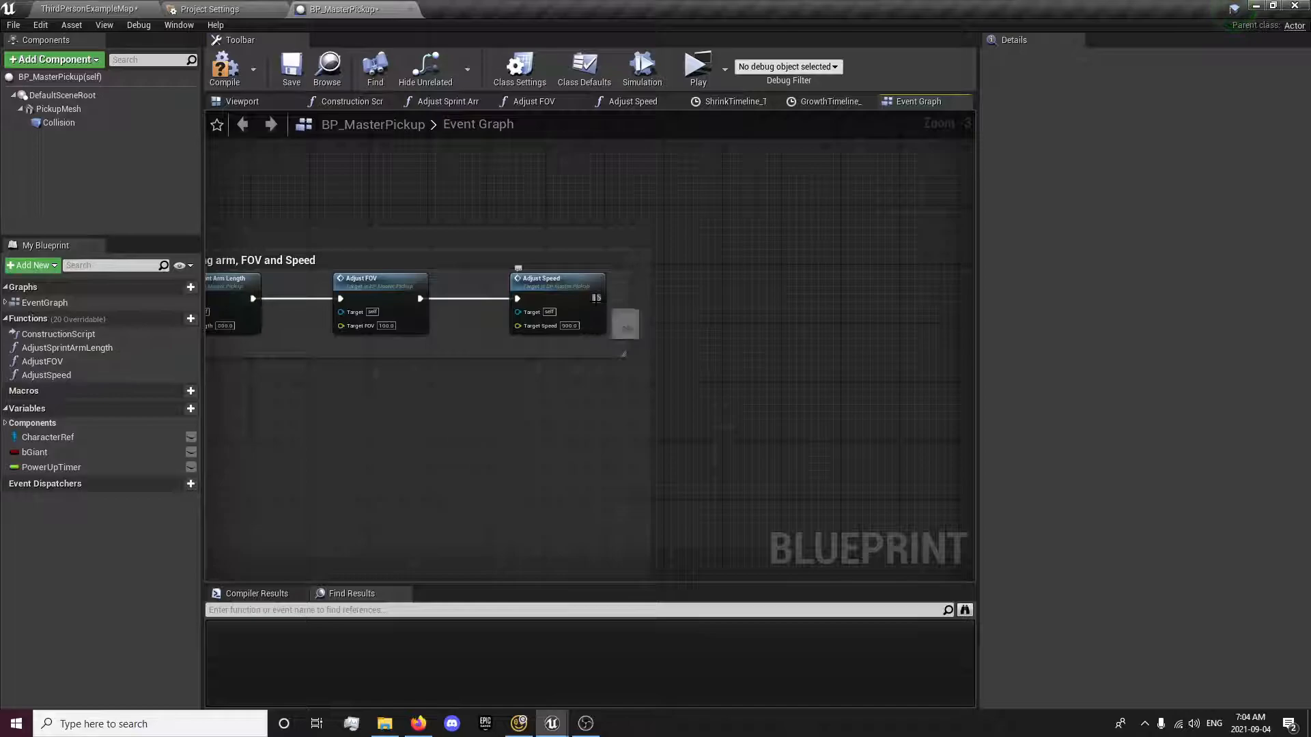
# - After Adjust Speed, hide the Pickup Mesh in game and set Collision to no collision
pyautogui.moveTo(596, 299); pyautogui.dragTo(824, 304)
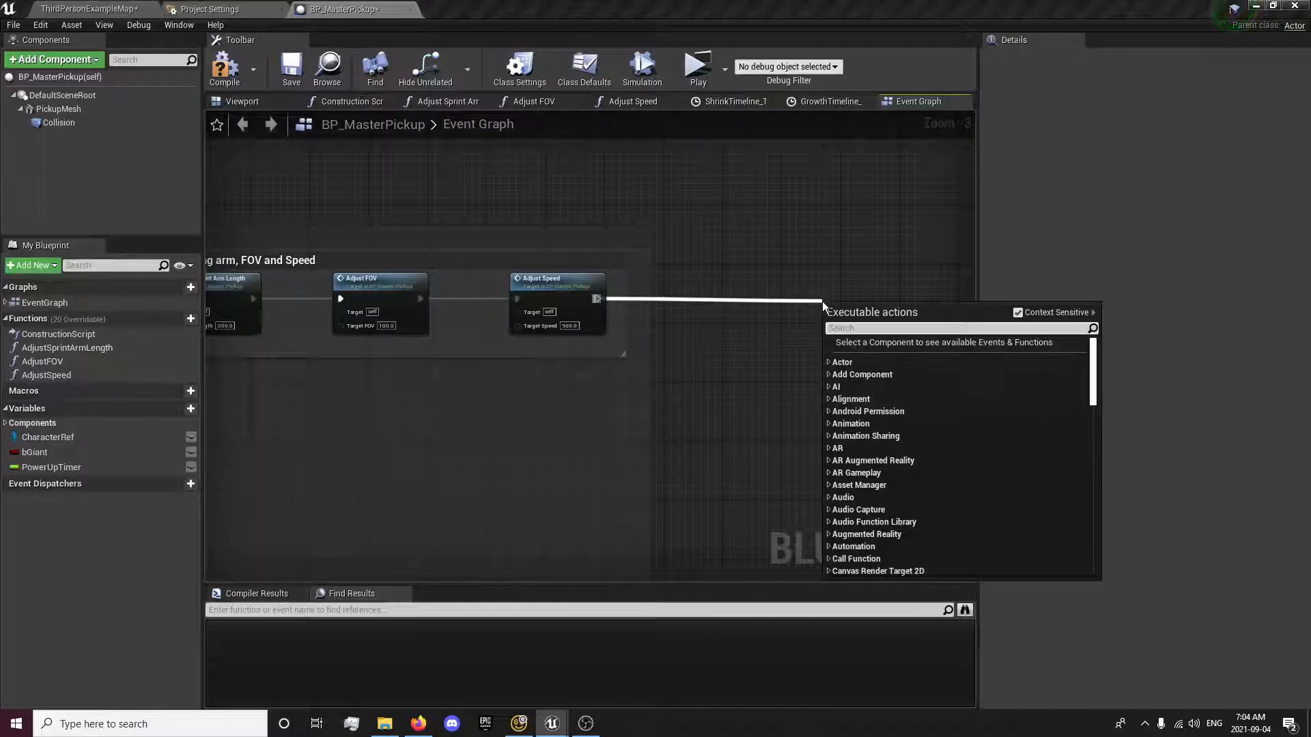
pyautogui.write('se')
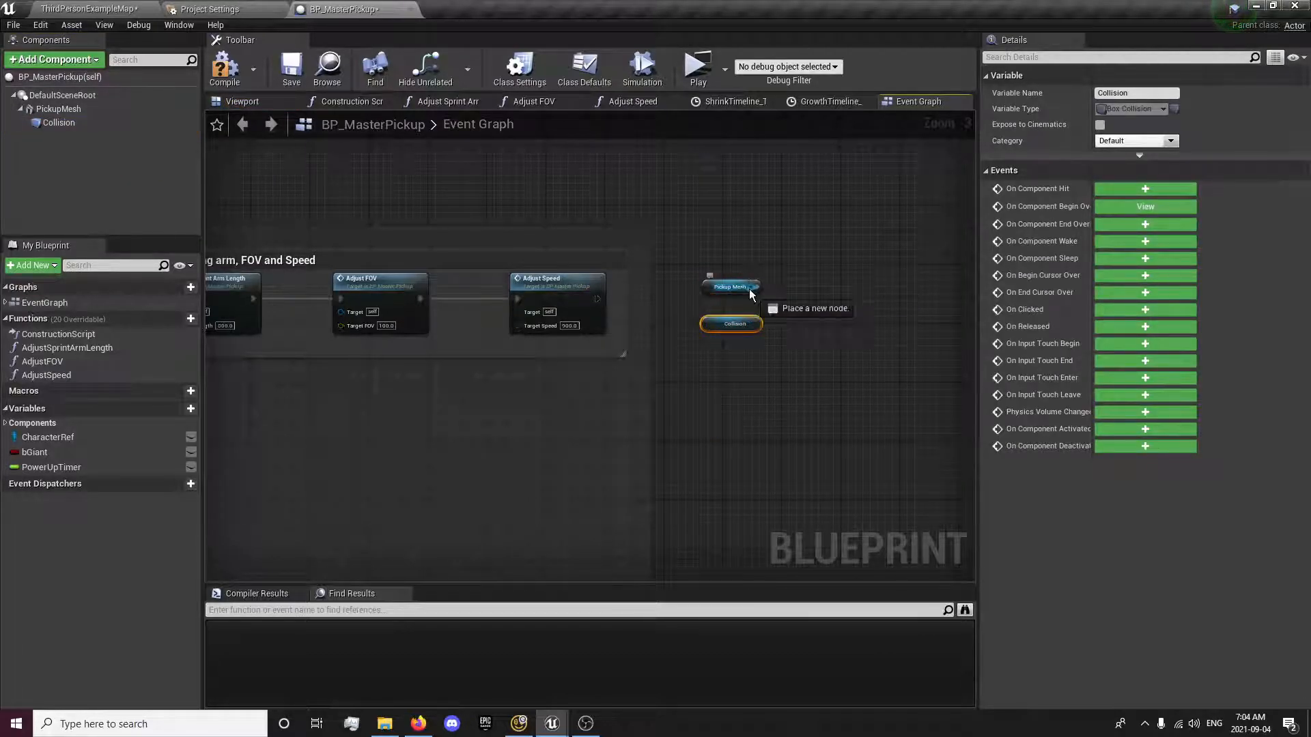
pyautogui.write('Set')
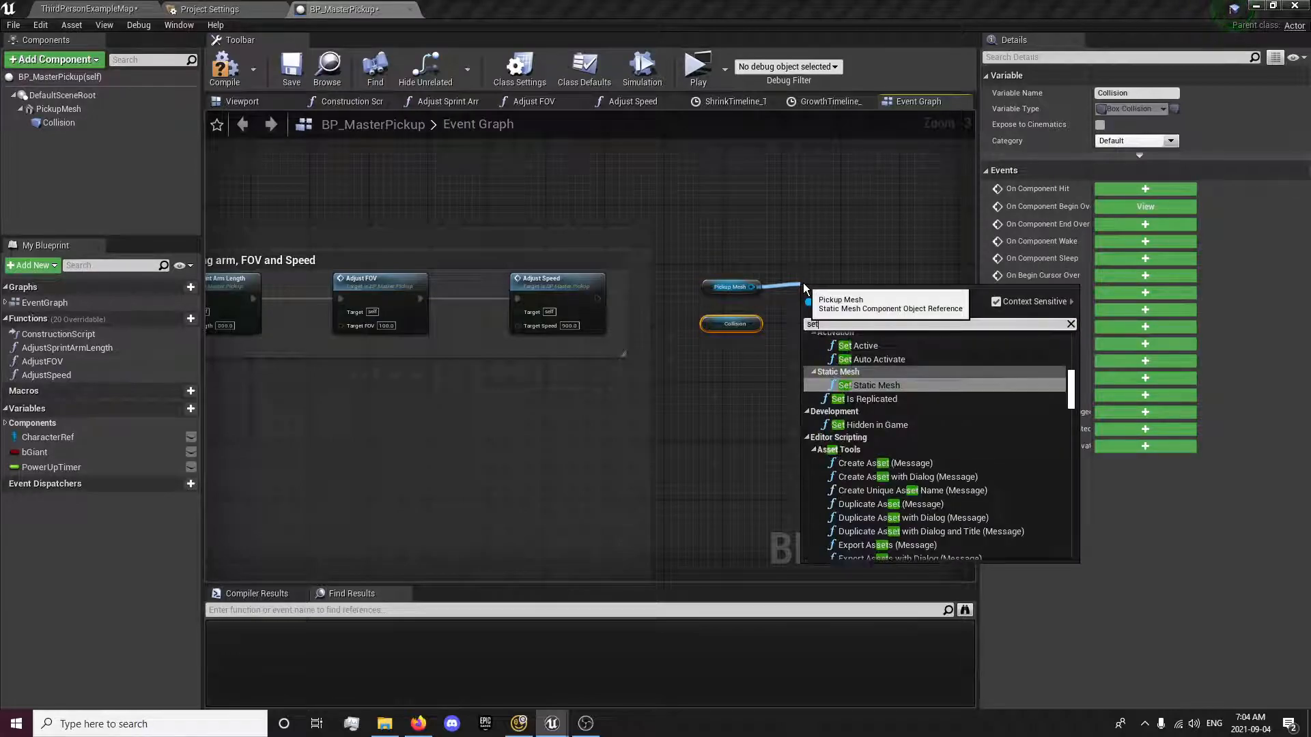
pyautogui.click(870, 425)
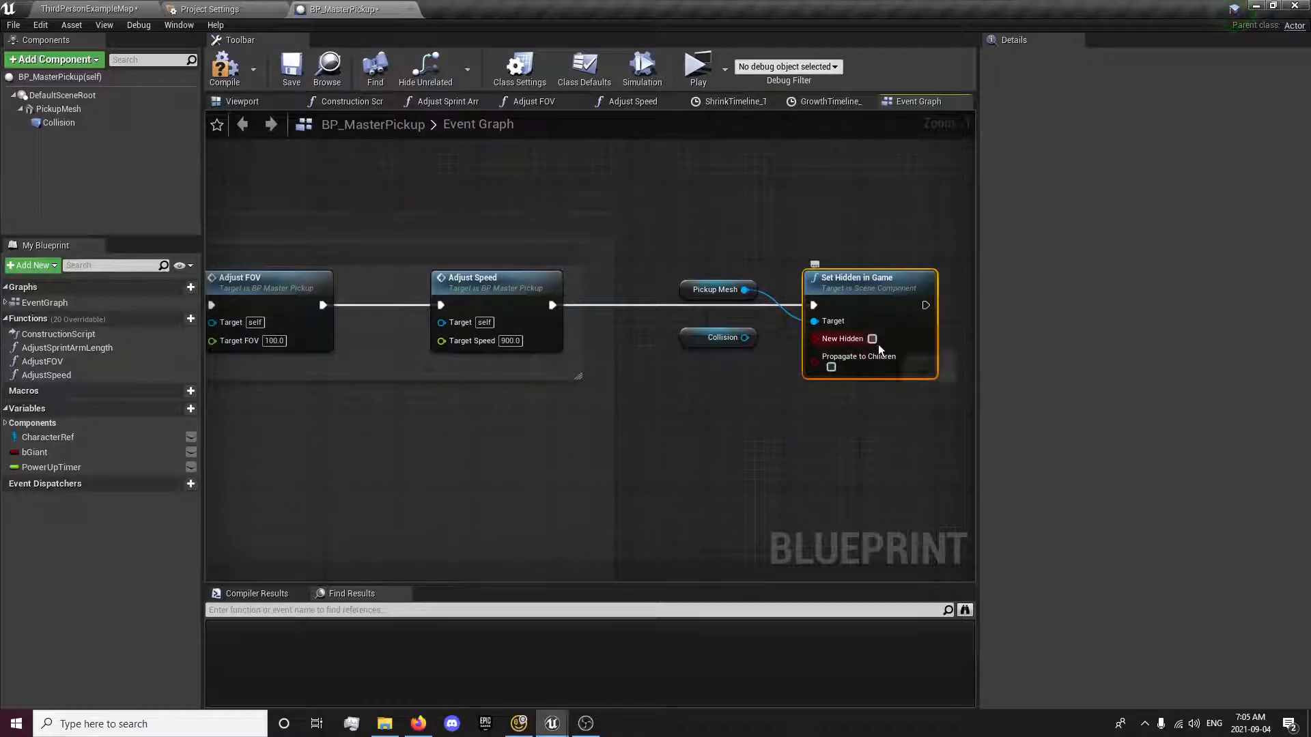
pyautogui.click(871, 339)
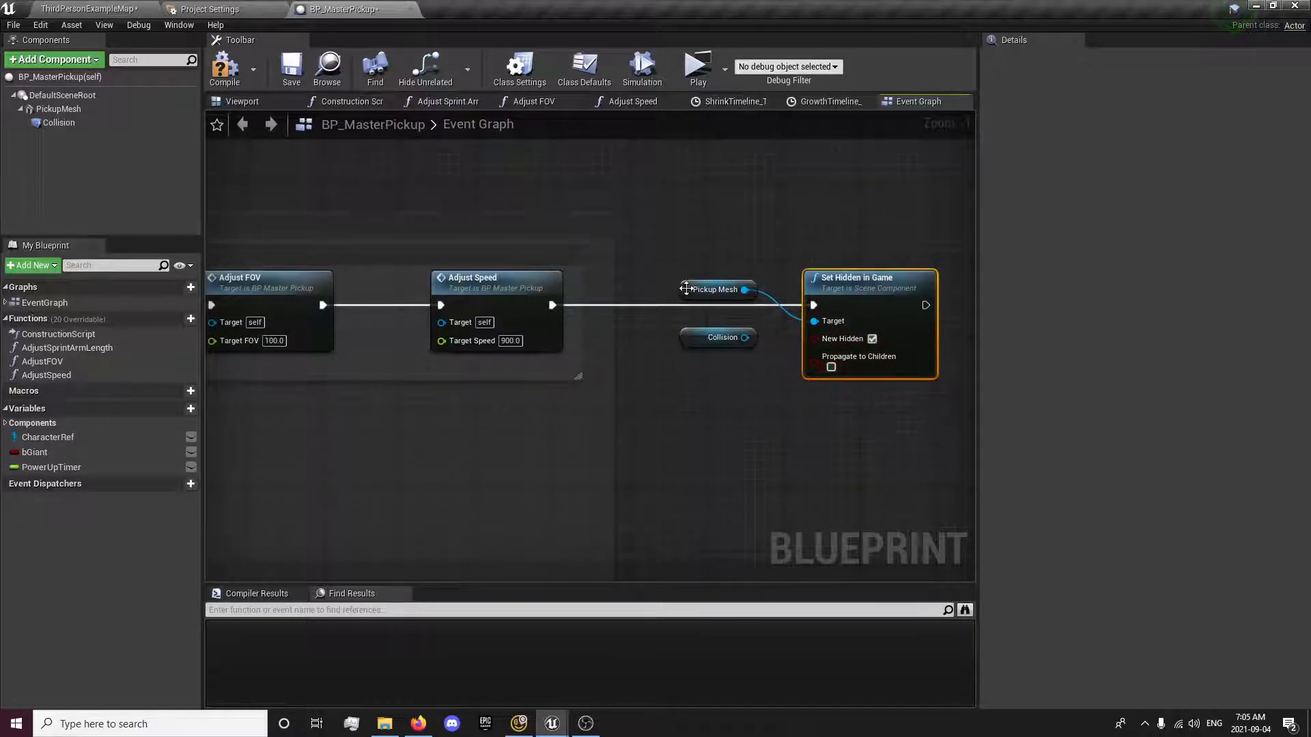
pyautogui.moveTo(714, 290); pyautogui.dragTo(811, 404)
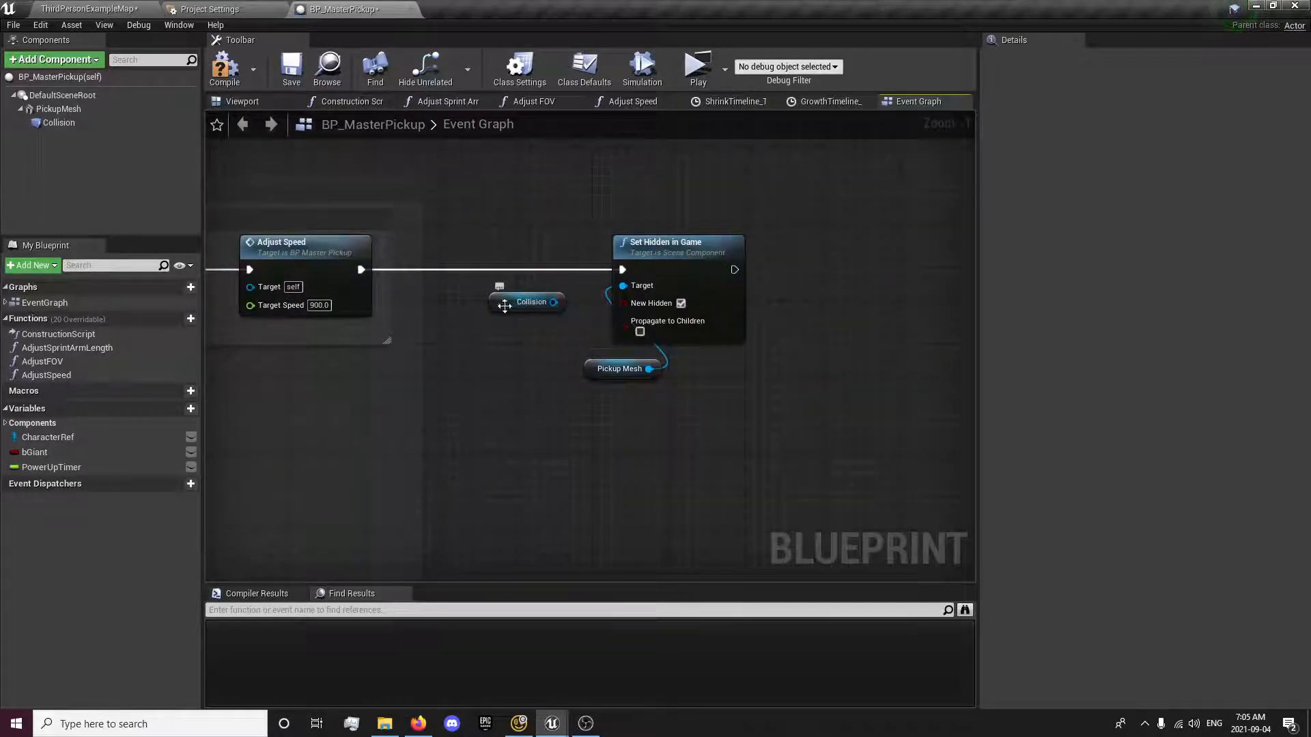
pyautogui.click(530, 302)
pyautogui.write('set collision ena')
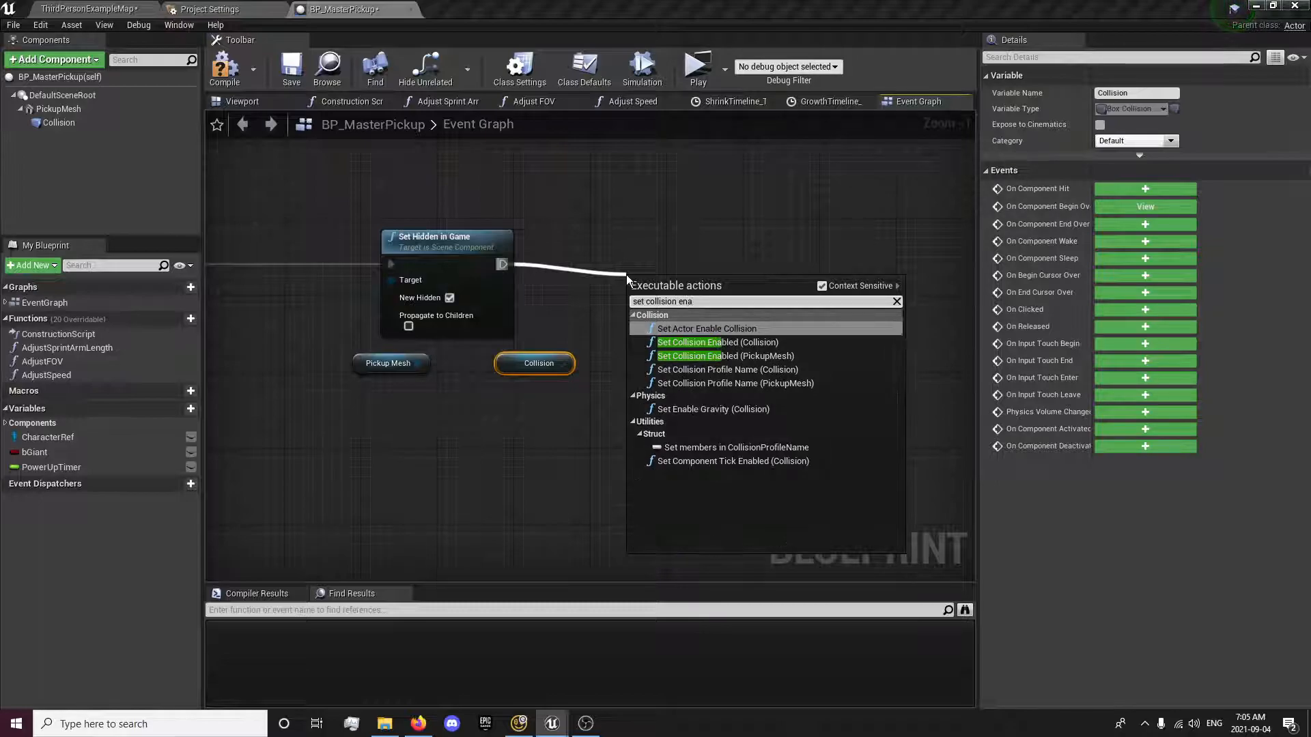
pyautogui.click(714, 341)
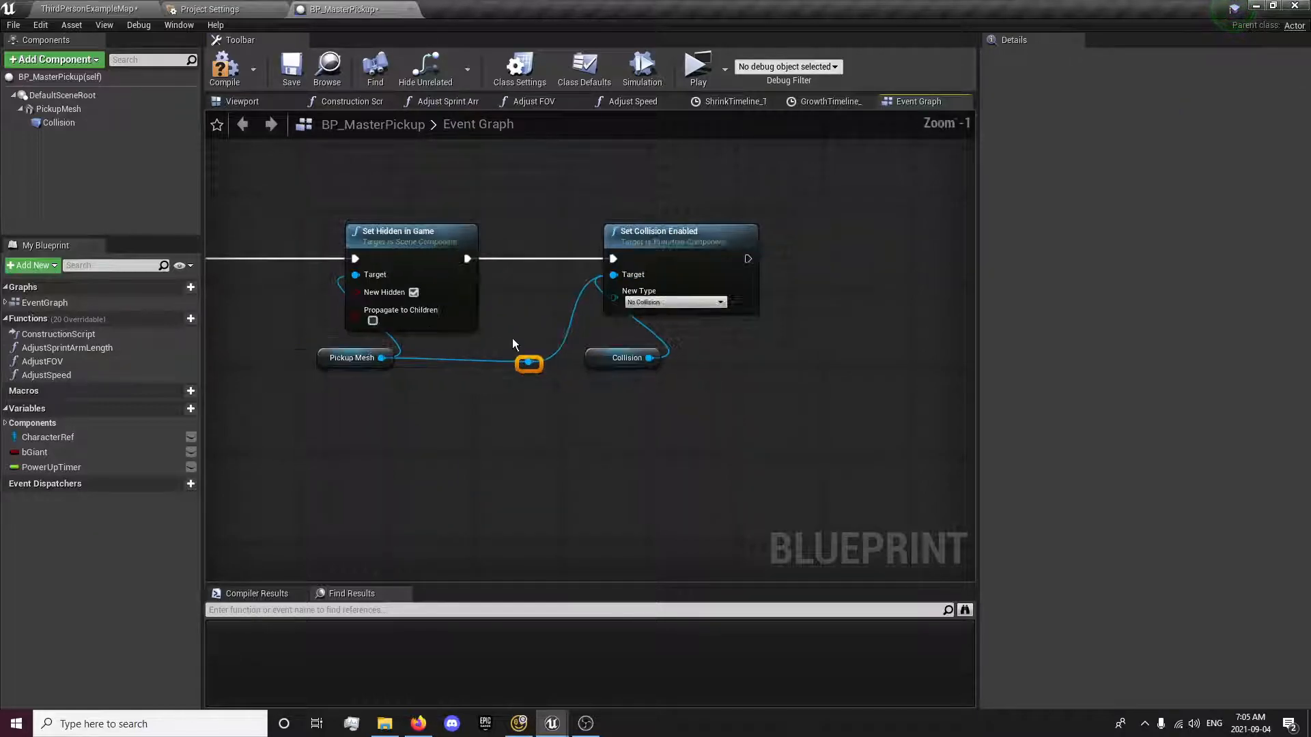
# - Add a comment saying the mesh is hidden and collision turned to no collision
pyautogui.scroll(-3)
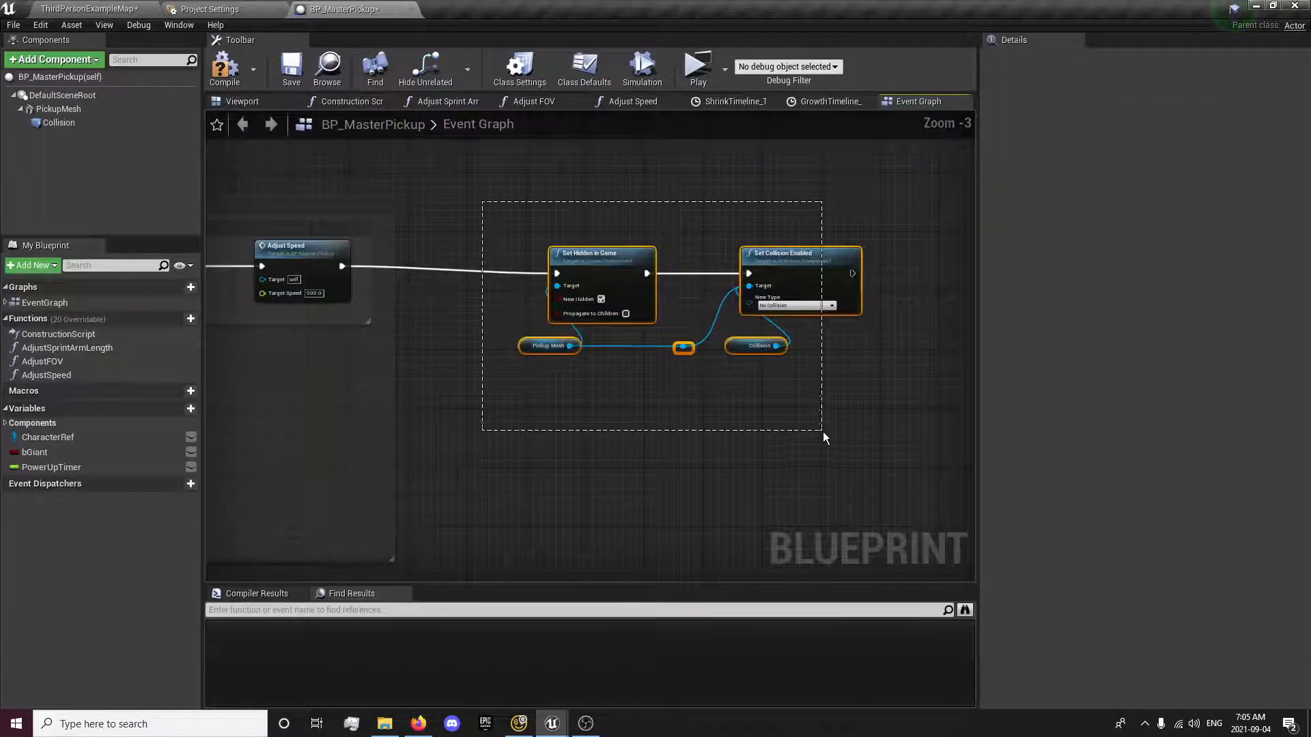
pyautogui.write('Sets the meshes')
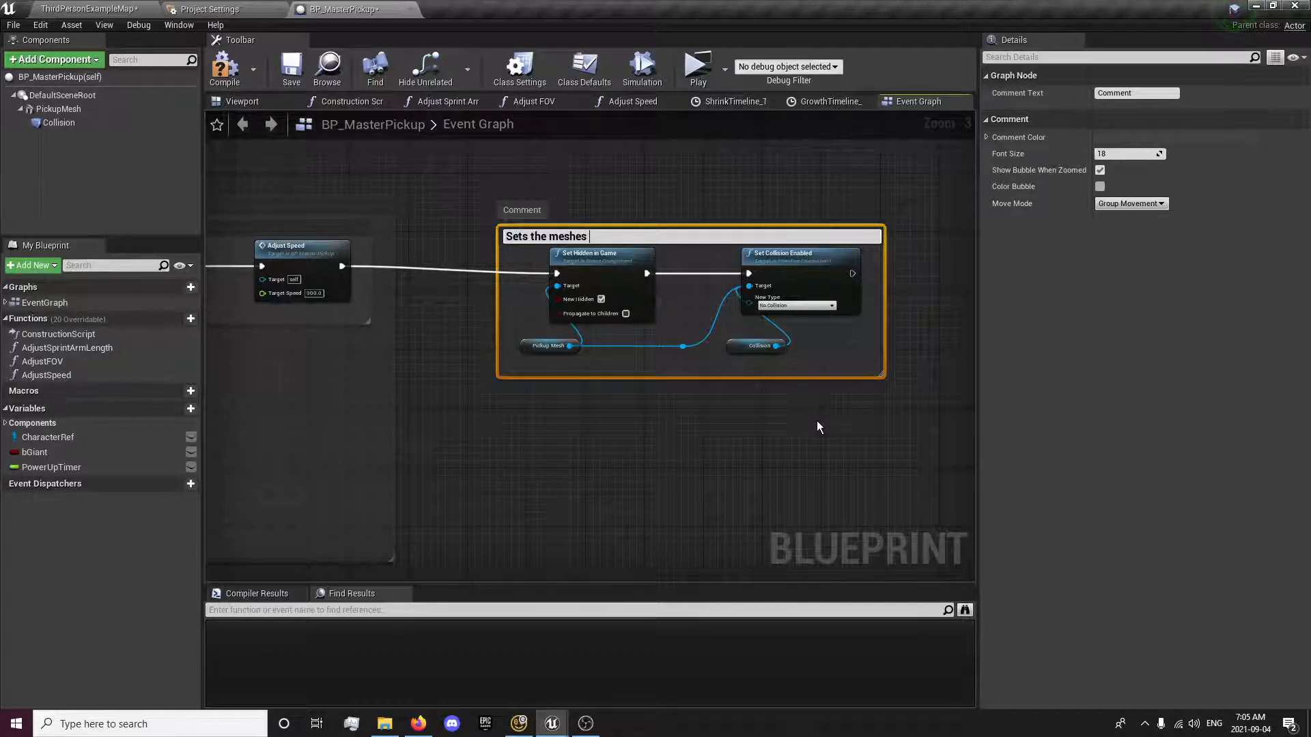
pyautogui.press('Backspace')
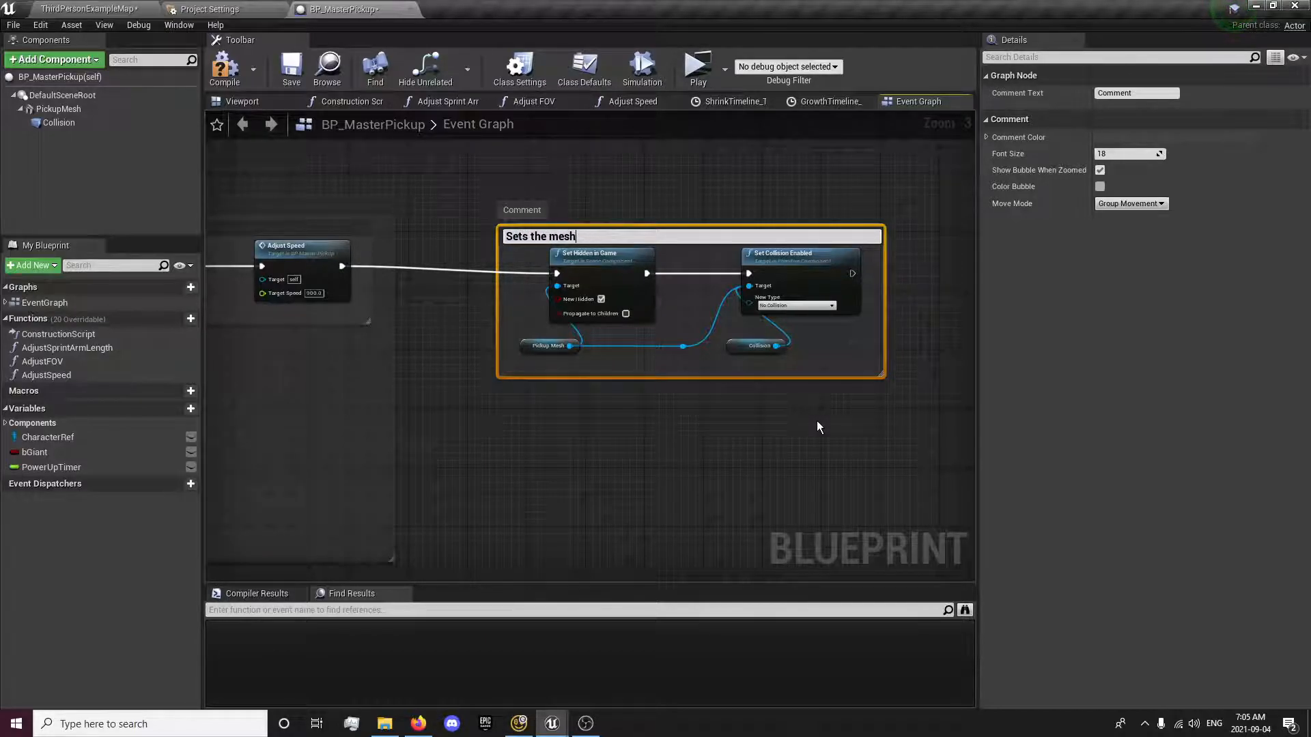
pyautogui.write('hidden and the collis')
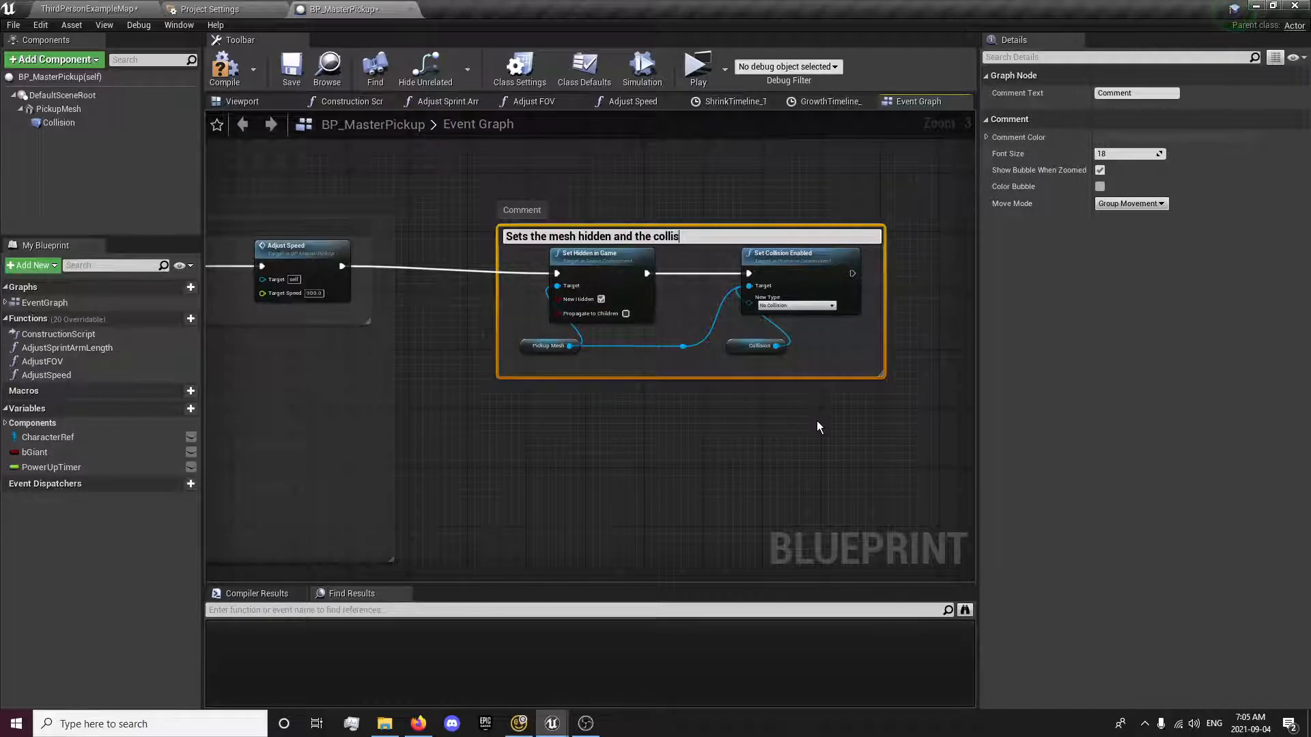
pyautogui.write('ion to no collison')
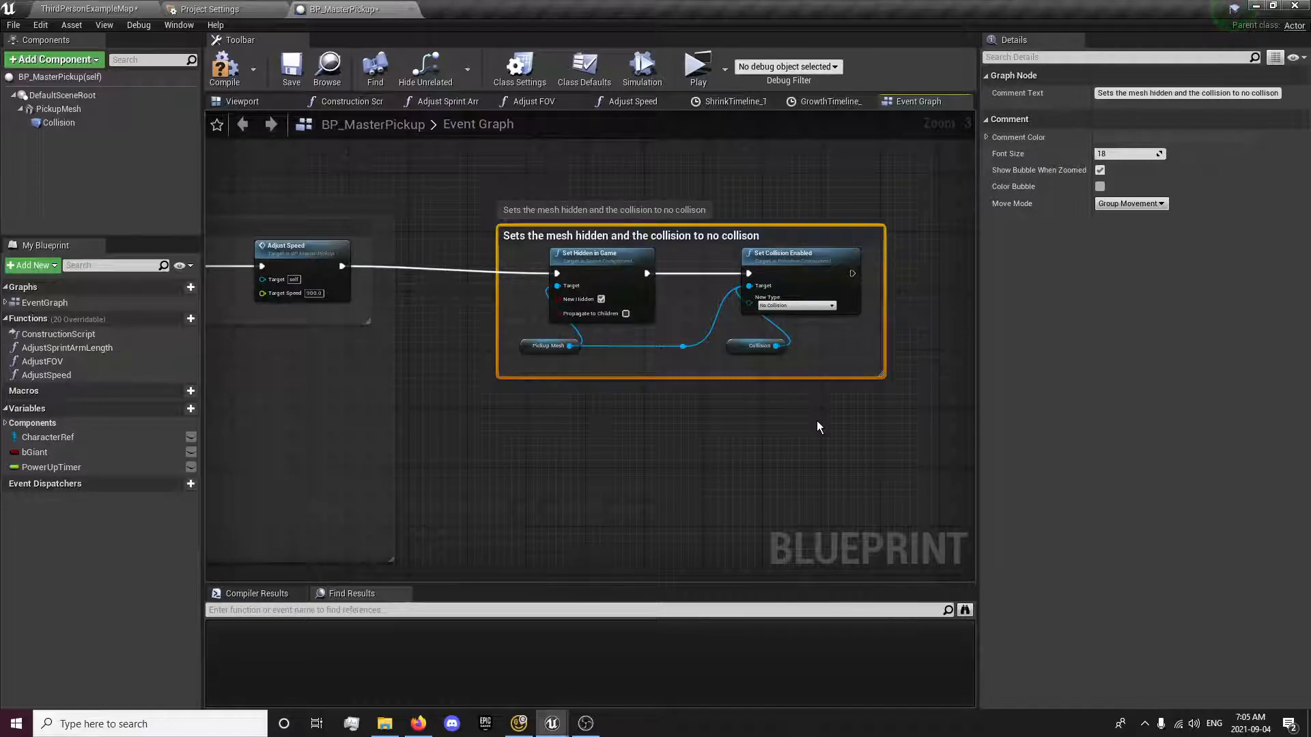
pyautogui.click(1101, 171)
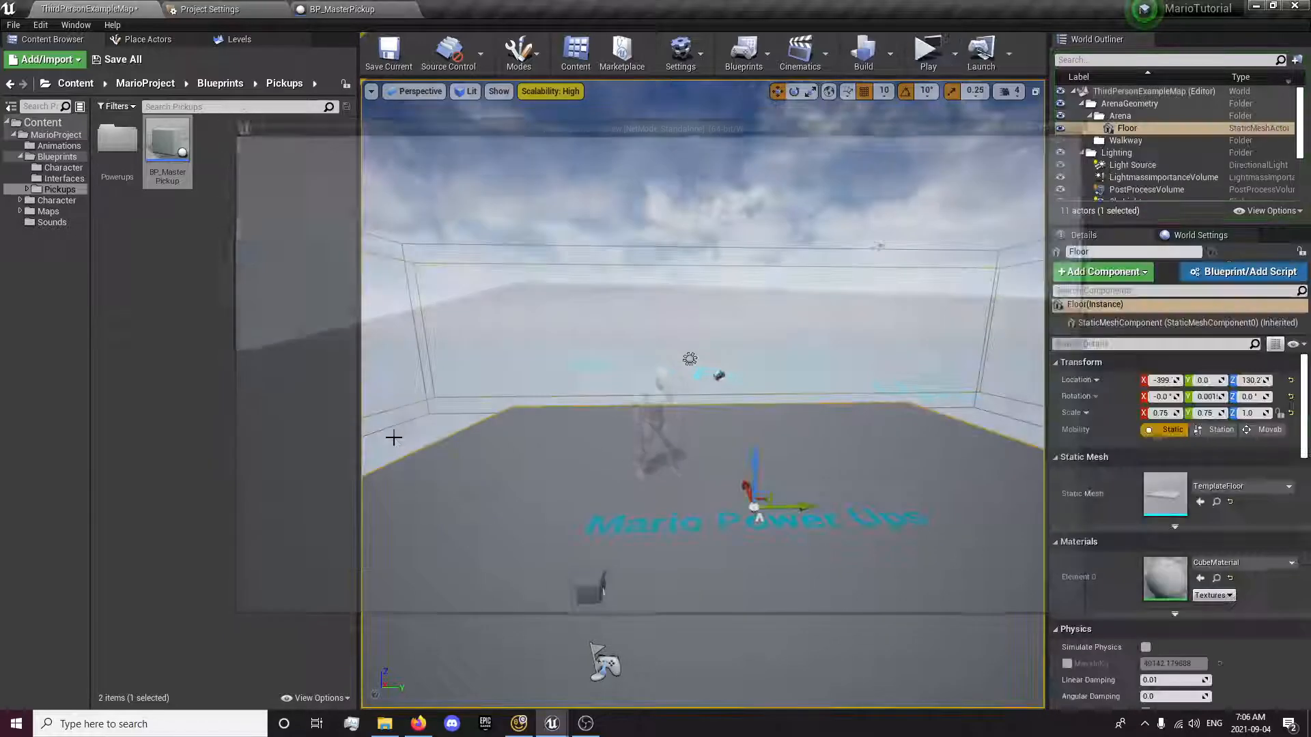
# - Switch between the level editor and the pickup blueprint editor windows
pyautogui.click(342, 10)
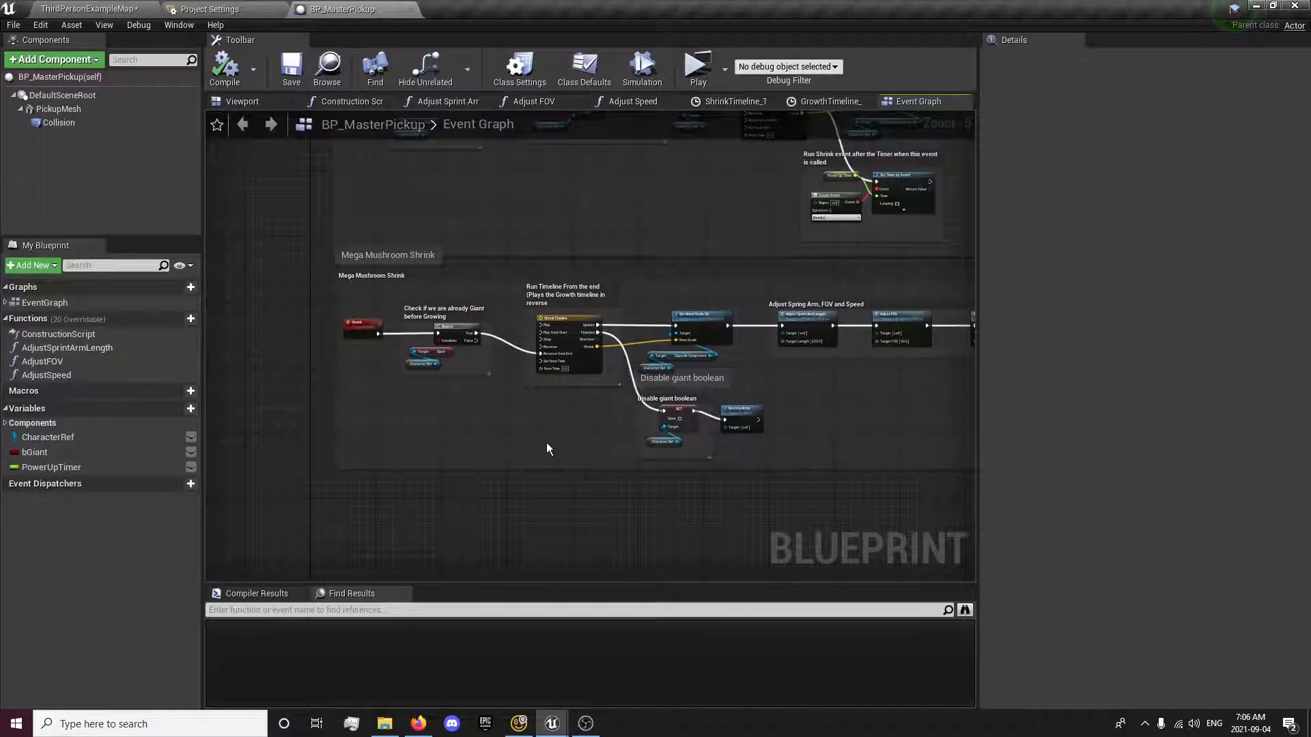
pyautogui.moveTo(889, 454)
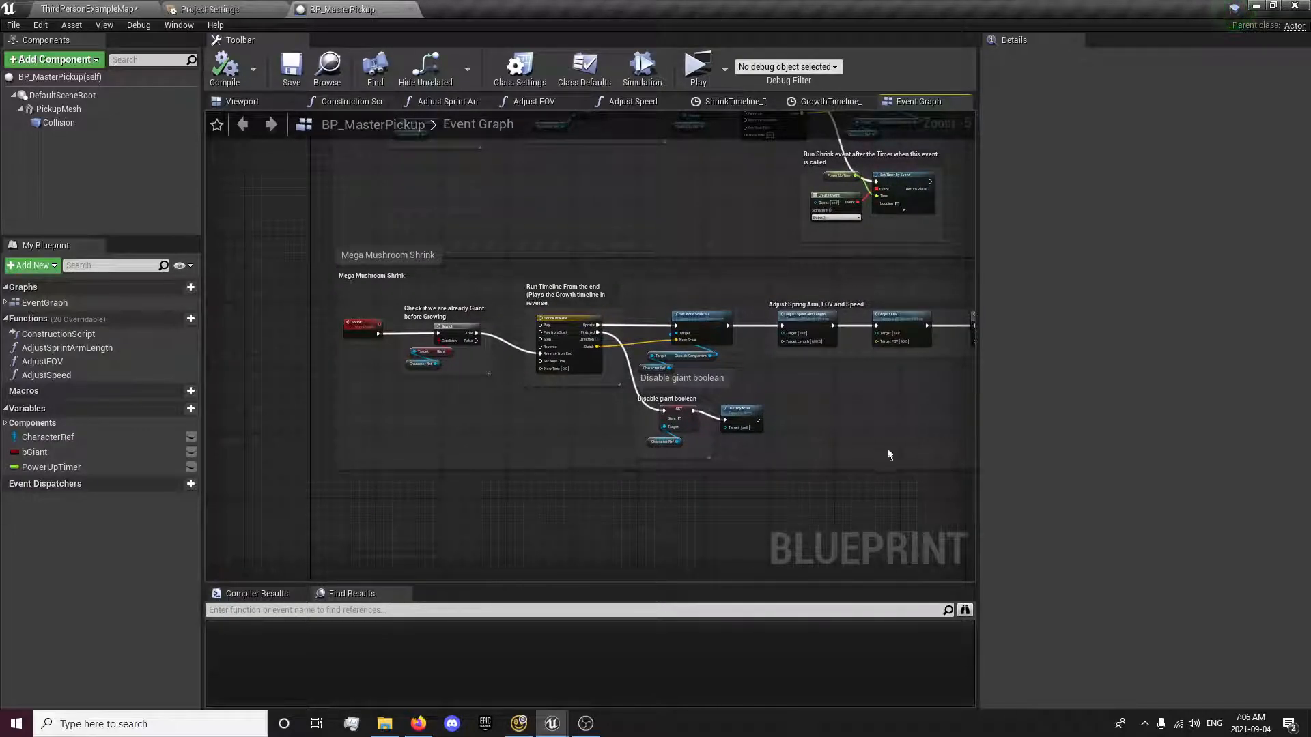
pyautogui.click(88, 10)
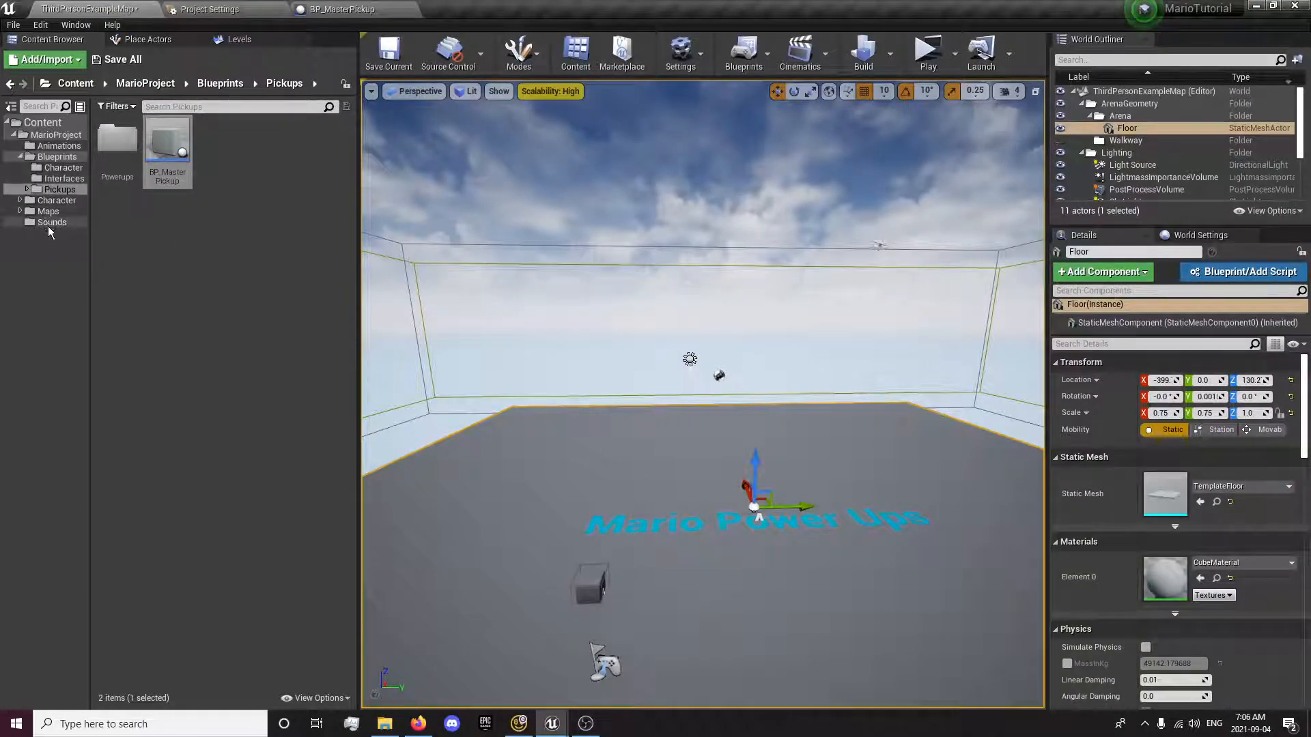
pyautogui.click(343, 10)
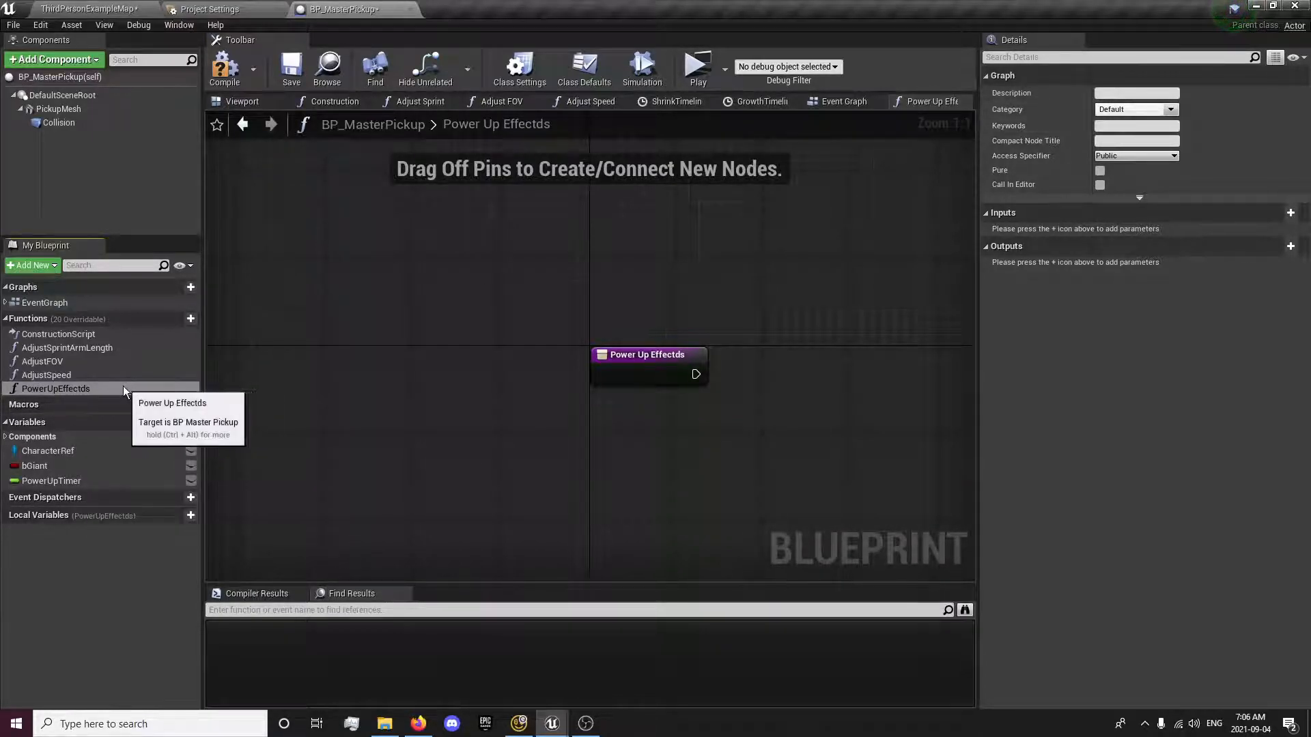
# - Rename the function PowerUpEffects and add Spawn Emitter at Location and Play Sound at Location
pyautogui.doubleClick(54, 389)
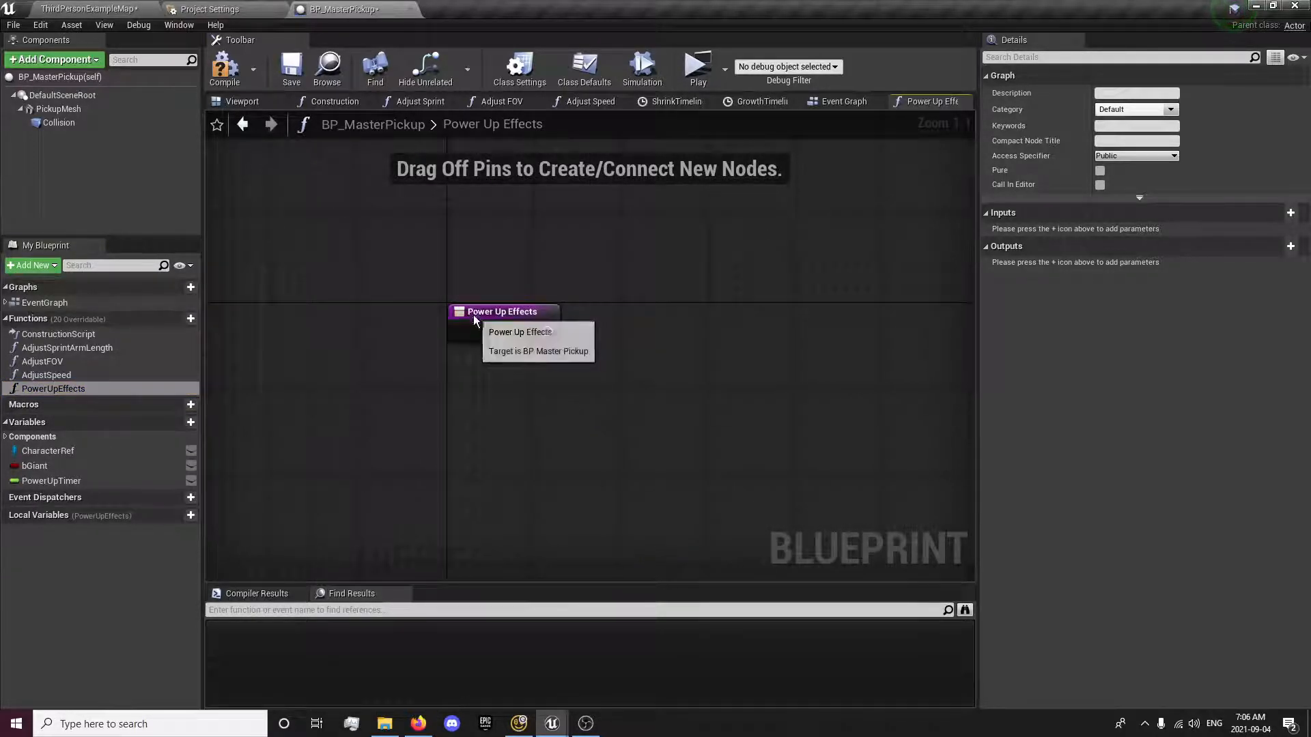
pyautogui.moveTo(501, 311); pyautogui.dragTo(412, 297)
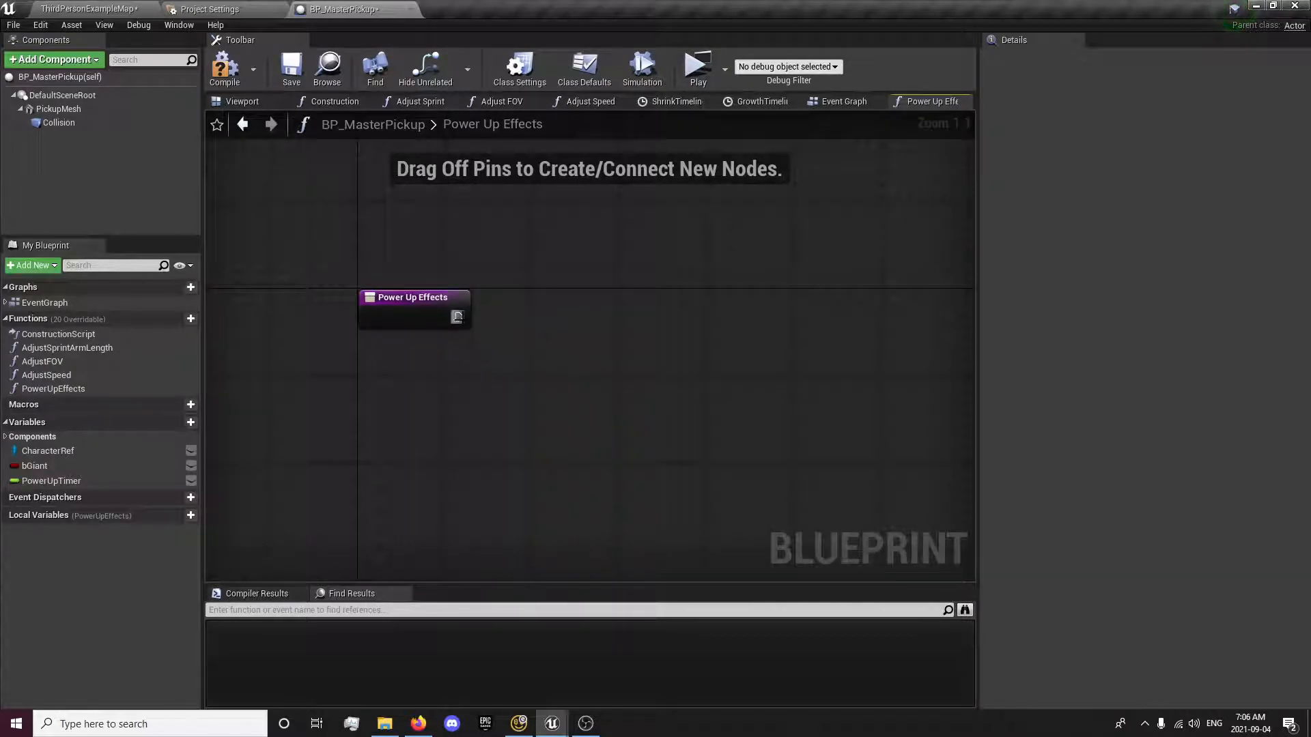
pyautogui.moveTo(459, 315); pyautogui.dragTo(657, 308)
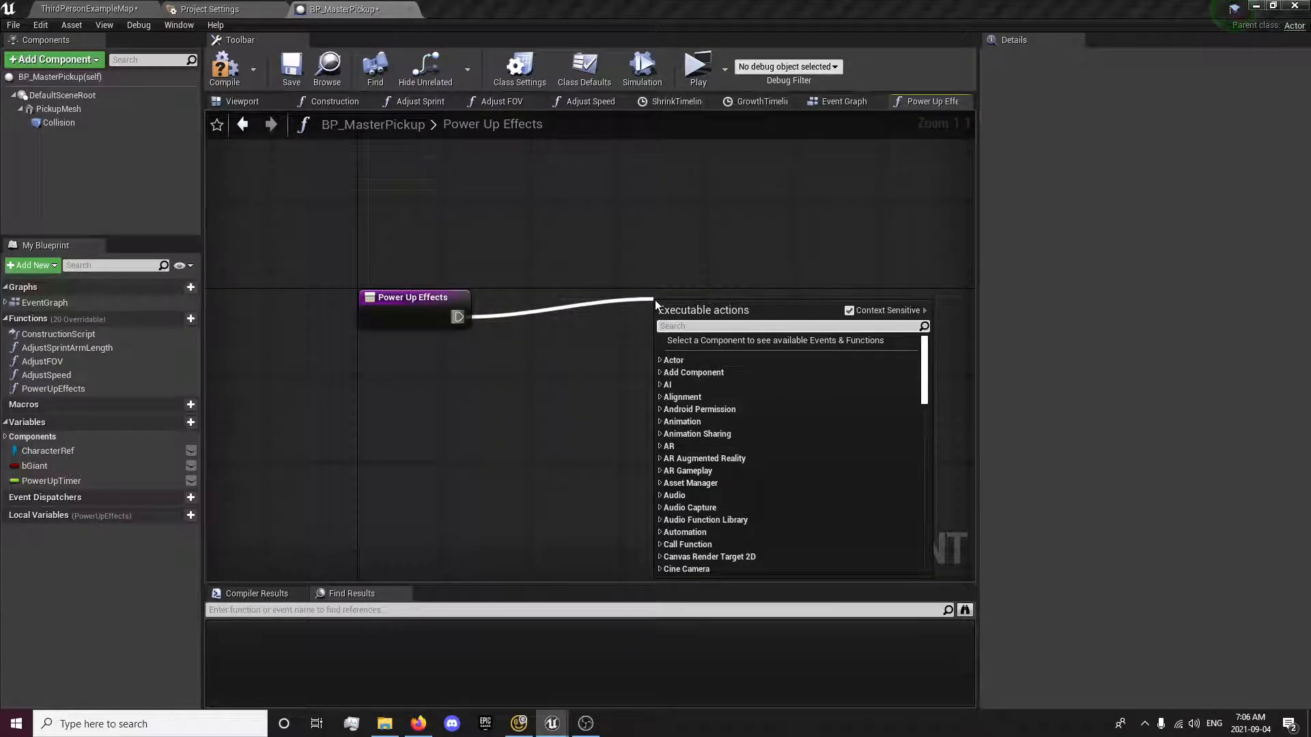
pyautogui.write('spawn emit')
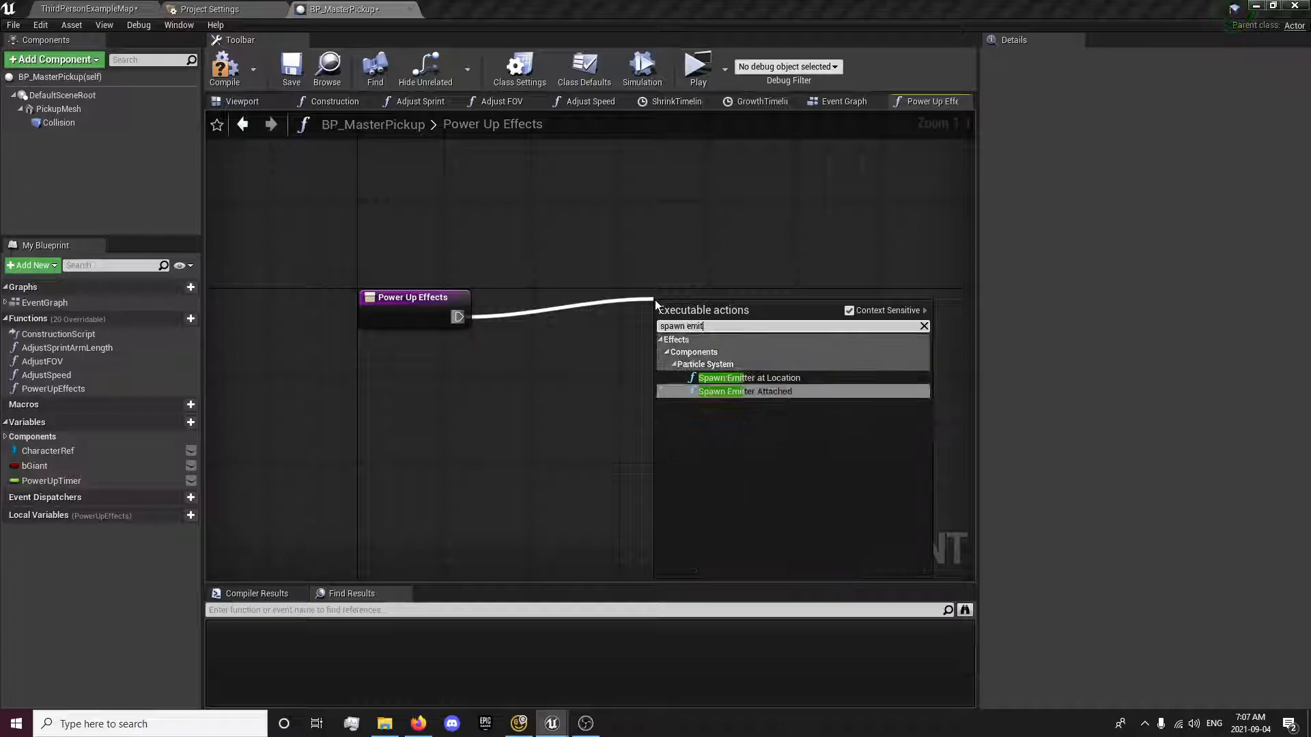
pyautogui.click(749, 378)
pyautogui.write('play sound')
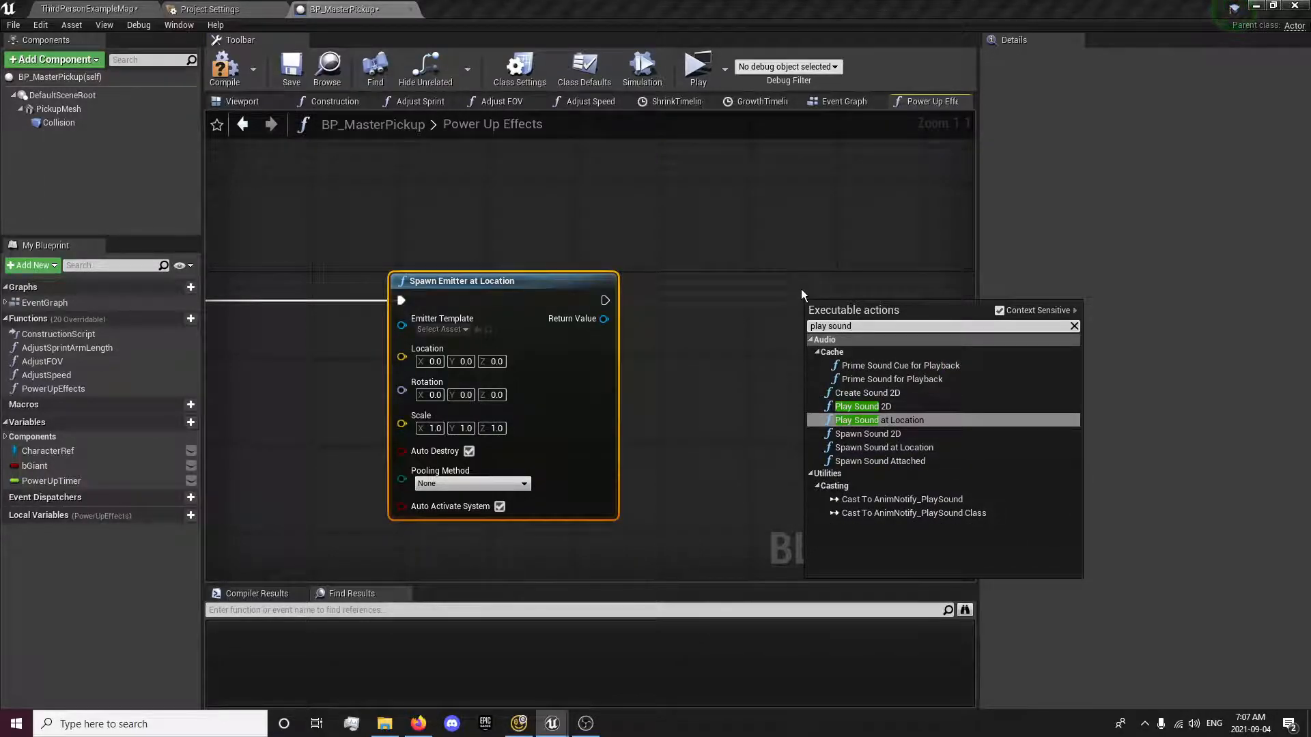
pyautogui.click(881, 419)
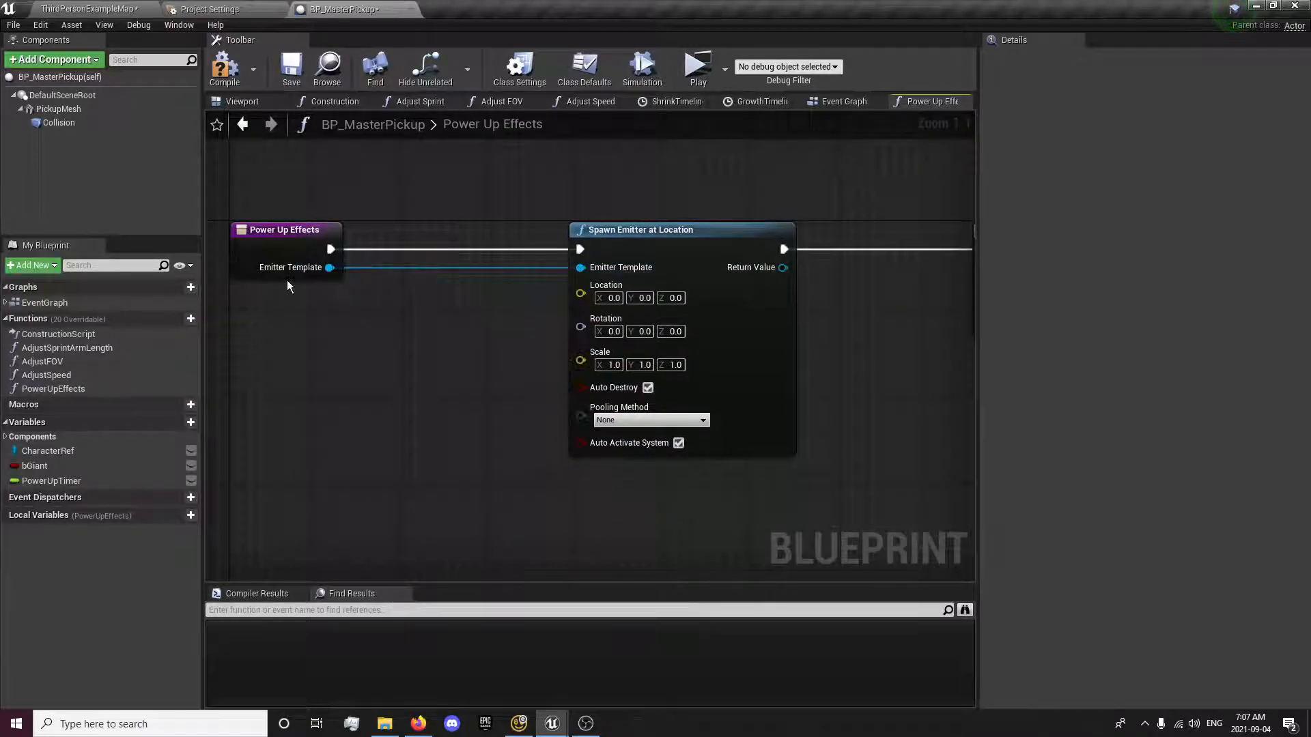
# - Add Particles and Sound inputs feeding the emitter and sound nodes, then save
pyautogui.click(284, 230)
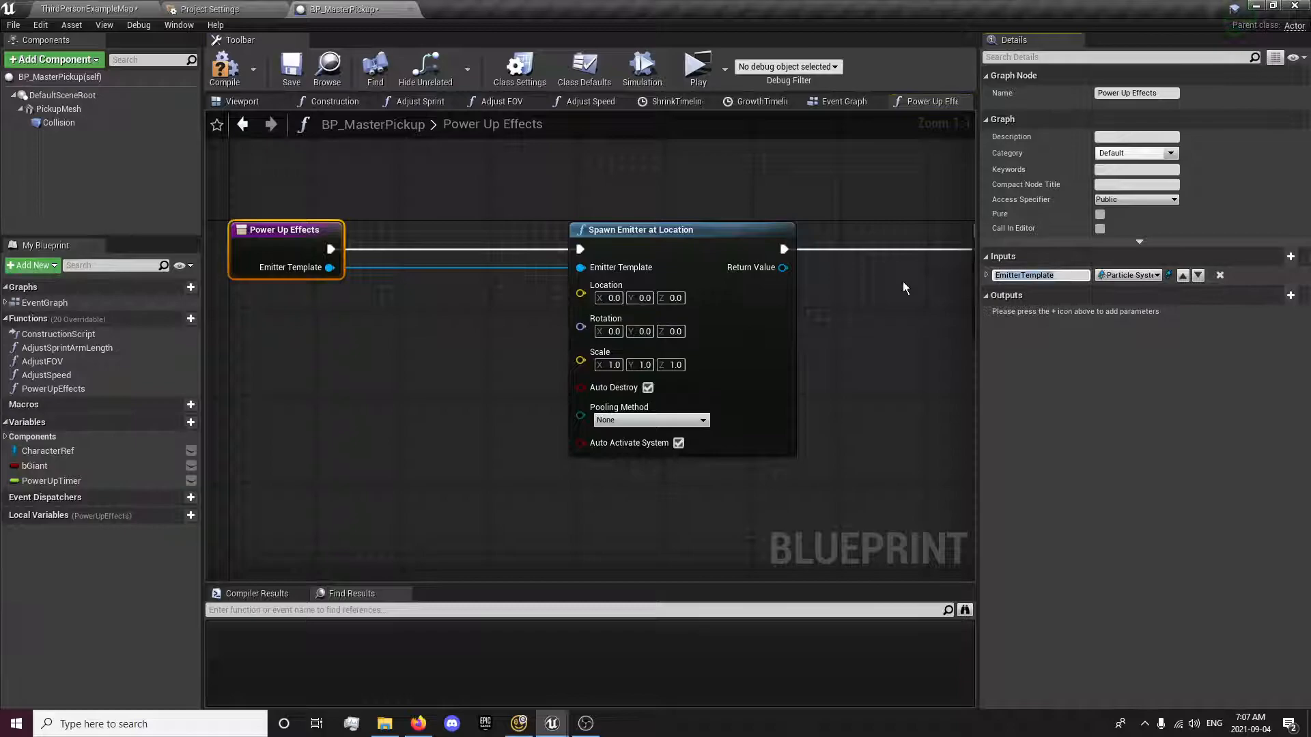
pyautogui.write('Particle')
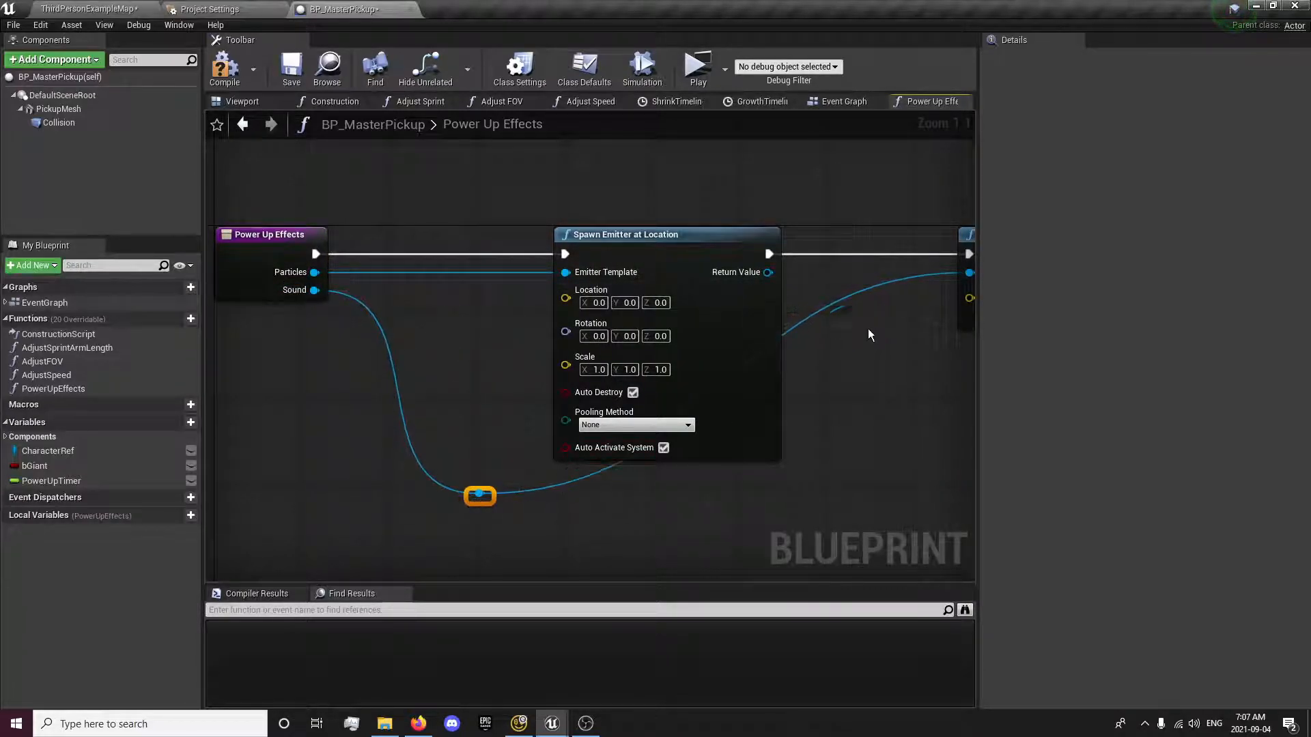
pyautogui.moveTo(479, 495); pyautogui.dragTo(851, 323)
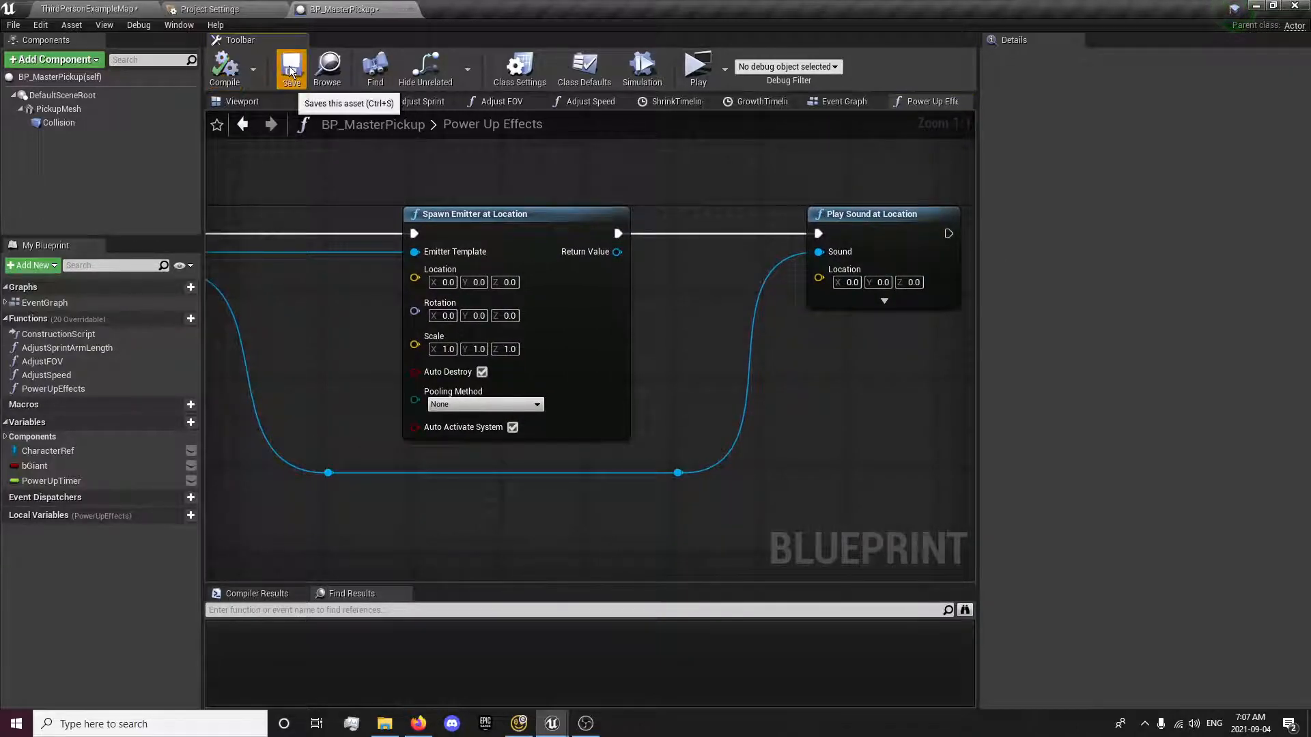
pyautogui.click(290, 69)
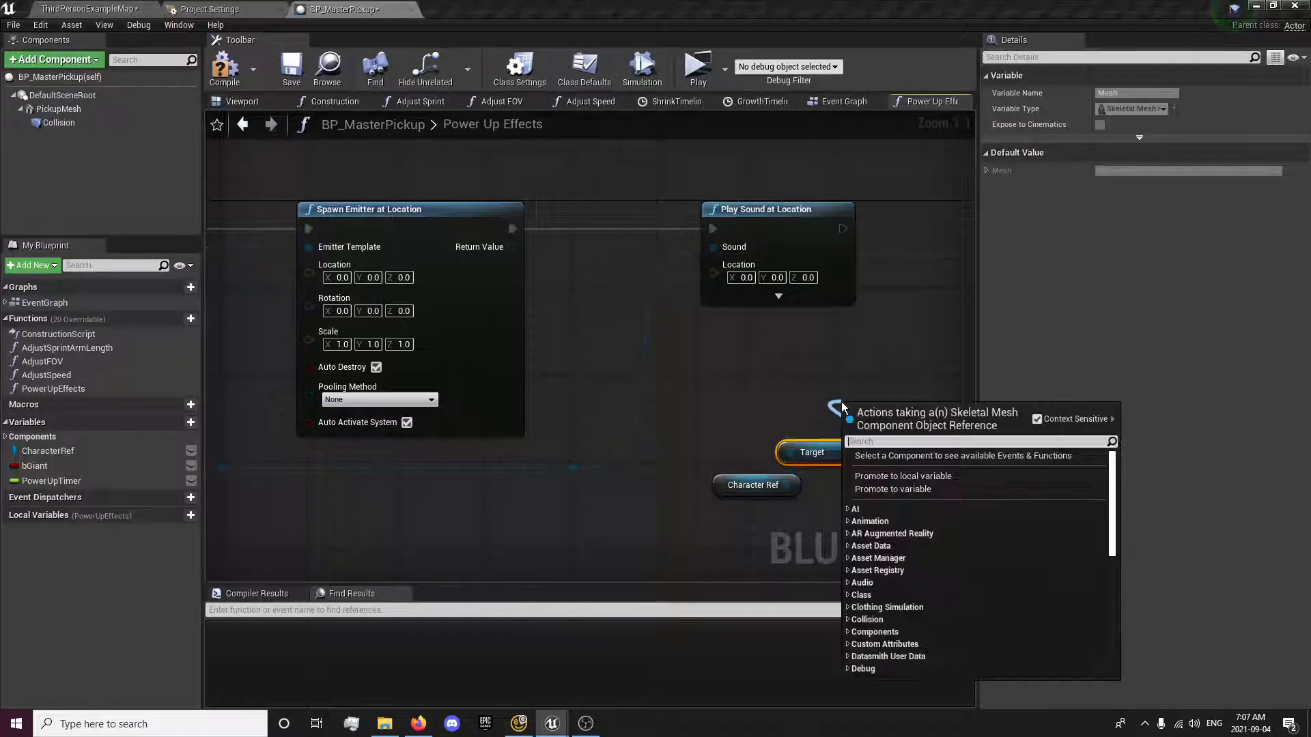
# - Feed the character mesh's GetWorldLocation into the emitter's Location pin
pyautogui.write('get world')
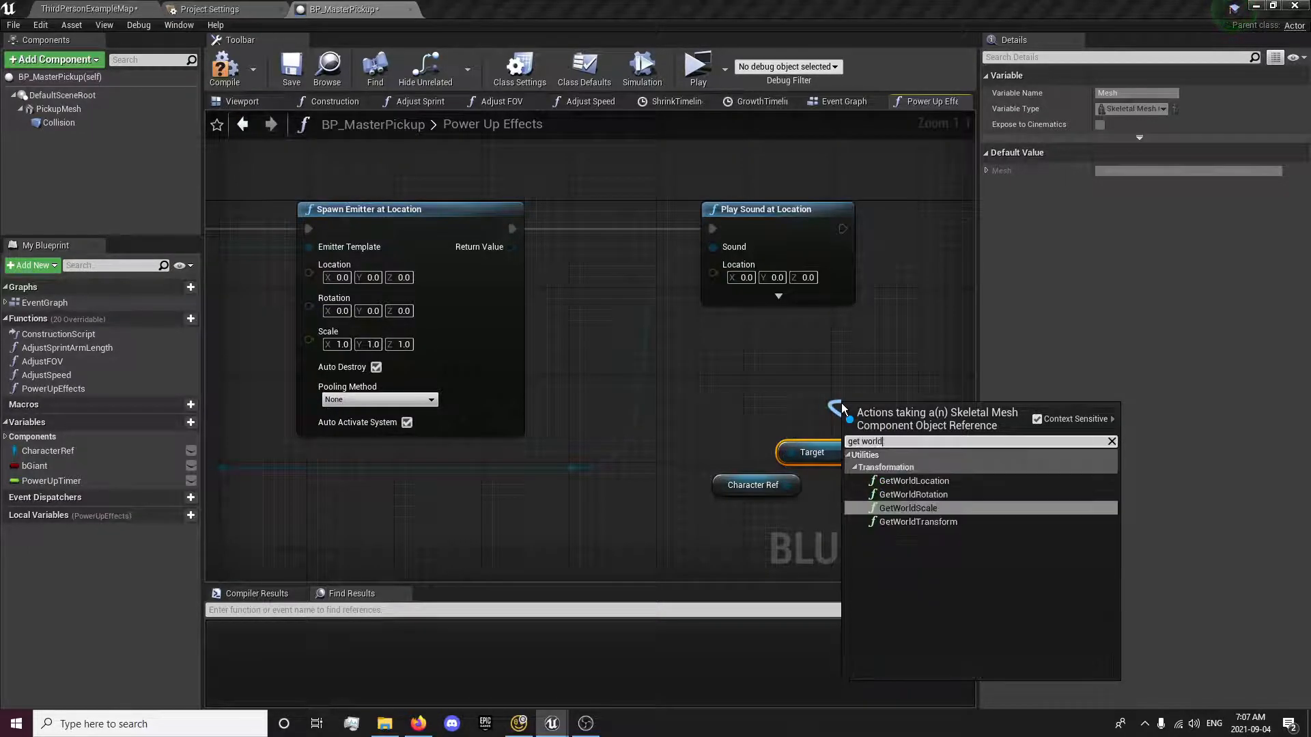
pyautogui.click(914, 481)
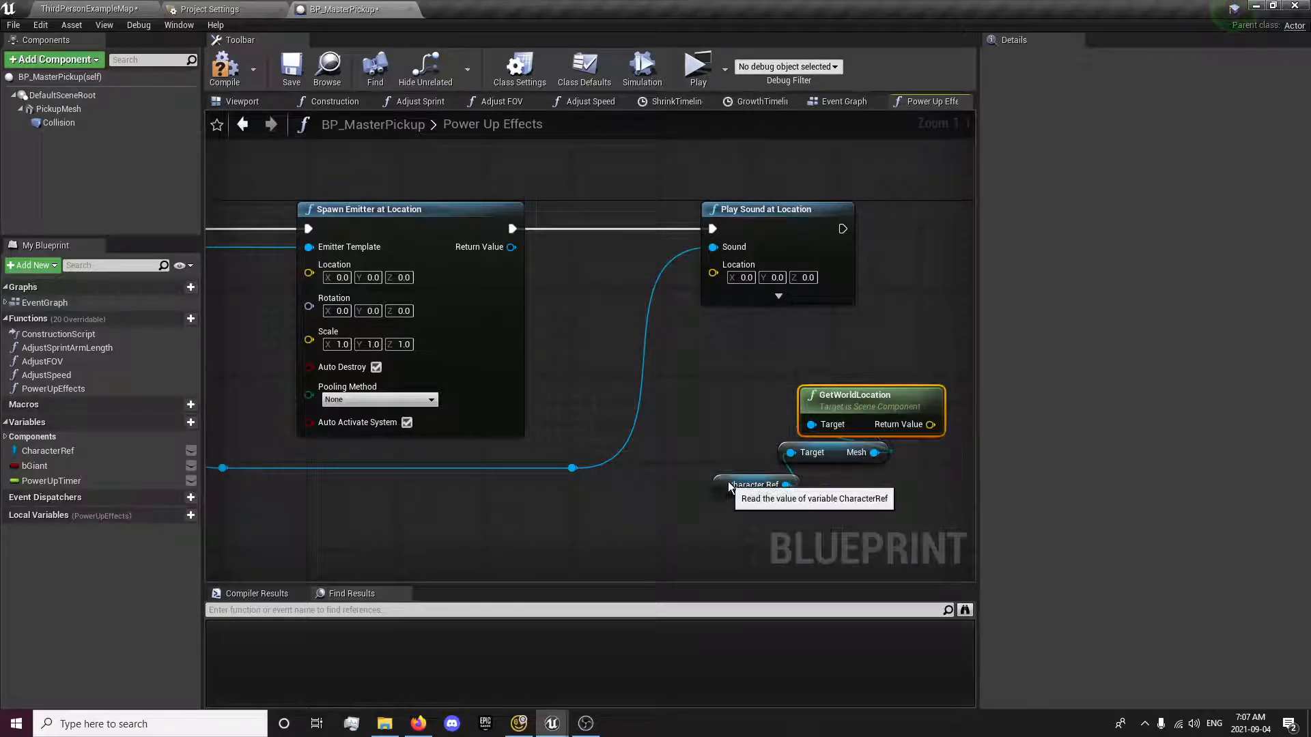
pyautogui.click(785, 485)
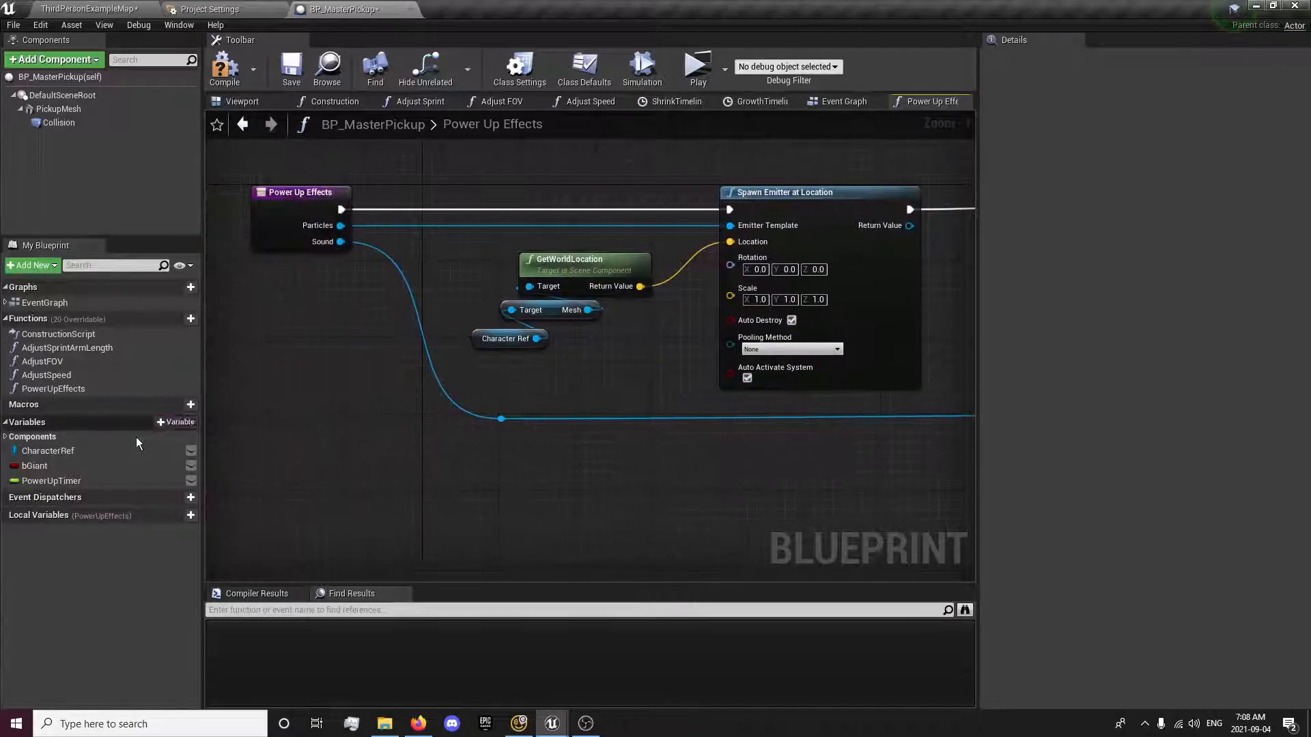
# - Wire the mesh's GetWorldRotation into Rotation, add pickup-mesh nodes, and return to the Event Graph
pyautogui.click(375, 434)
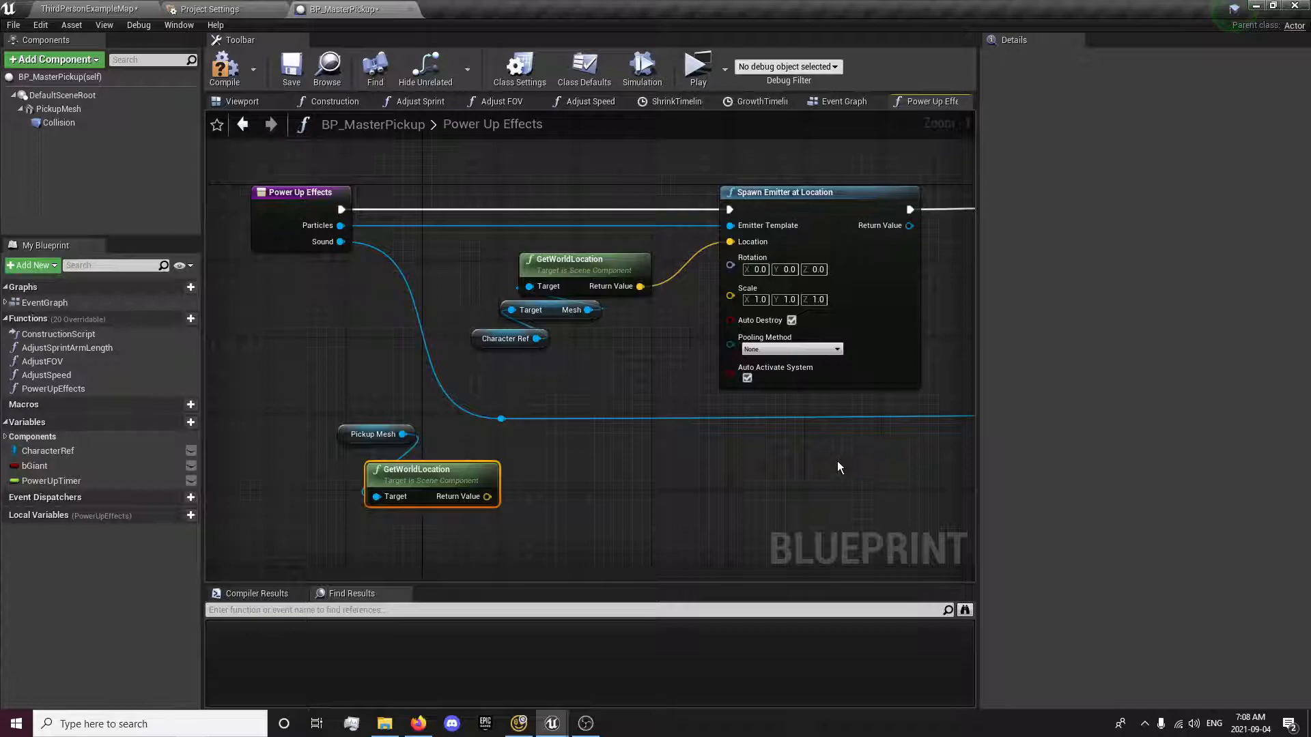
pyautogui.moveTo(585, 310)
pyautogui.write('world rotation')
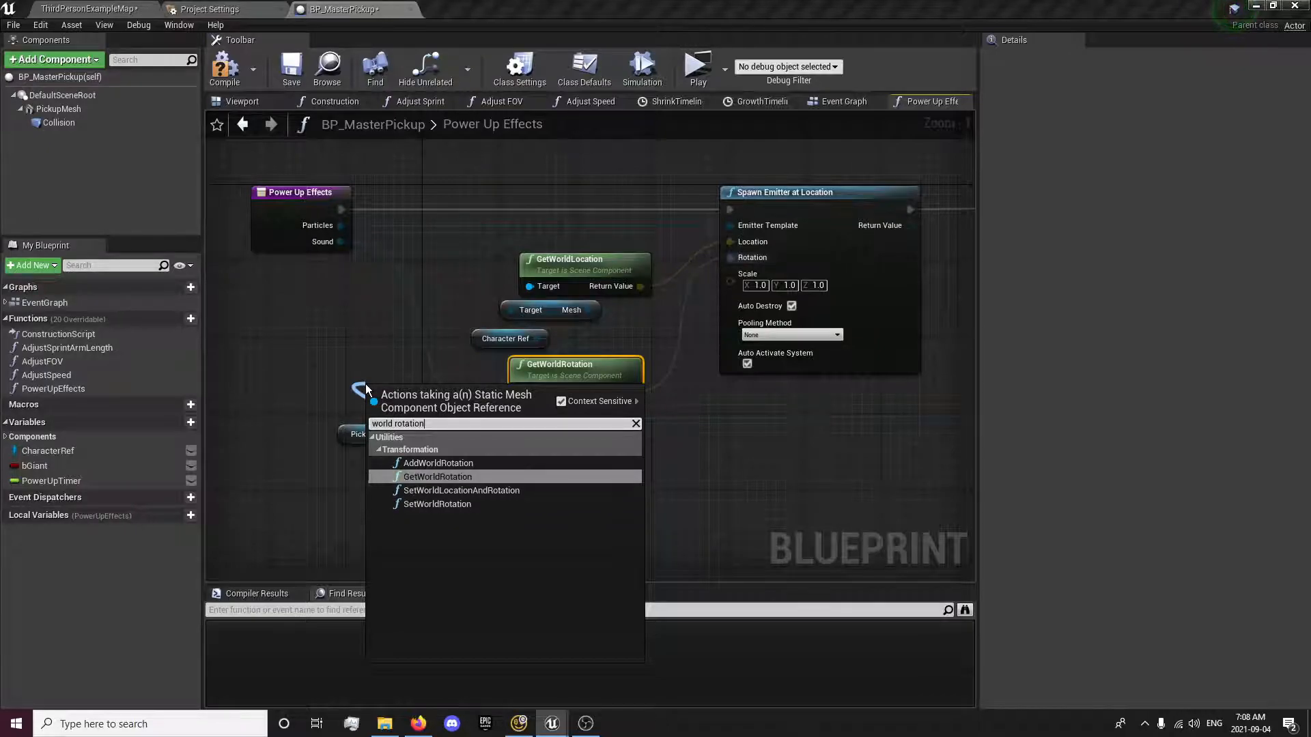
pyautogui.click(437, 477)
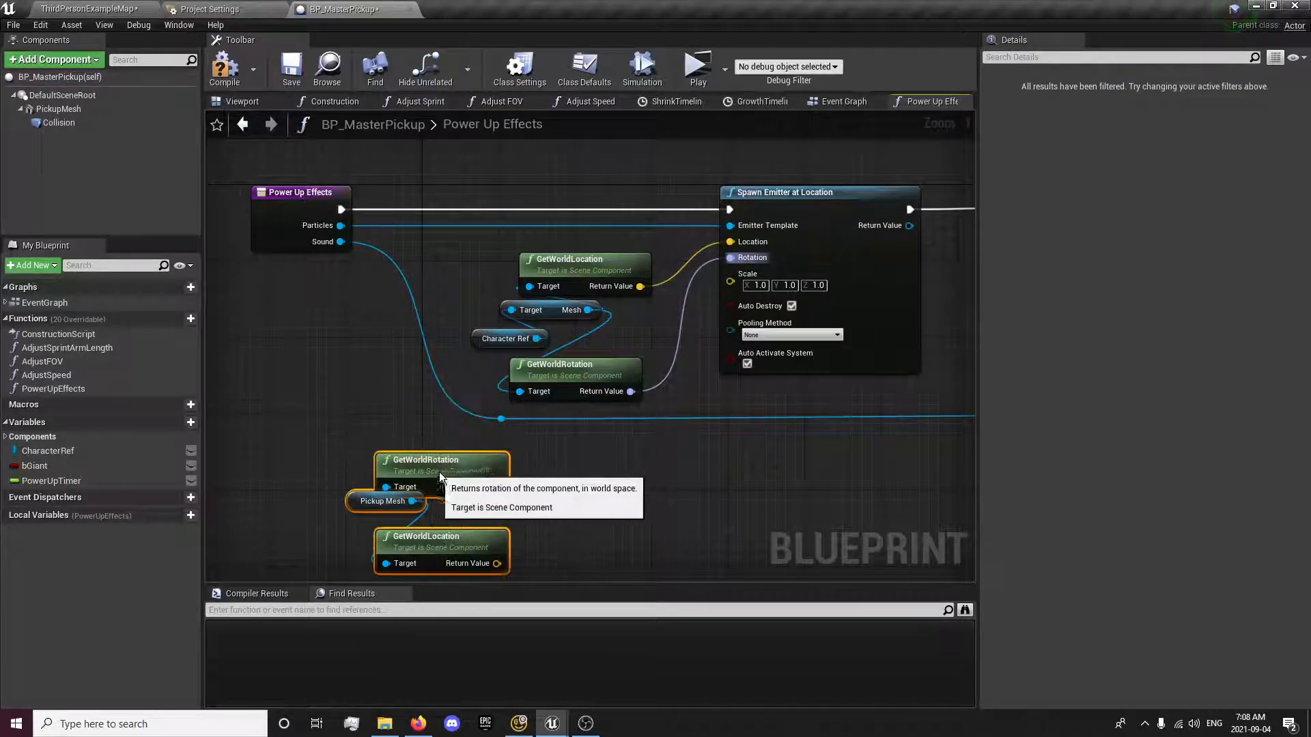
pyautogui.click(384, 501)
pyautogui.write('get')
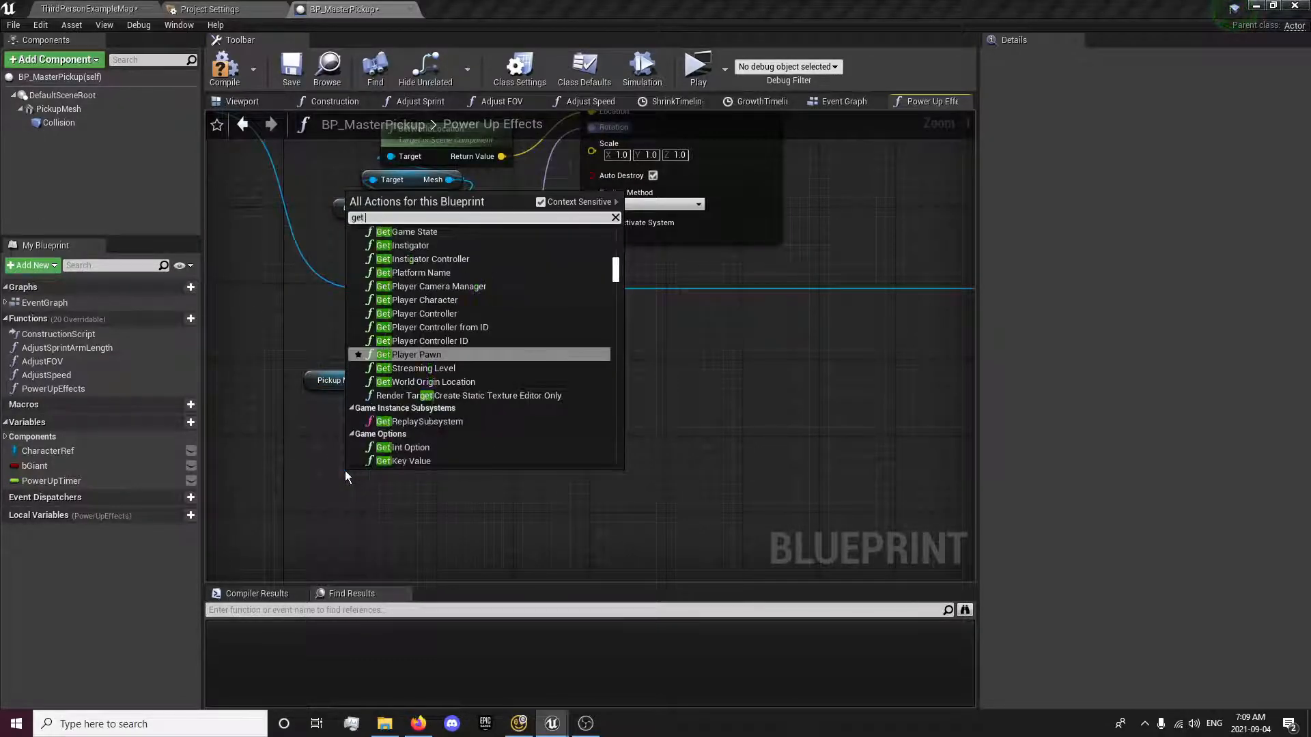
pyautogui.write('socket')
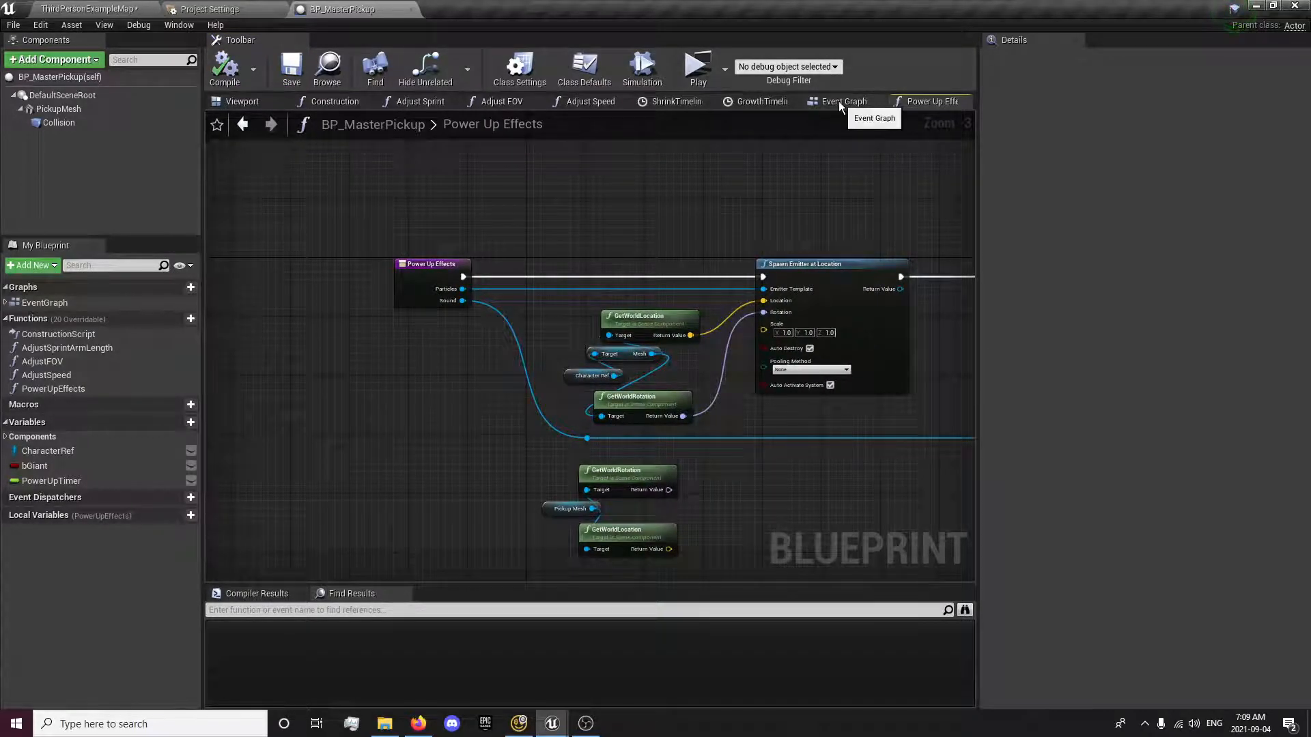
pyautogui.click(842, 100)
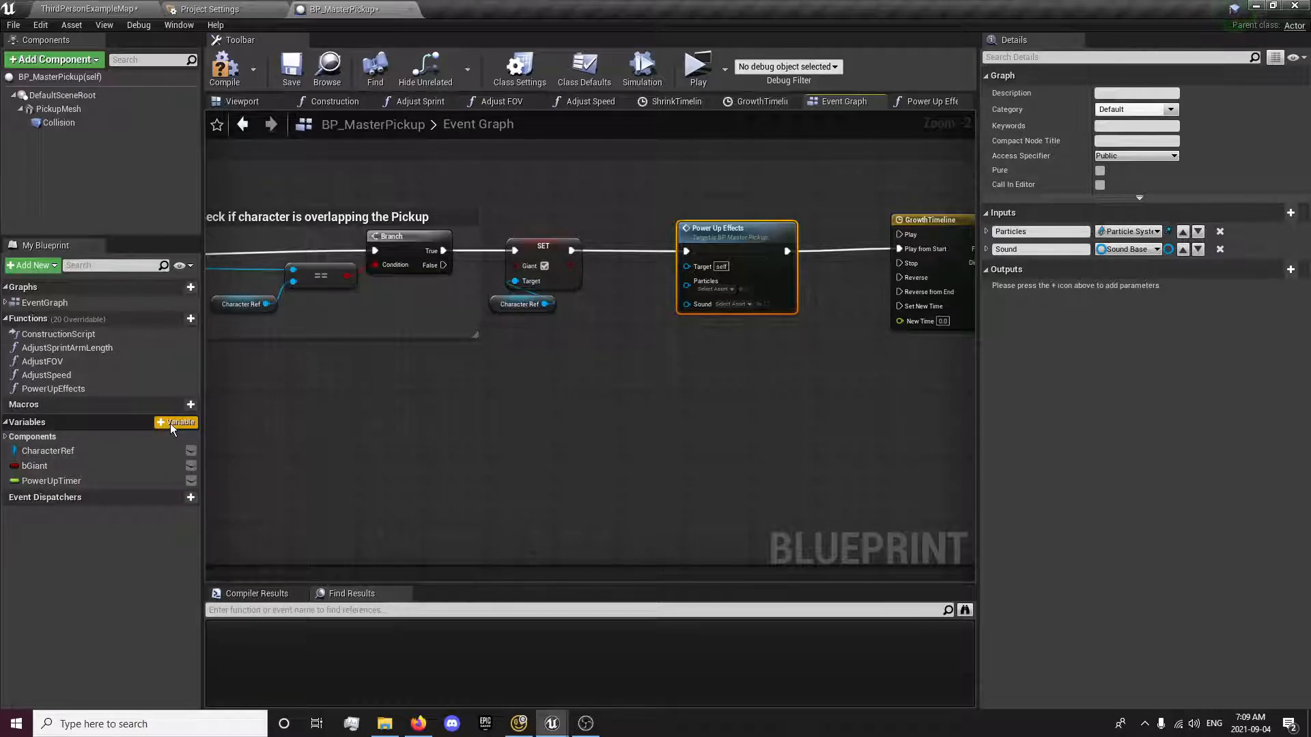
# - Promote the Power Up Effects Particles input to a variable named PickupParticle
pyautogui.click(177, 422)
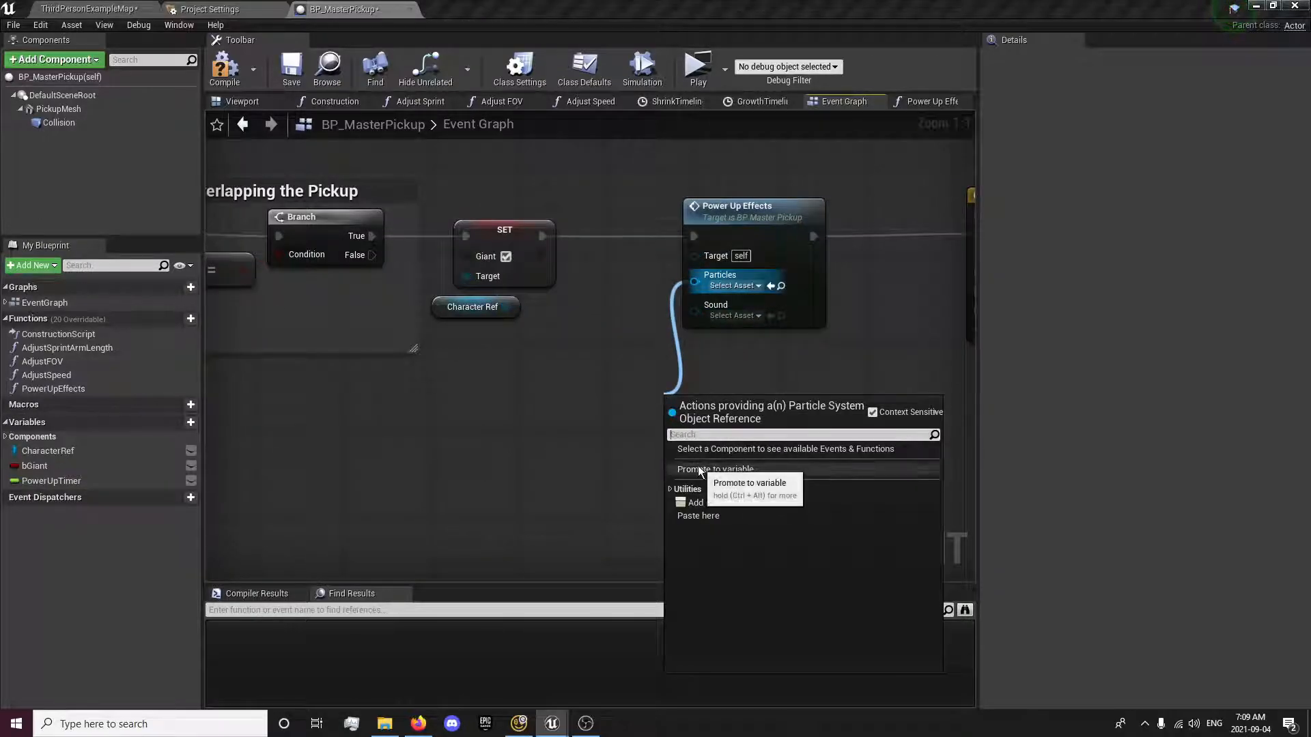
pyautogui.click(714, 469)
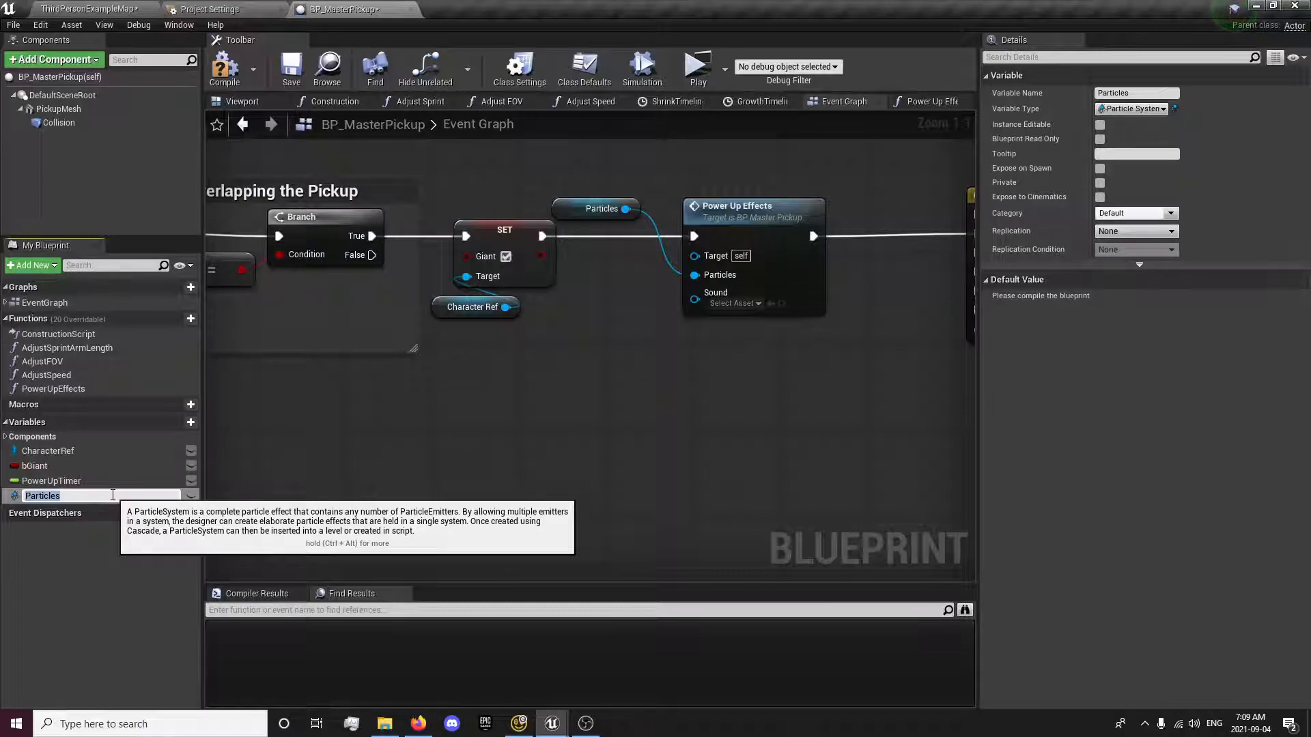
pyautogui.write('PickupP')
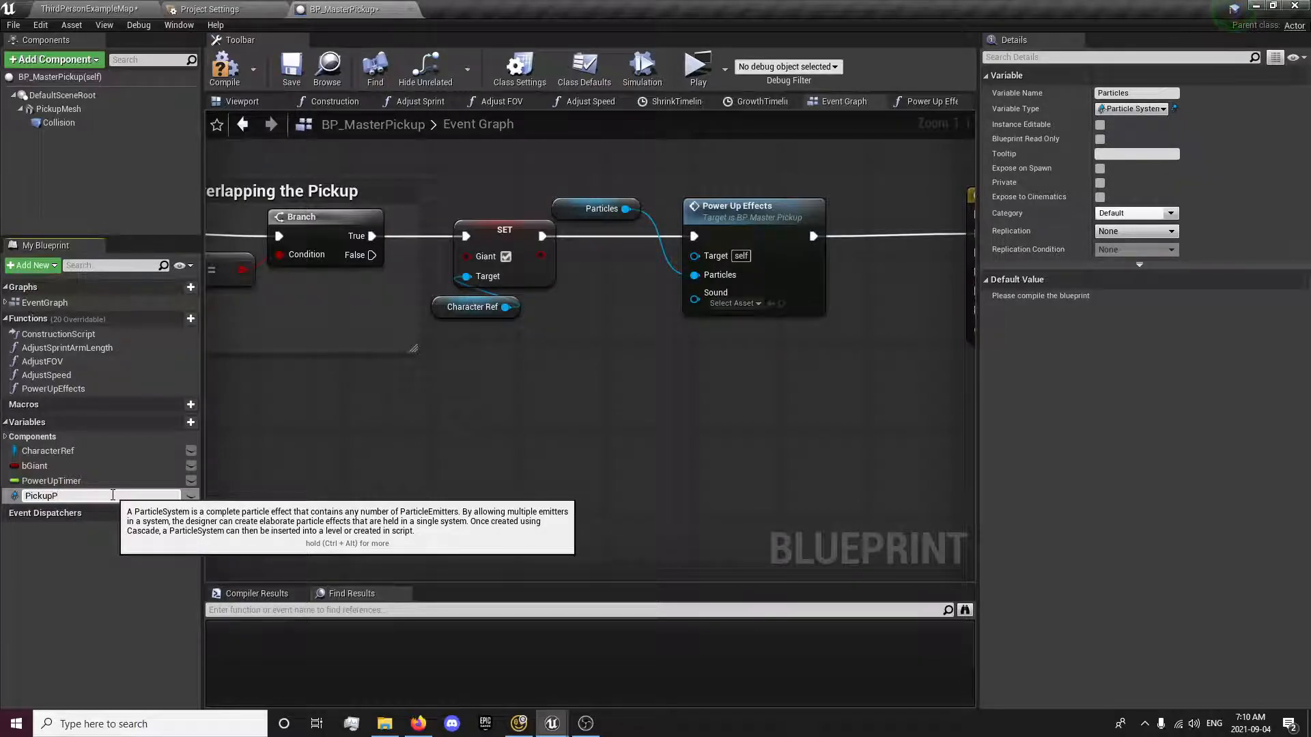
pyautogui.write('article')
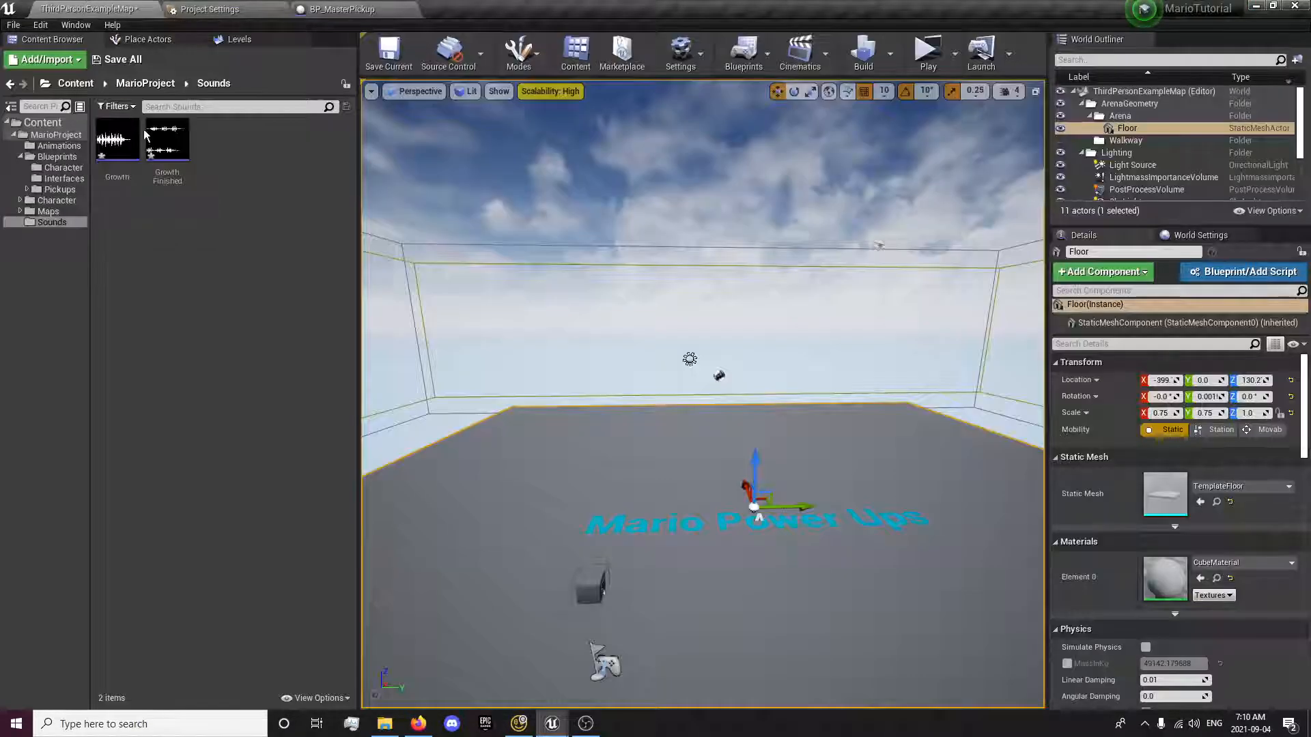
# - Set BP_MegaMushroom's Pickup Sound to Growth from the Powerups folder, then return to BP_MasterPickup
pyautogui.click(56, 155)
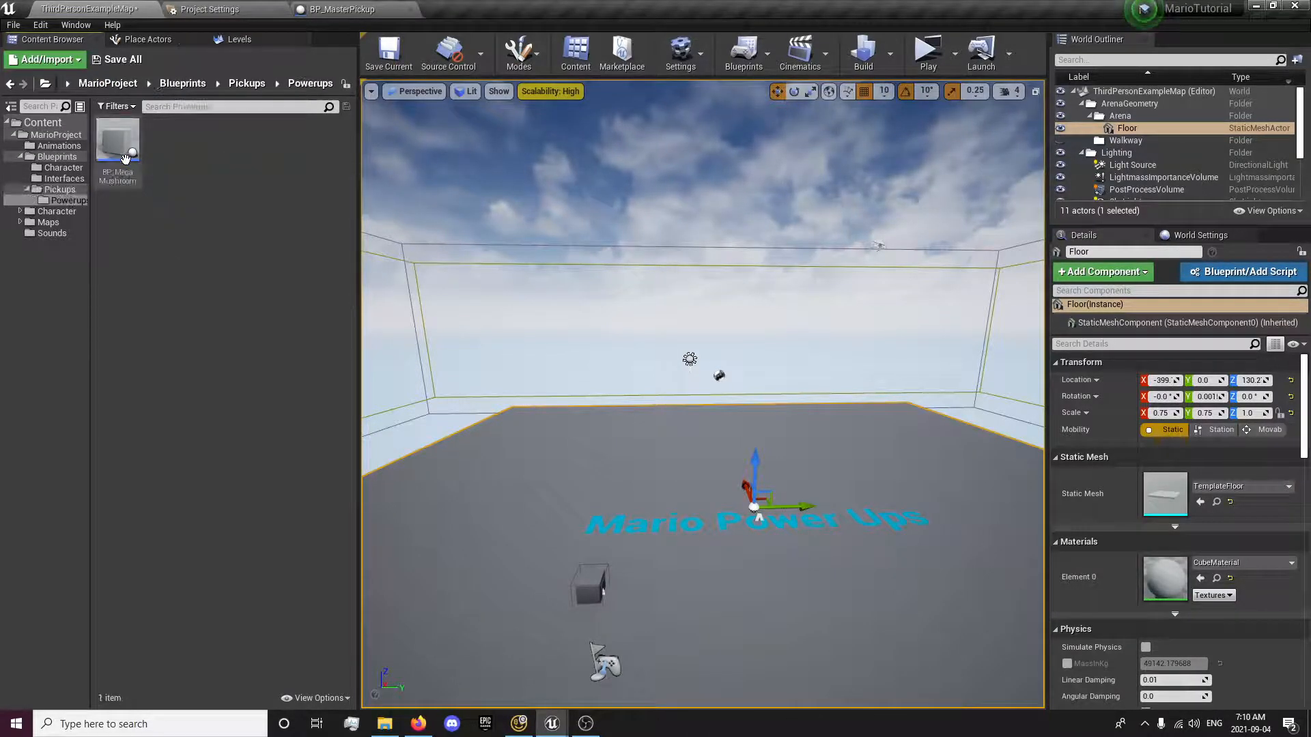
pyautogui.doubleClick(117, 142)
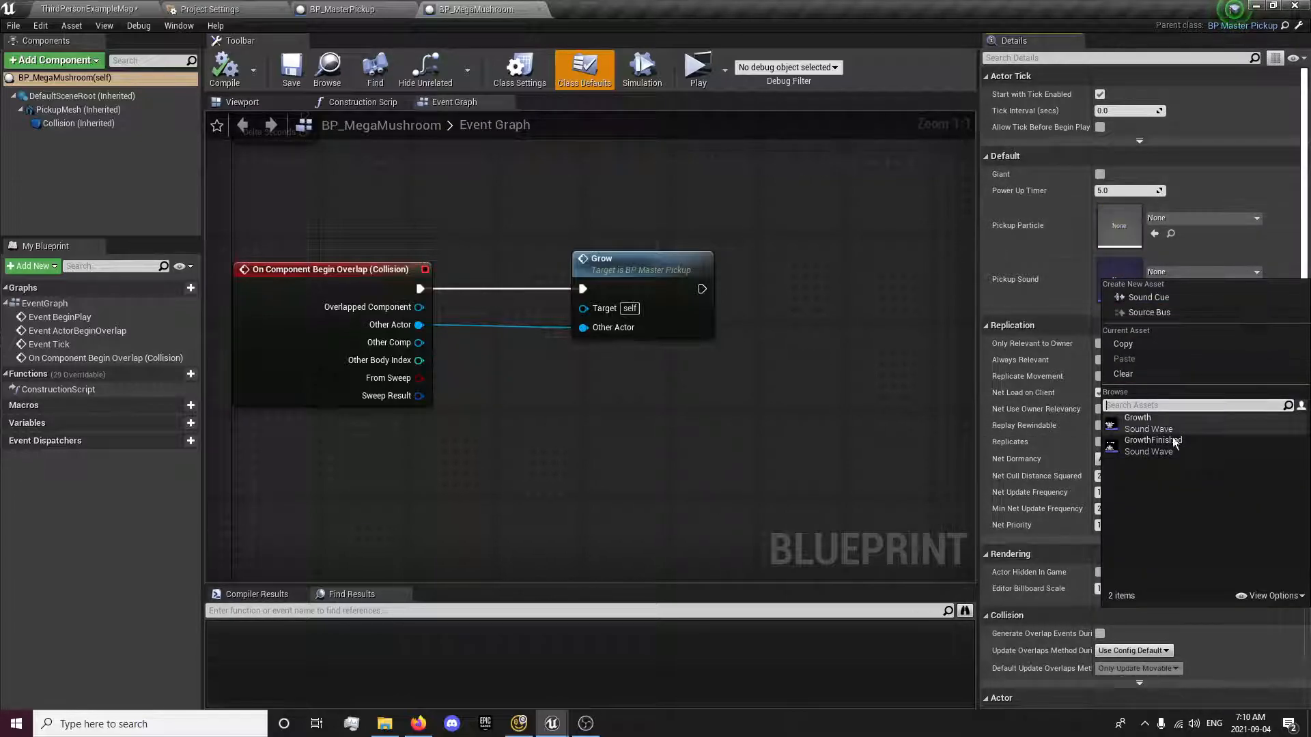
pyautogui.moveTo(1138, 417)
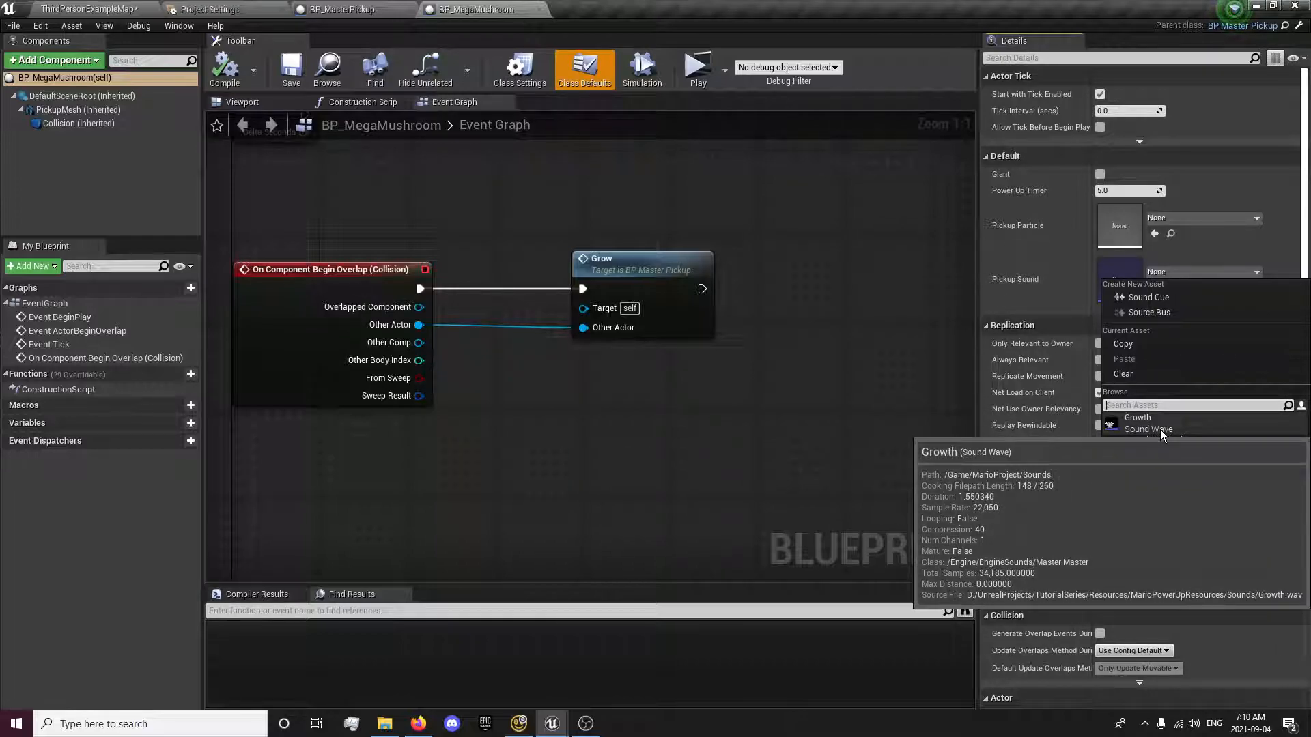
pyautogui.moveTo(1154, 440)
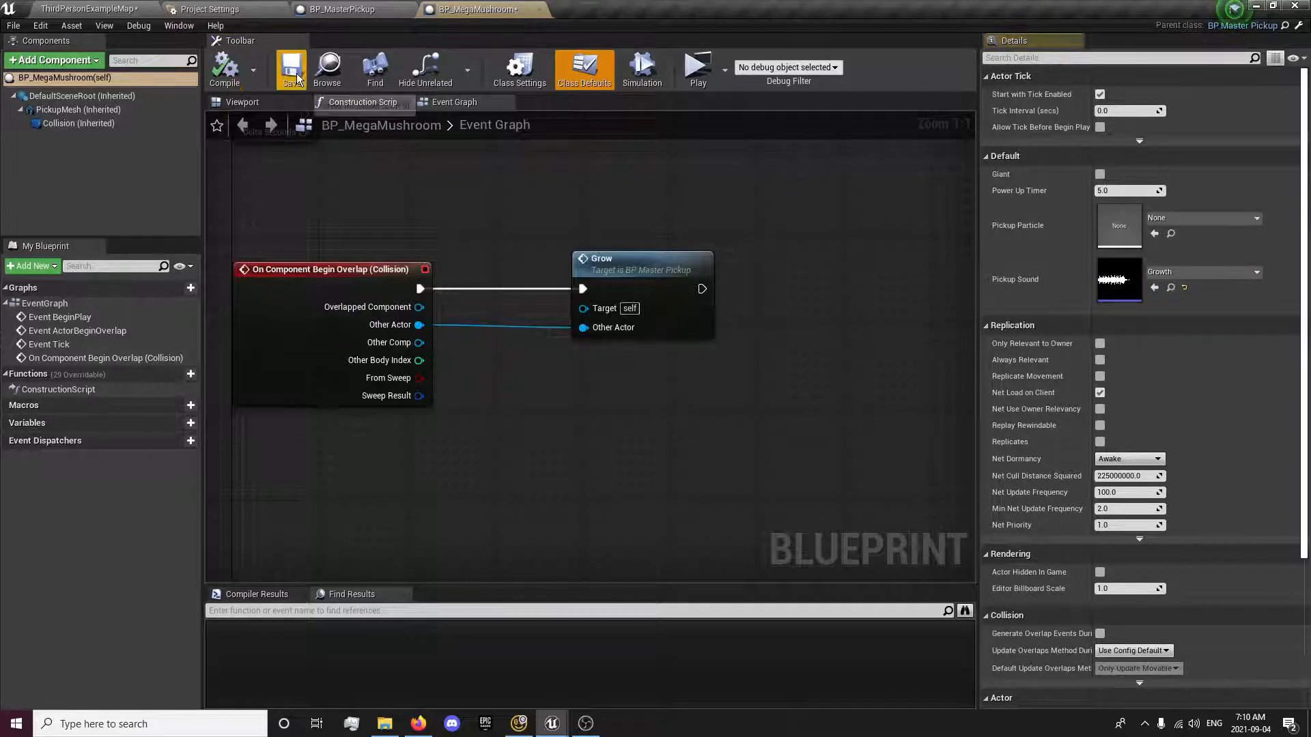
pyautogui.click(343, 9)
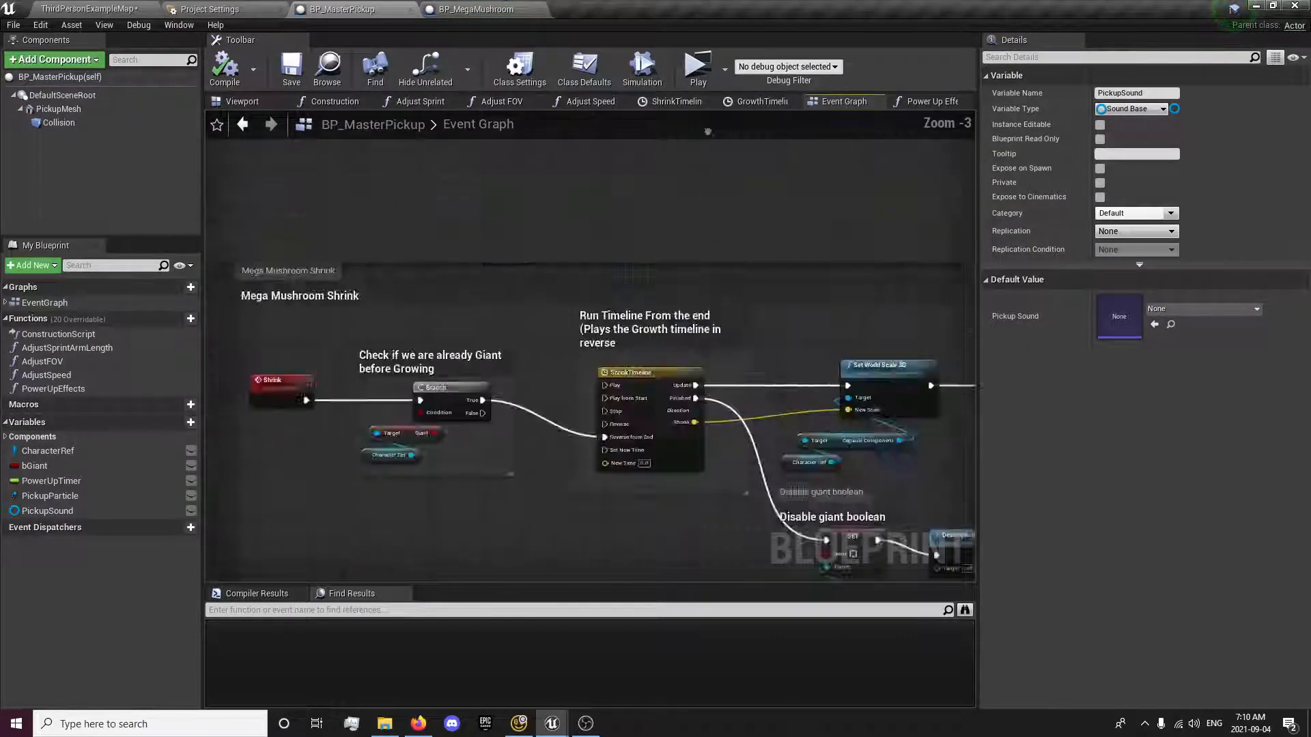
# - Add a Power Up Effects call after the shrink Branch's true output with a FinishedParticle variable
pyautogui.scroll(-3)
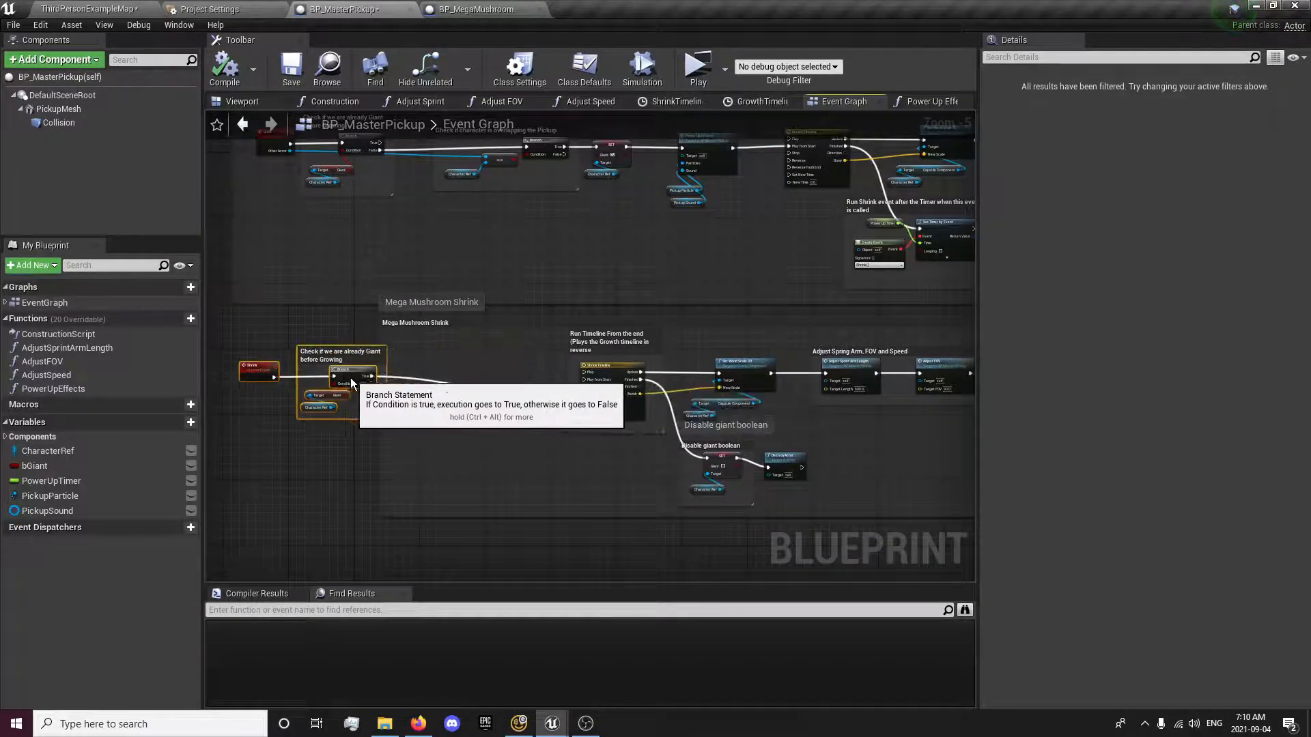
pyautogui.click(53, 389)
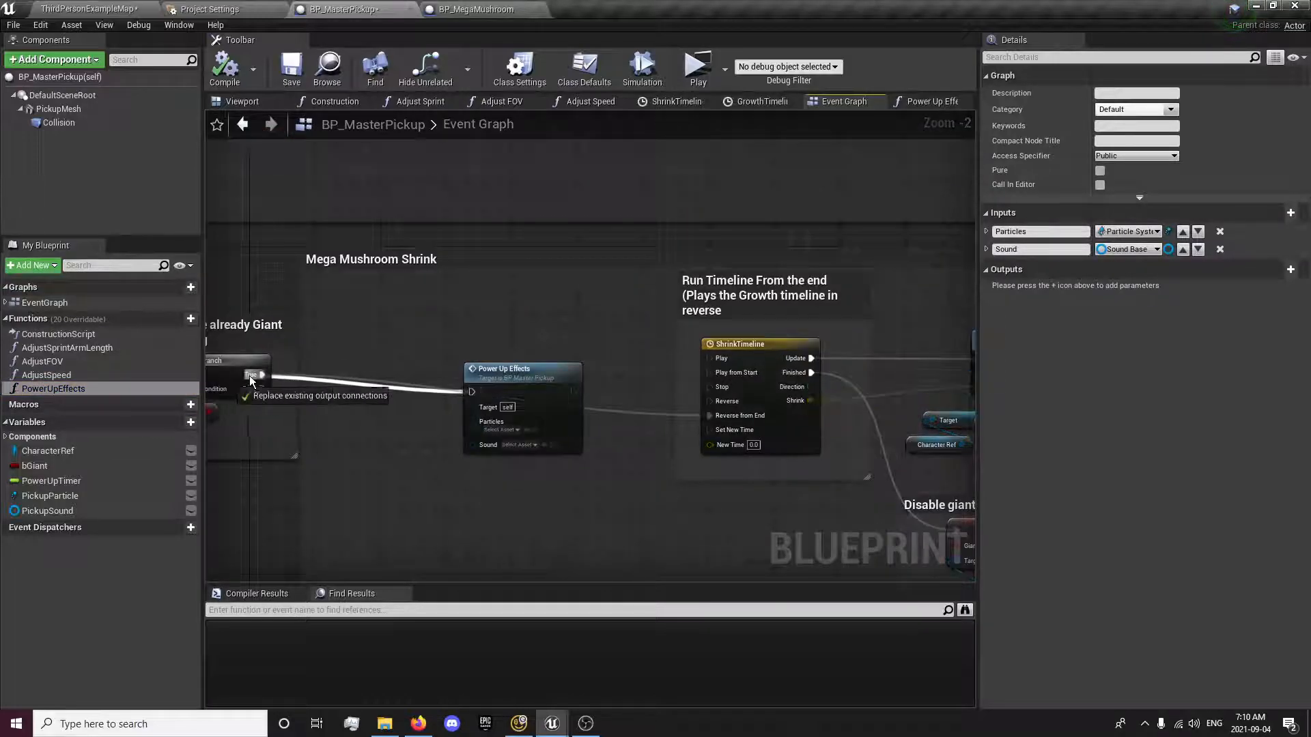
pyautogui.moveTo(260, 375); pyautogui.dragTo(709, 372)
pyautogui.write('Particle')
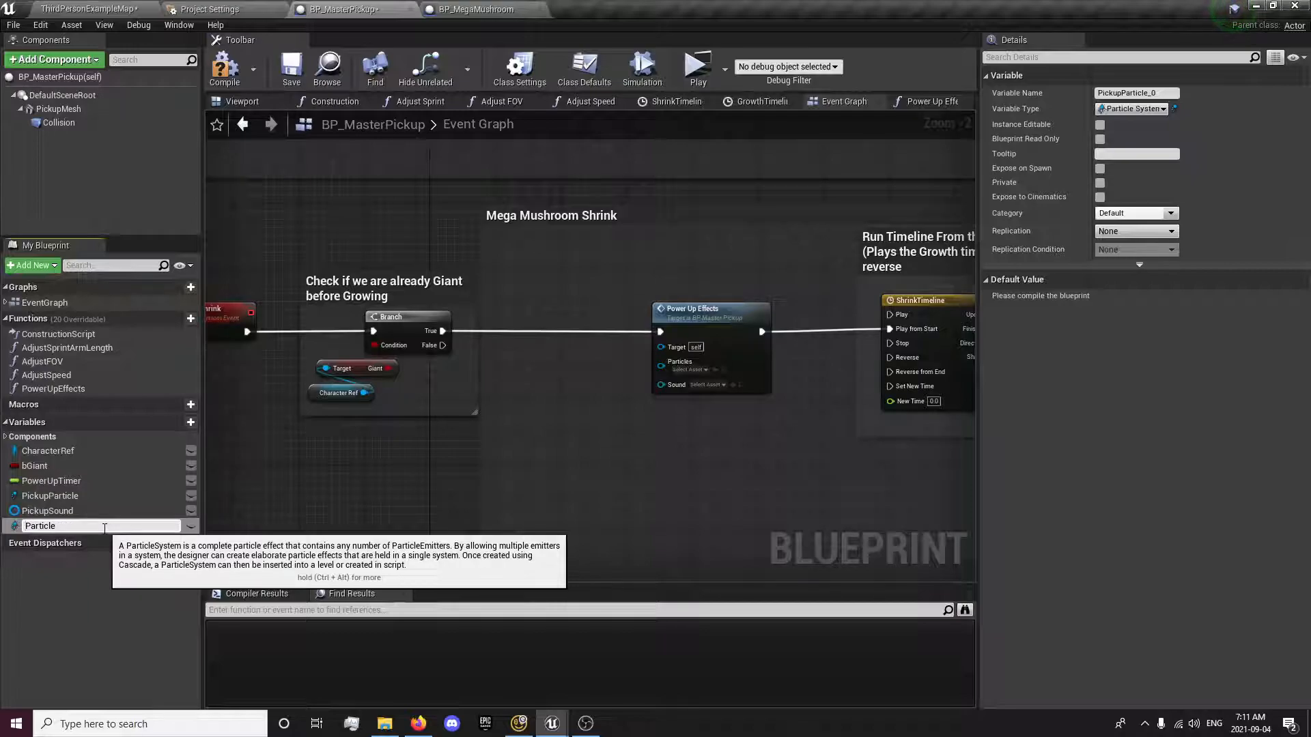
pyautogui.write('FinishedParticle')
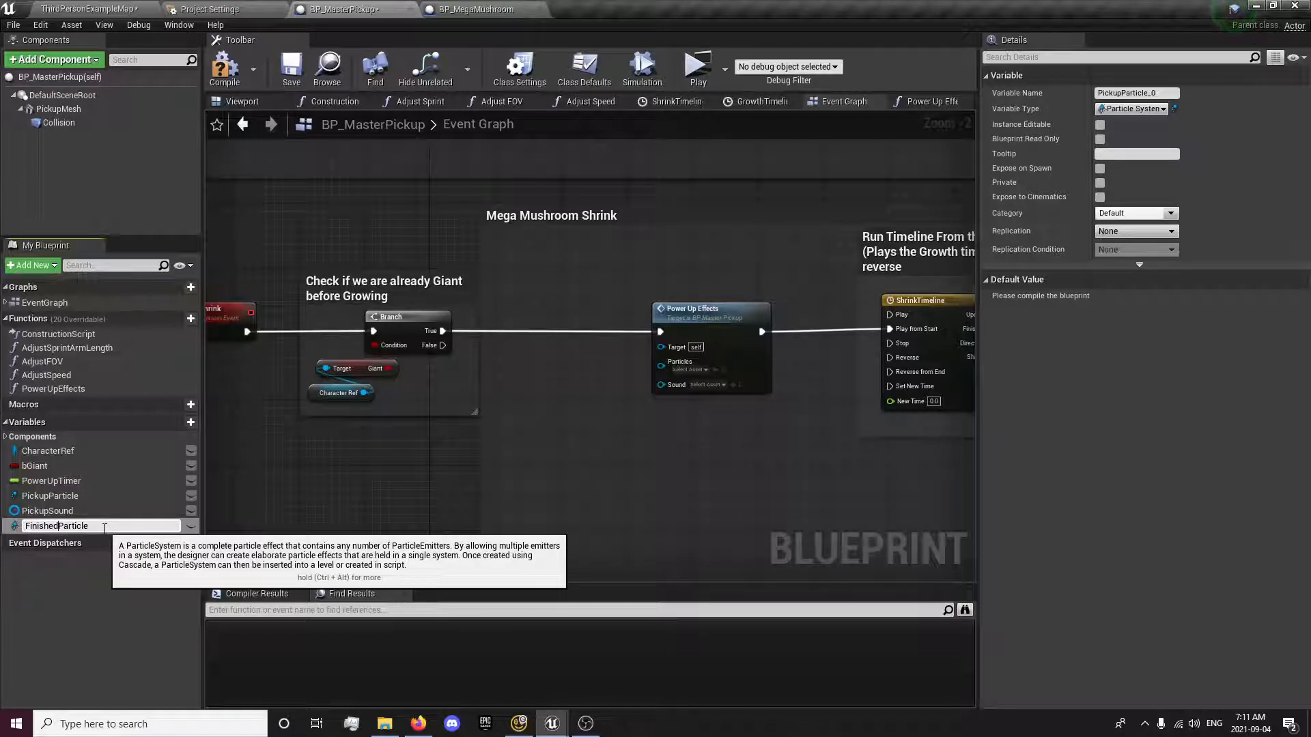
# - Create a FinishedSound variable by duplicating PickupSound, replacing the unwanted boolean
pyautogui.click(176, 422)
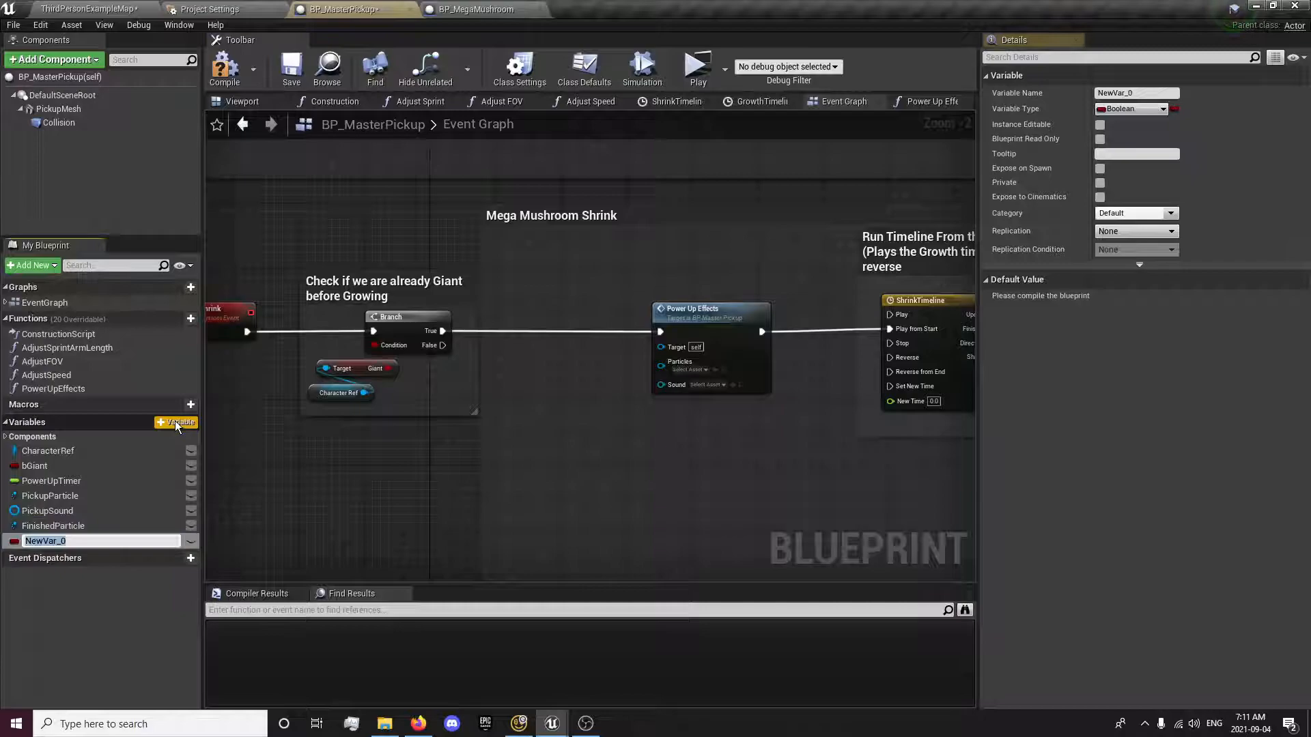
pyautogui.moveTo(67, 541)
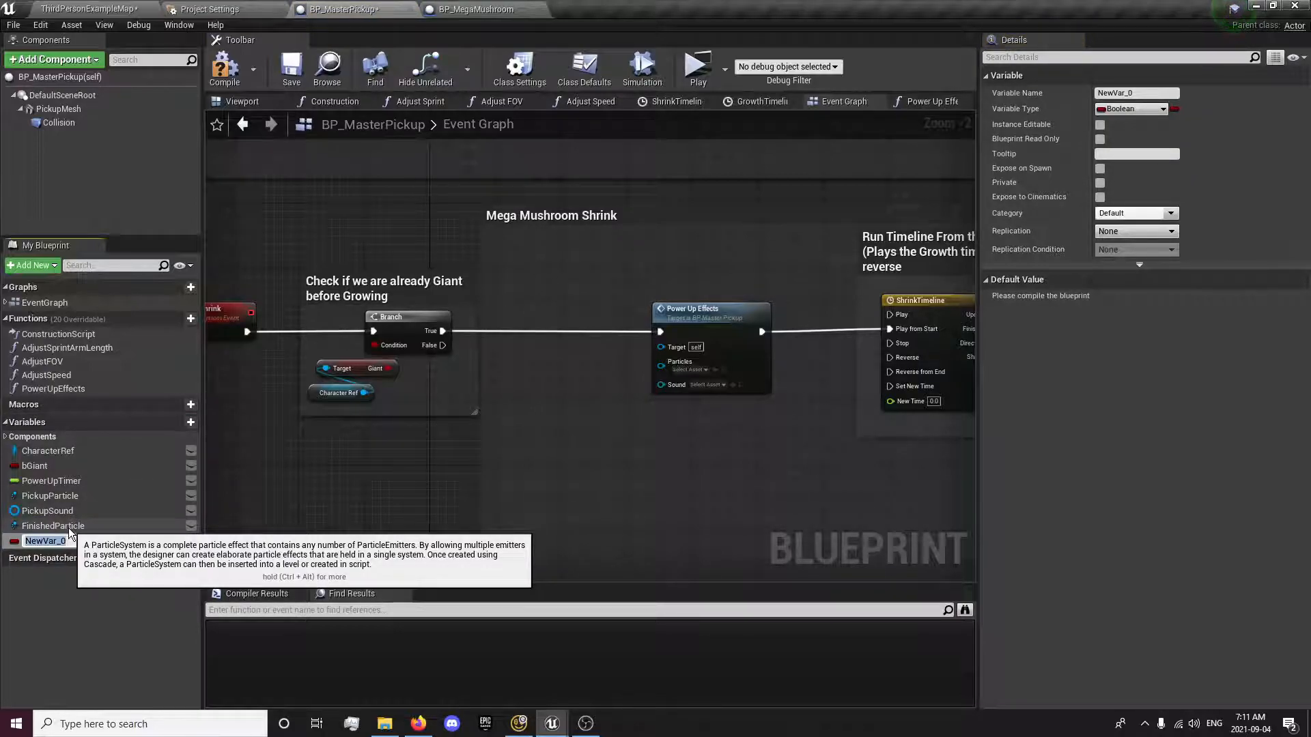
pyautogui.click(47, 541)
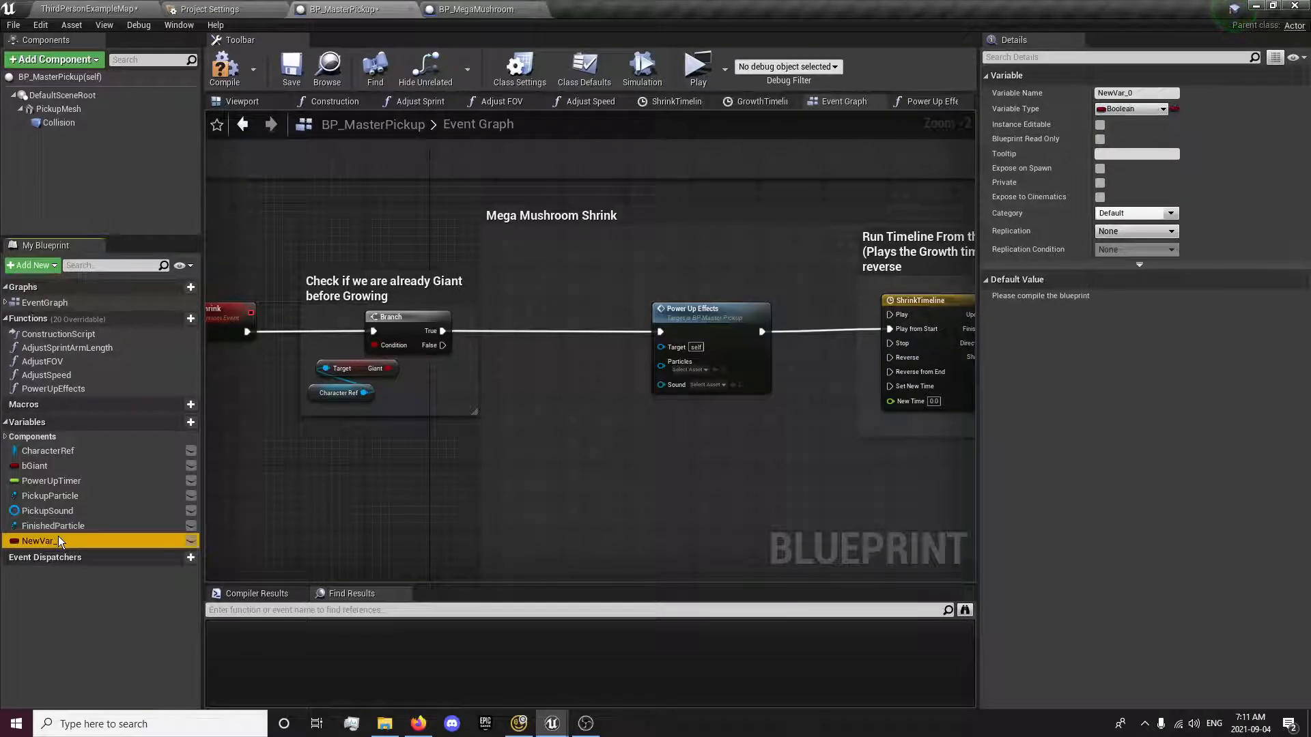
pyautogui.rightClick(46, 511)
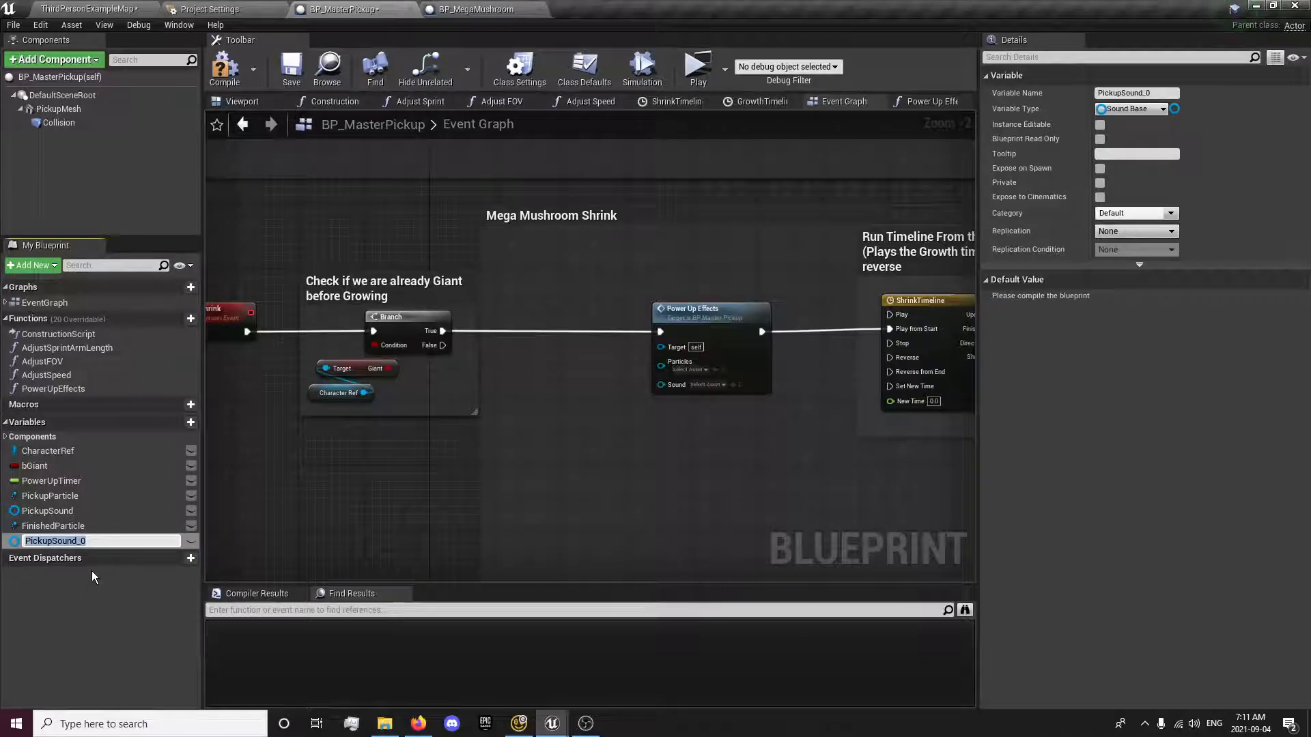
pyautogui.write('Finish')
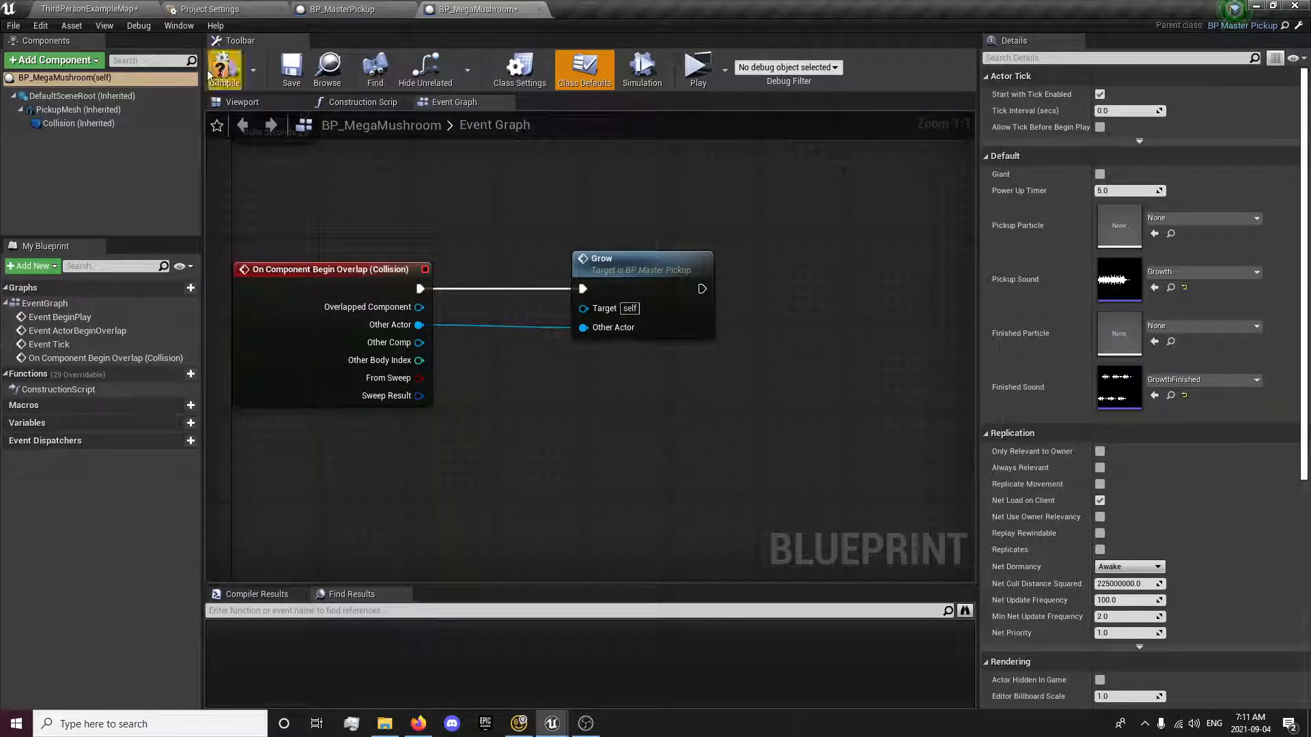
# - Wire FinishedParticle and FinishedSound into the shrink's Power Up Effects and start a play test
pyautogui.click(224, 69)
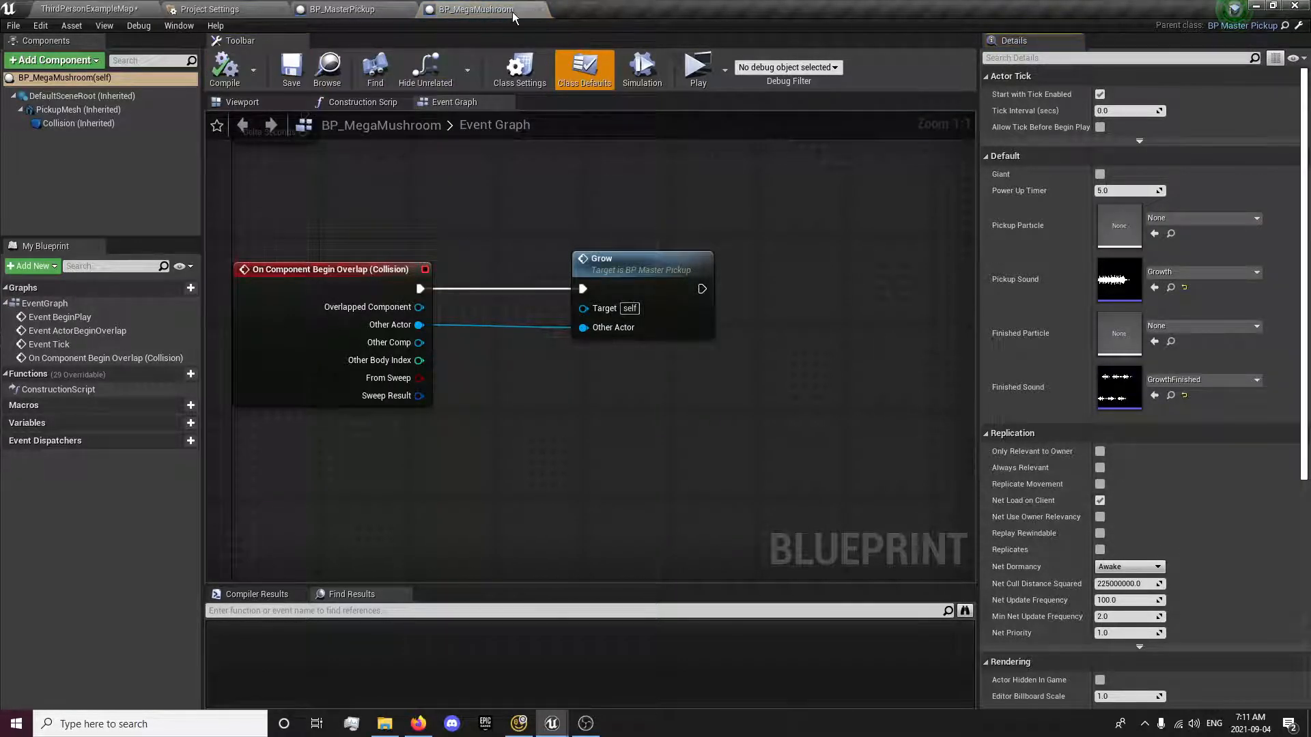
pyautogui.click(343, 10)
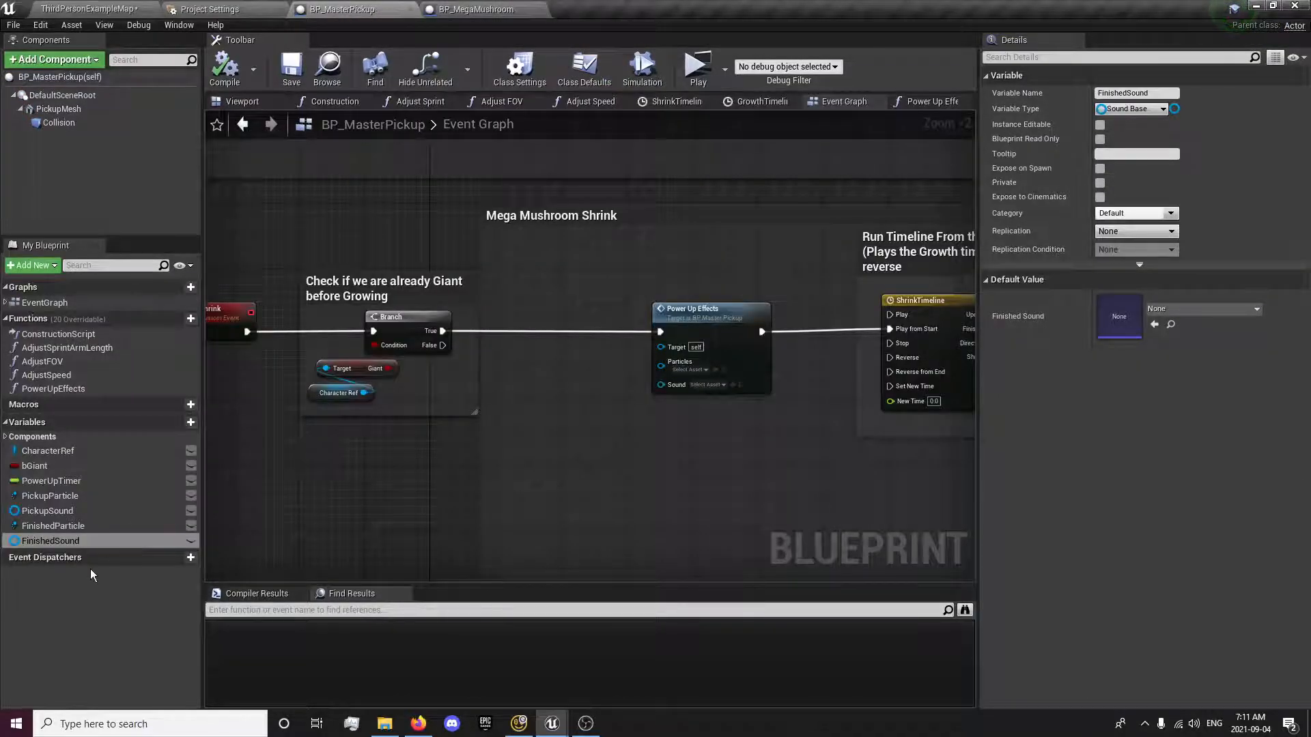
pyautogui.moveTo(53, 526)
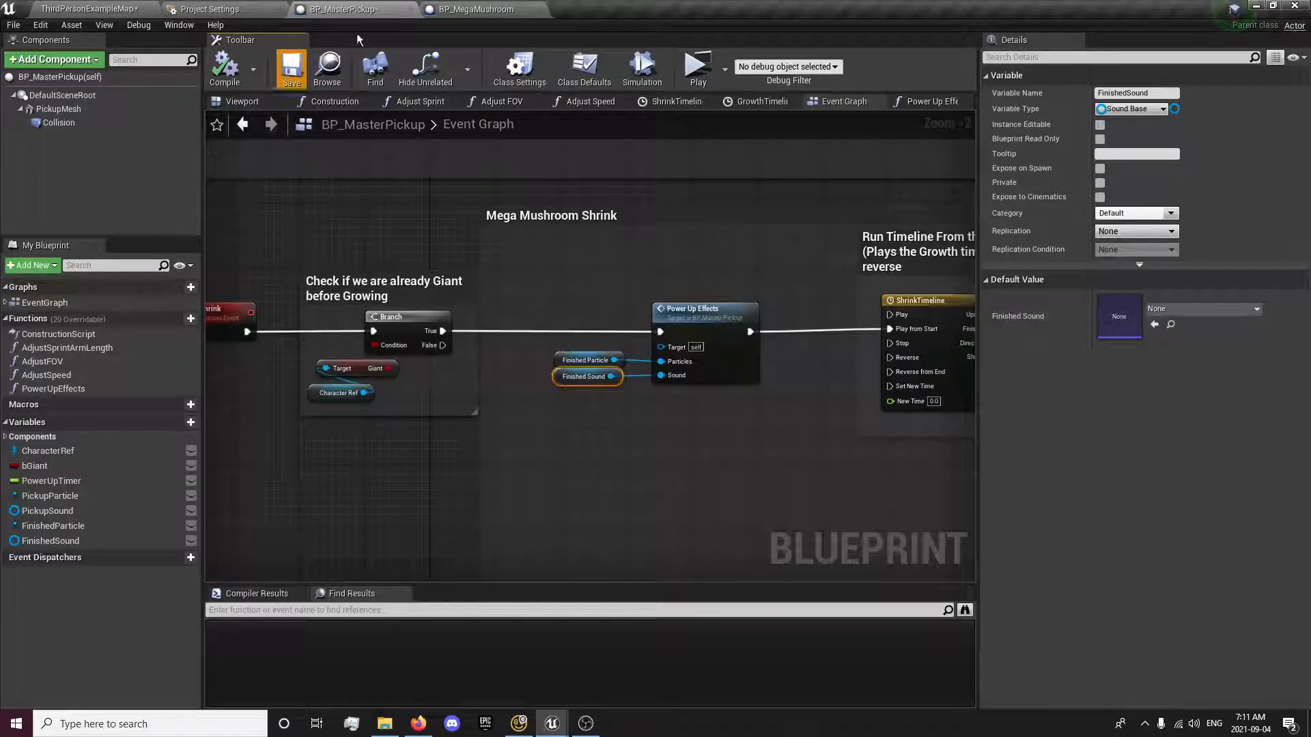
pyautogui.click(472, 9)
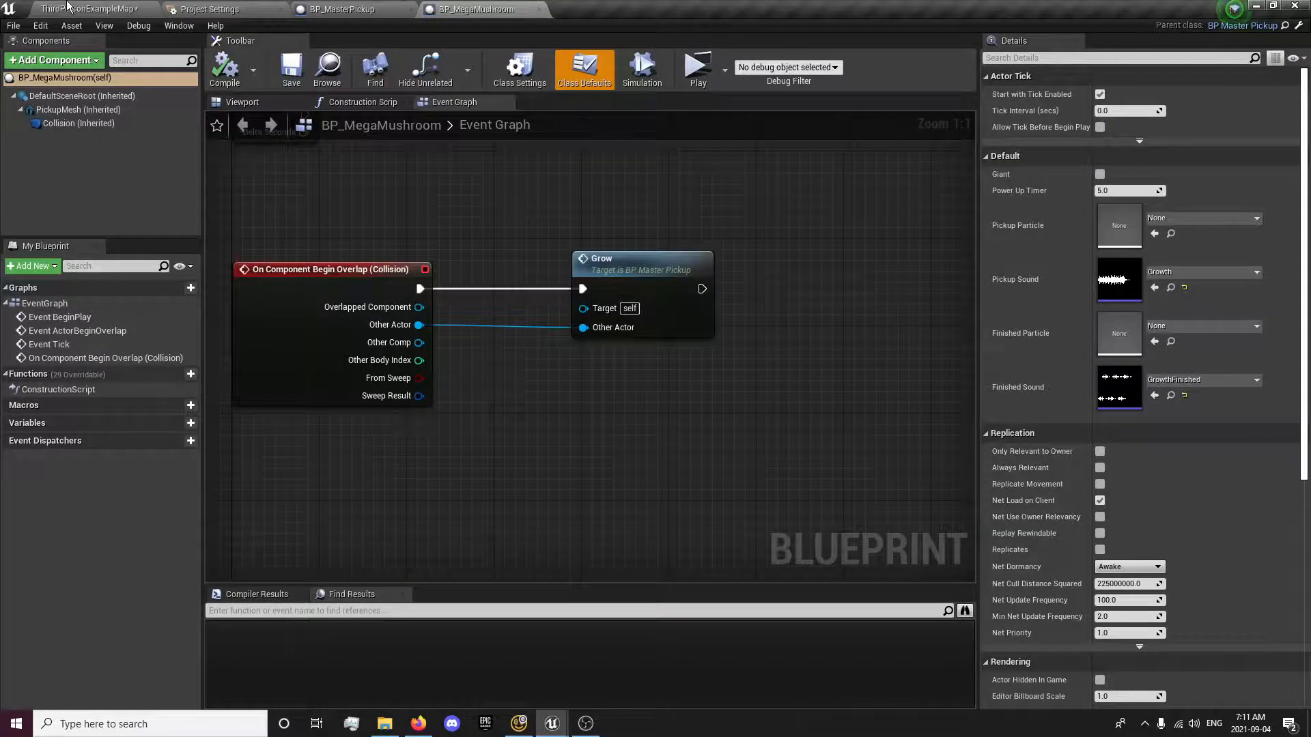
pyautogui.click(698, 67)
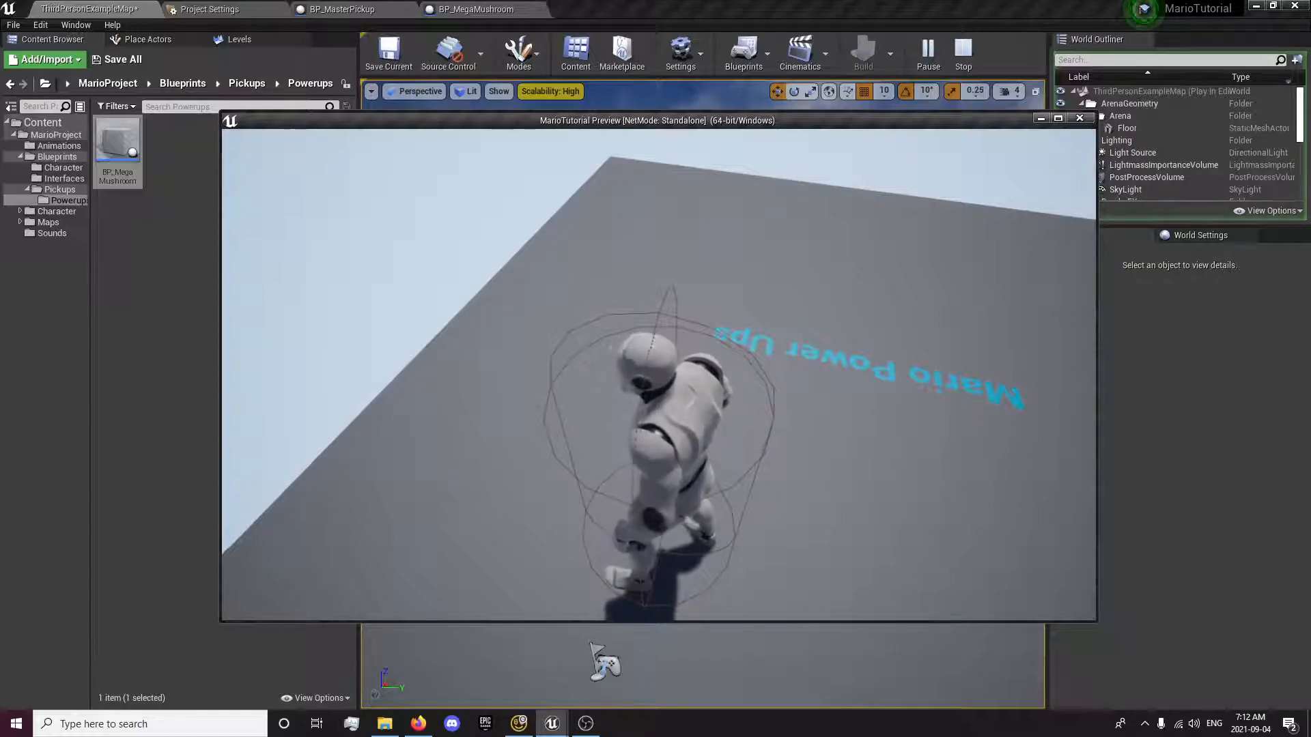
# - Connect Power Up Effects' exec output to ShrinkTimeline's Reverse from End and replay the level
pyautogui.click(961, 52)
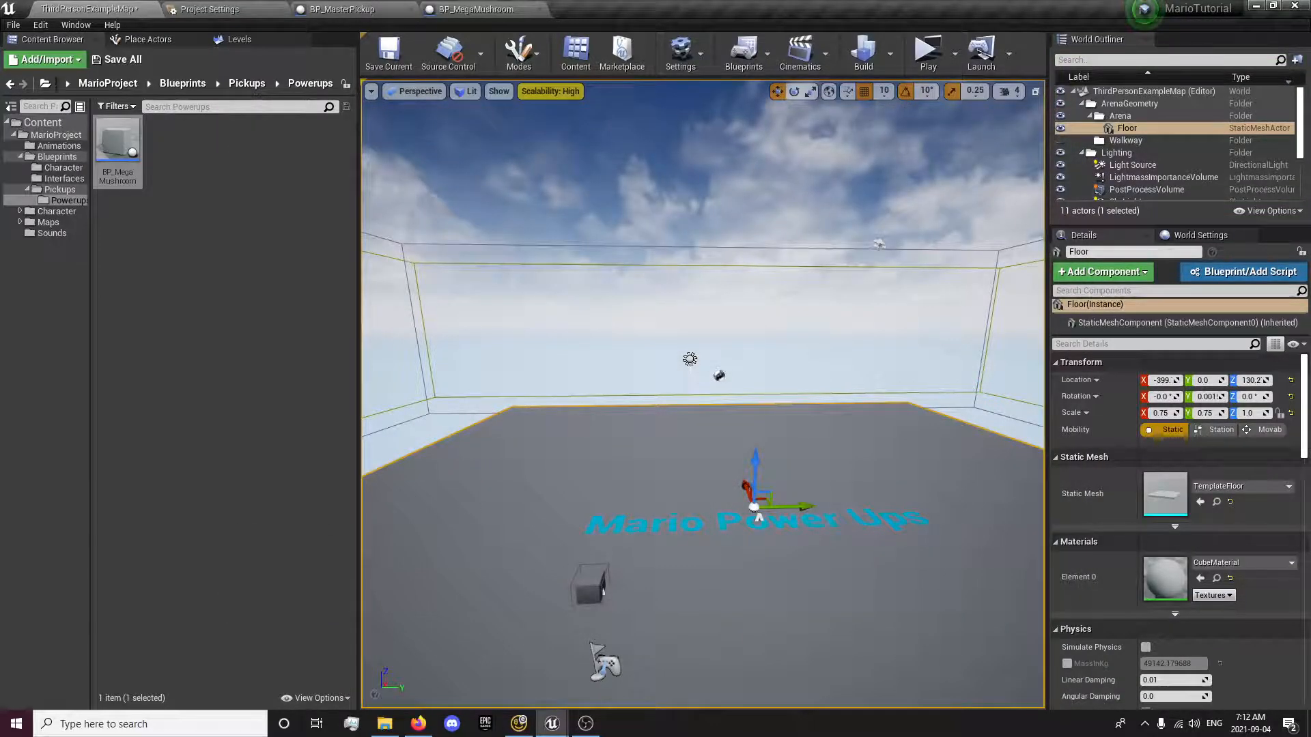
pyautogui.click(343, 9)
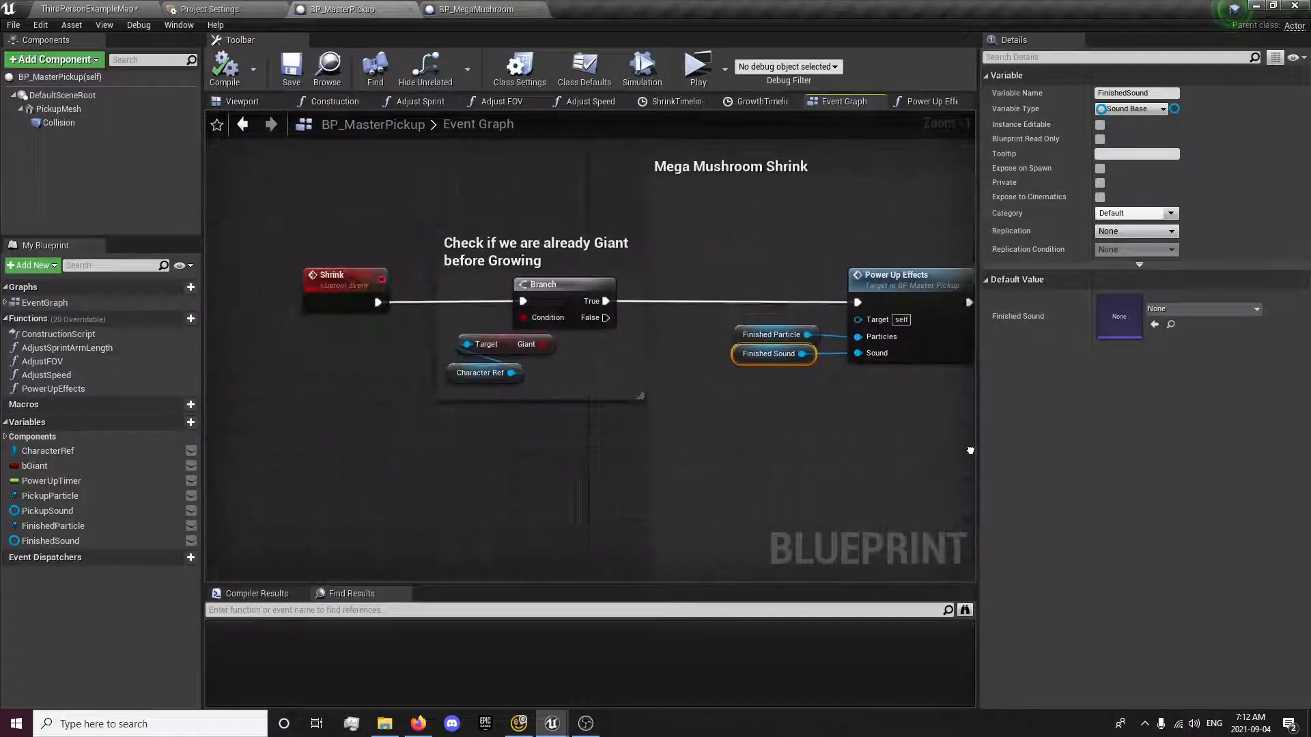
pyautogui.scroll(-3)
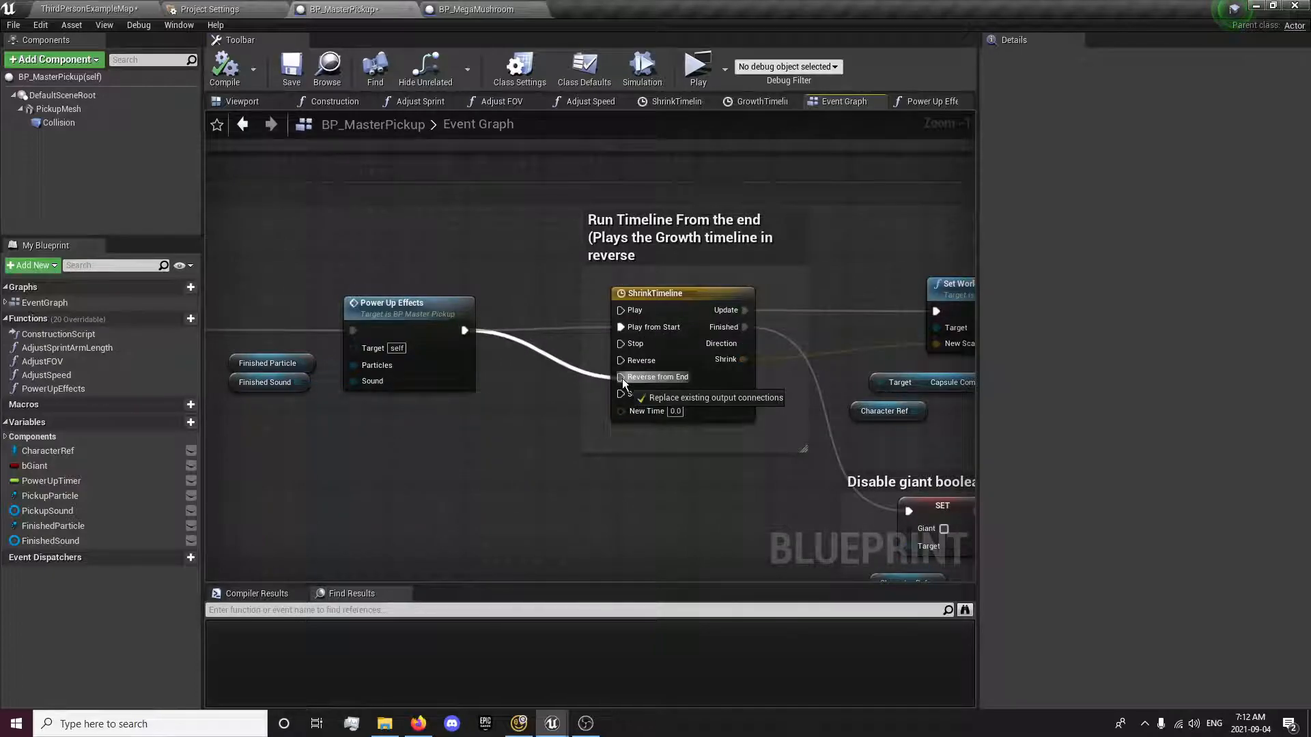
pyautogui.click(656, 377)
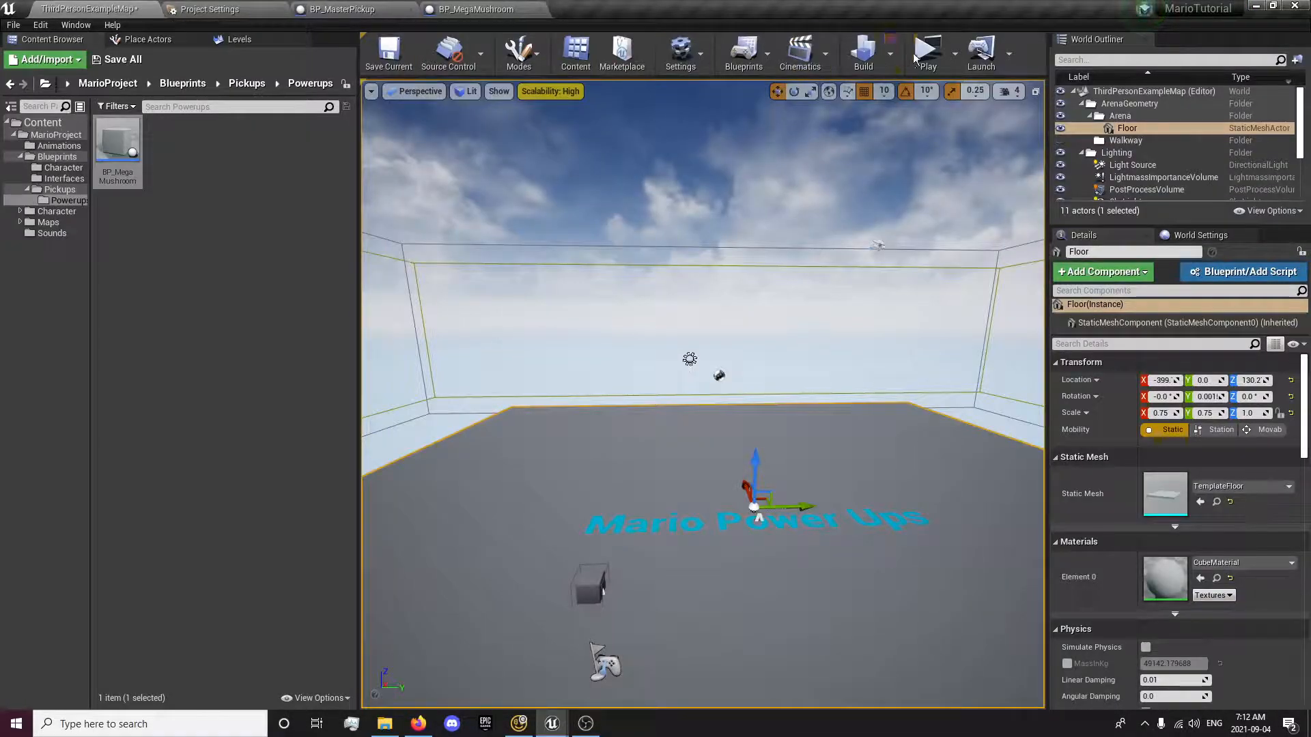
pyautogui.click(926, 50)
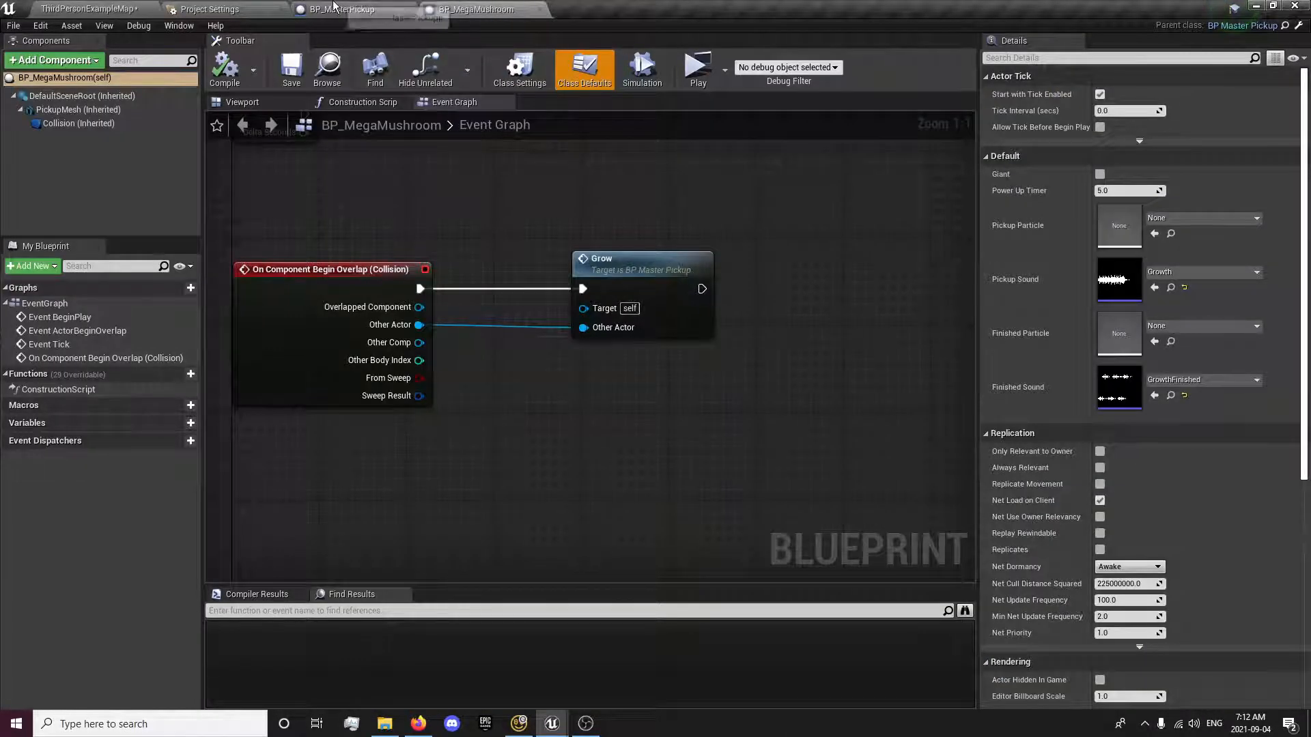
# - Save the Growth and GrowthFinished sounds and level via Save All's Save Selected
pyautogui.click(342, 9)
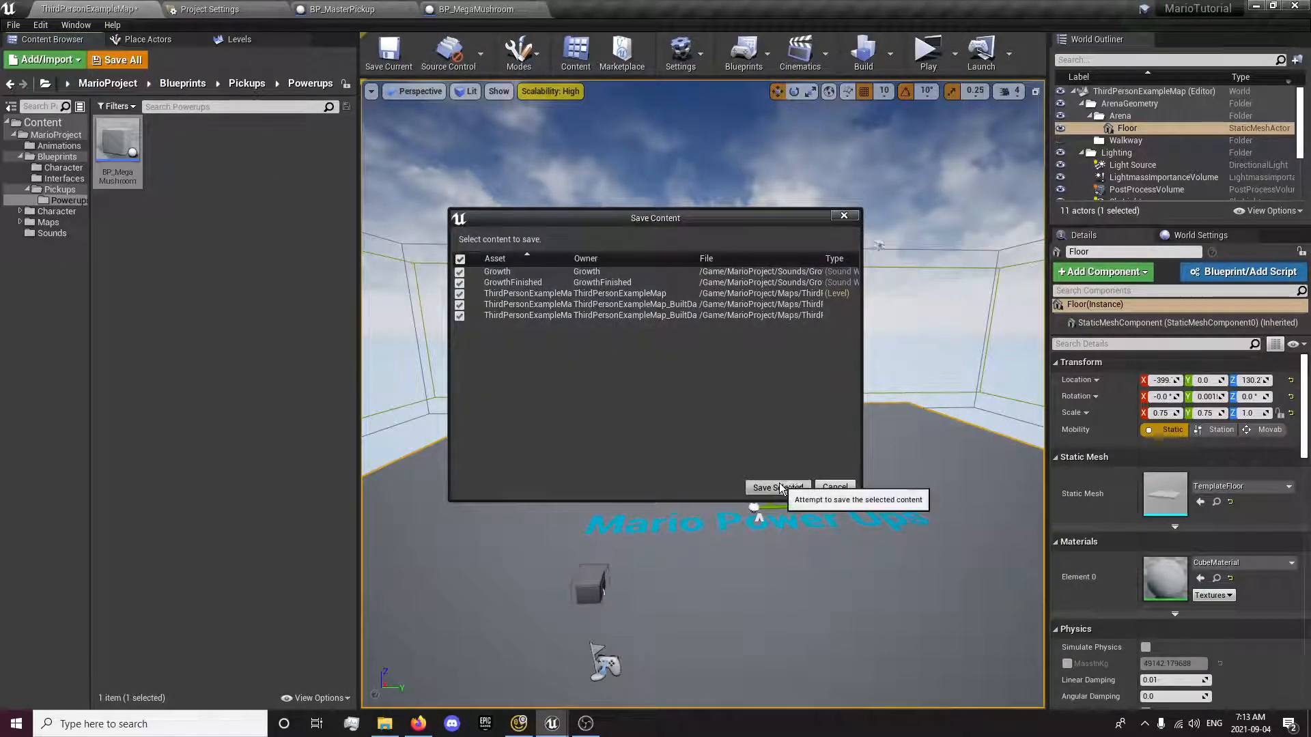
pyautogui.click(777, 488)
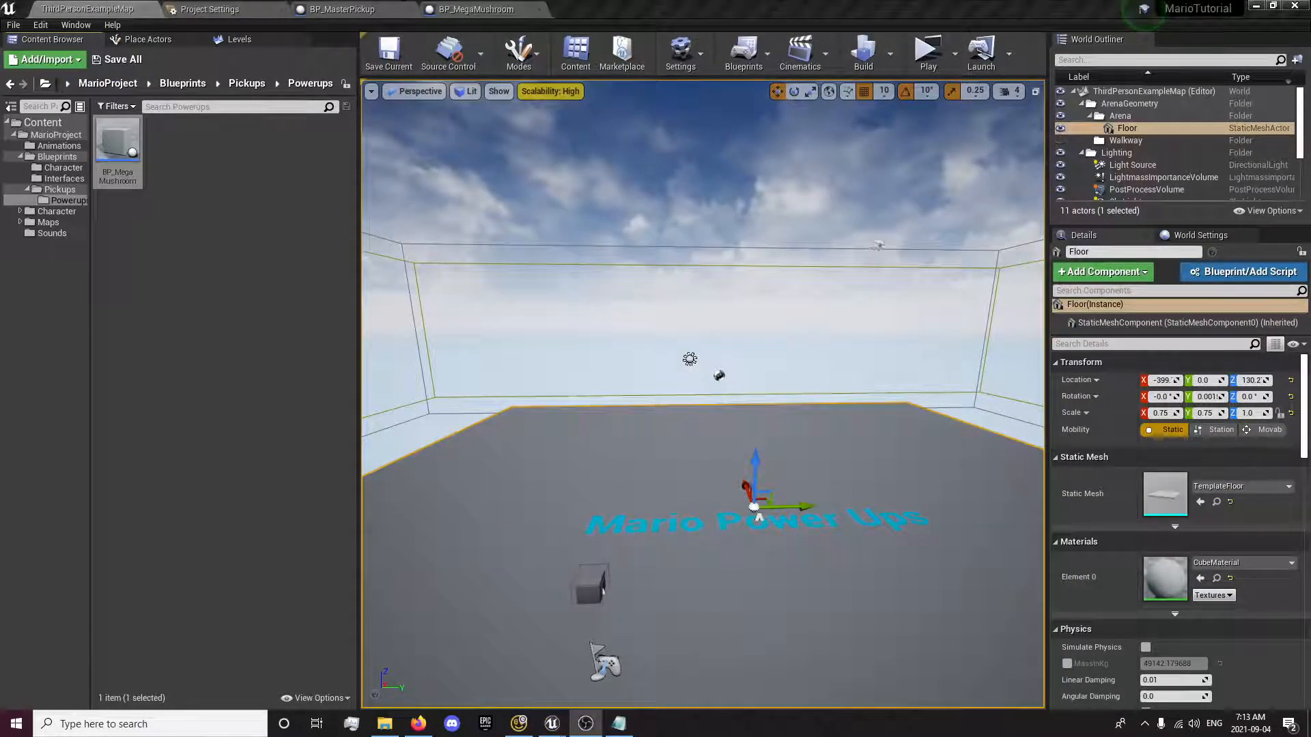